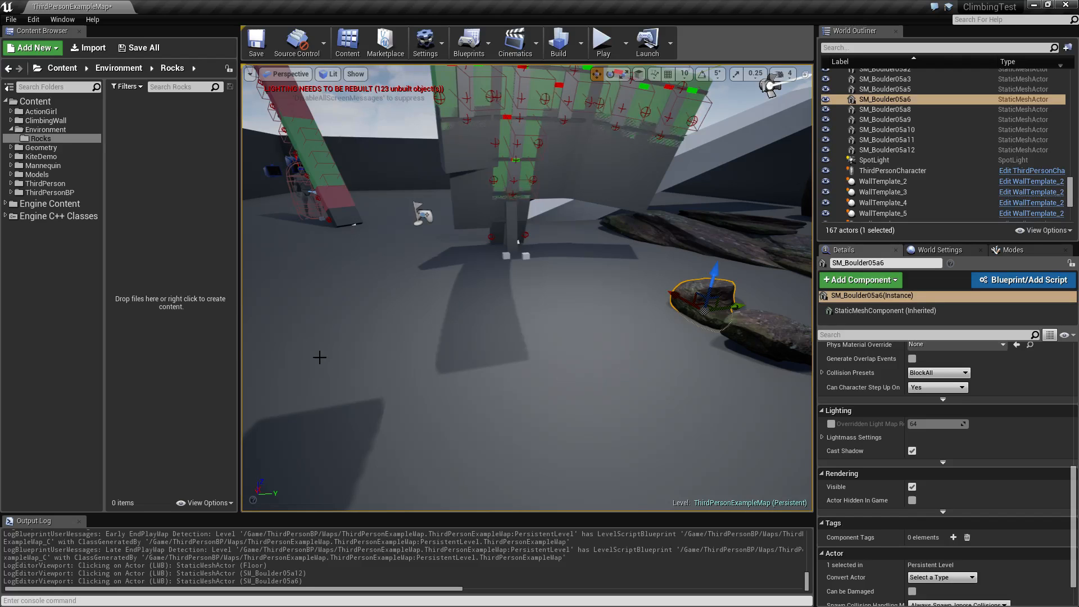
pyautogui.moveTo(542, 273)
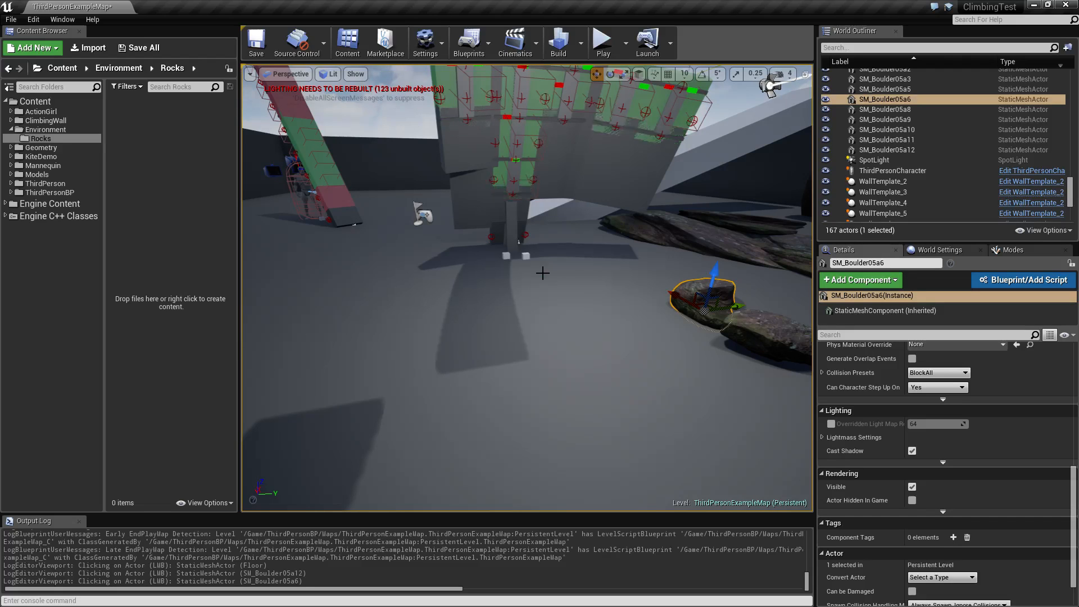
pyautogui.moveTo(574, 260)
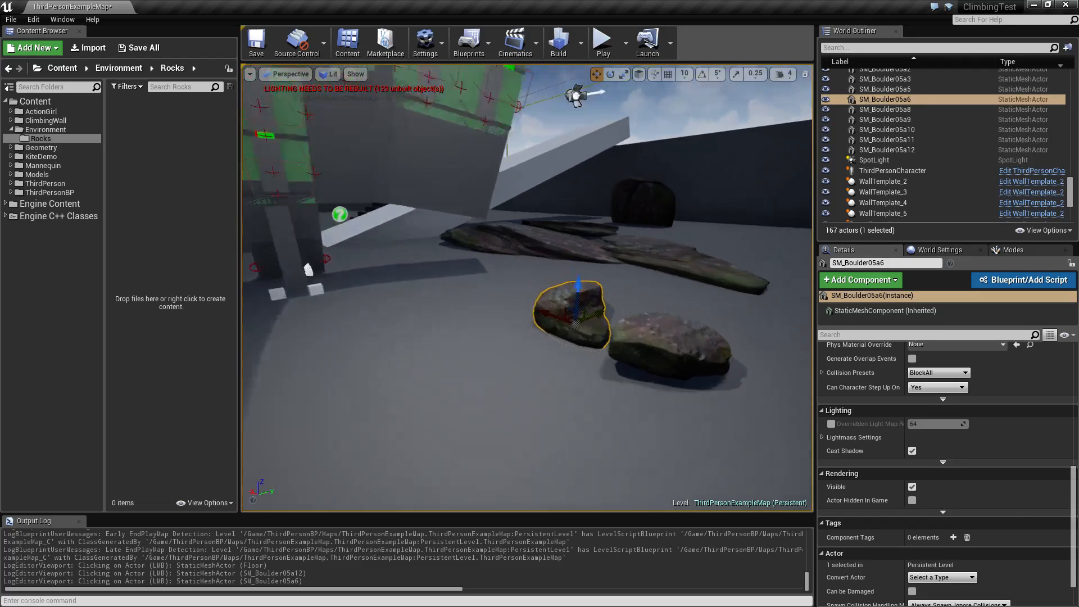
# Step: Open the PolySphere starter project as the base for the rock
pyautogui.scroll(-3)
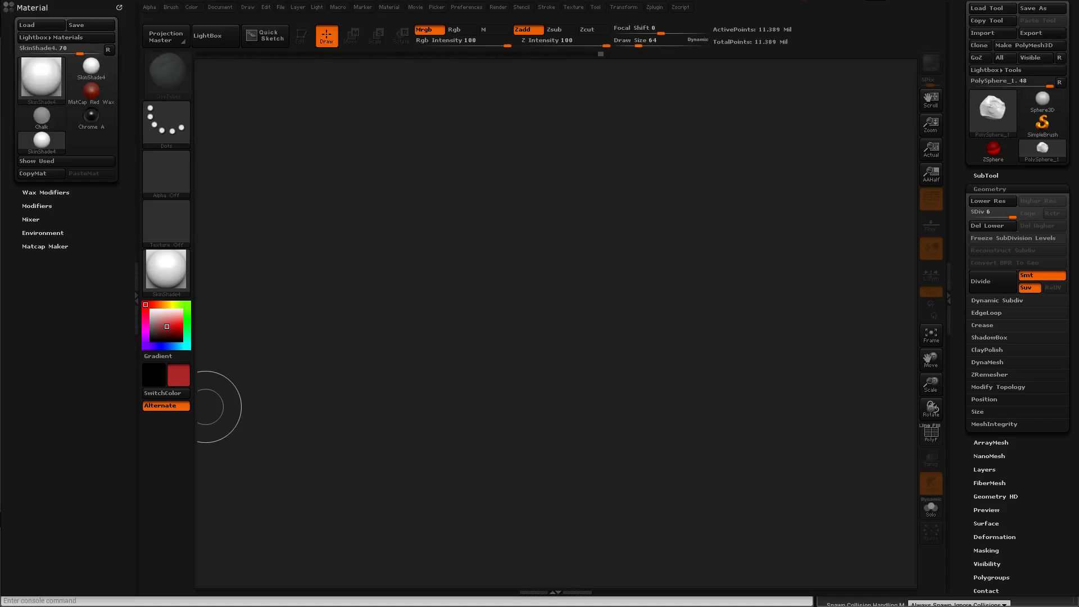
pyautogui.moveTo(642, 297)
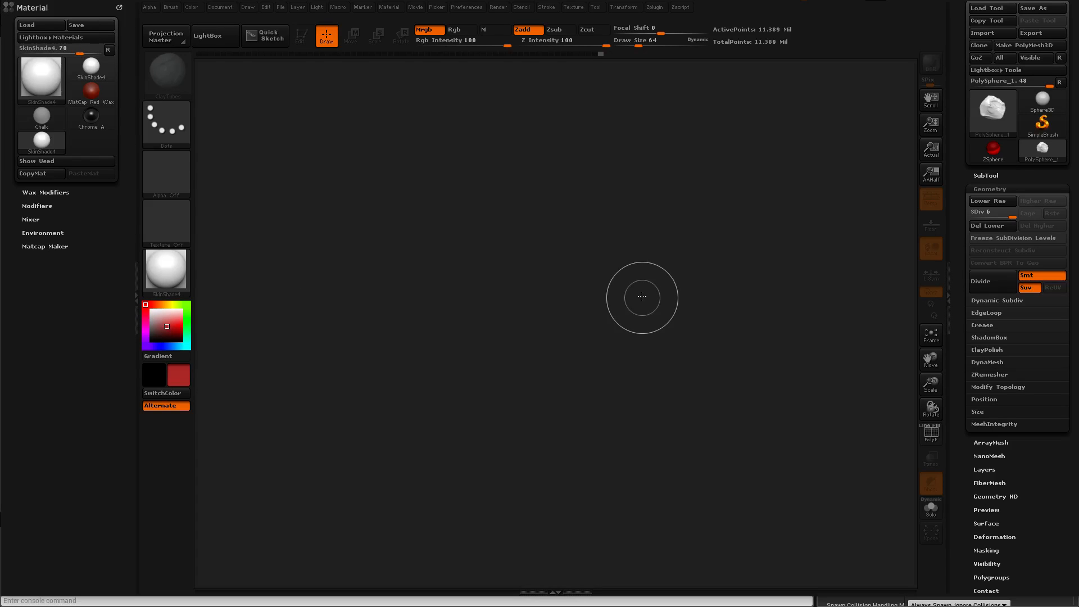
pyautogui.moveTo(549, 285)
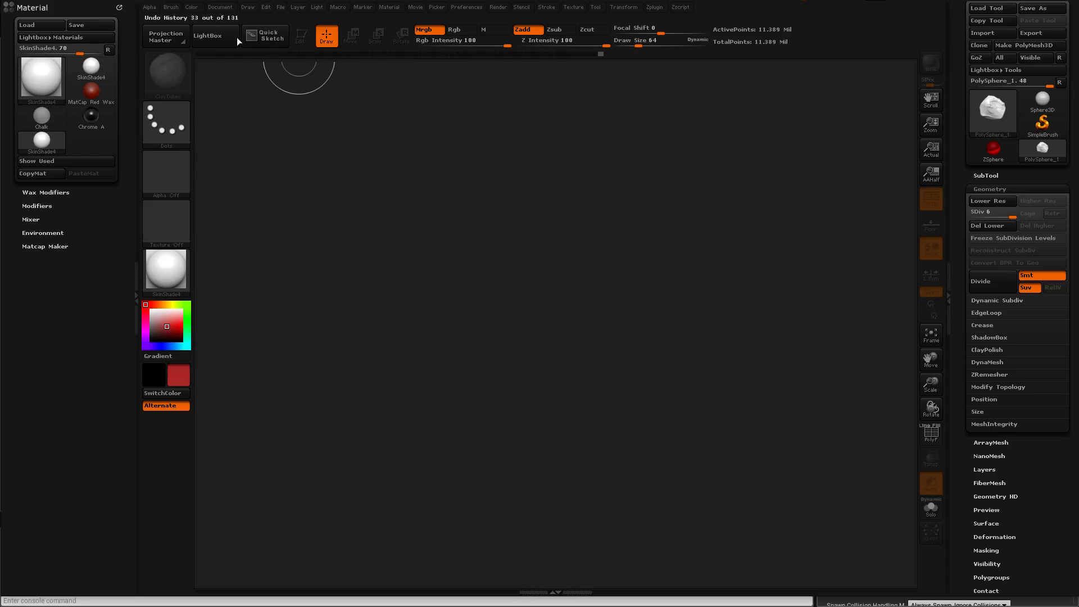
pyautogui.click(214, 35)
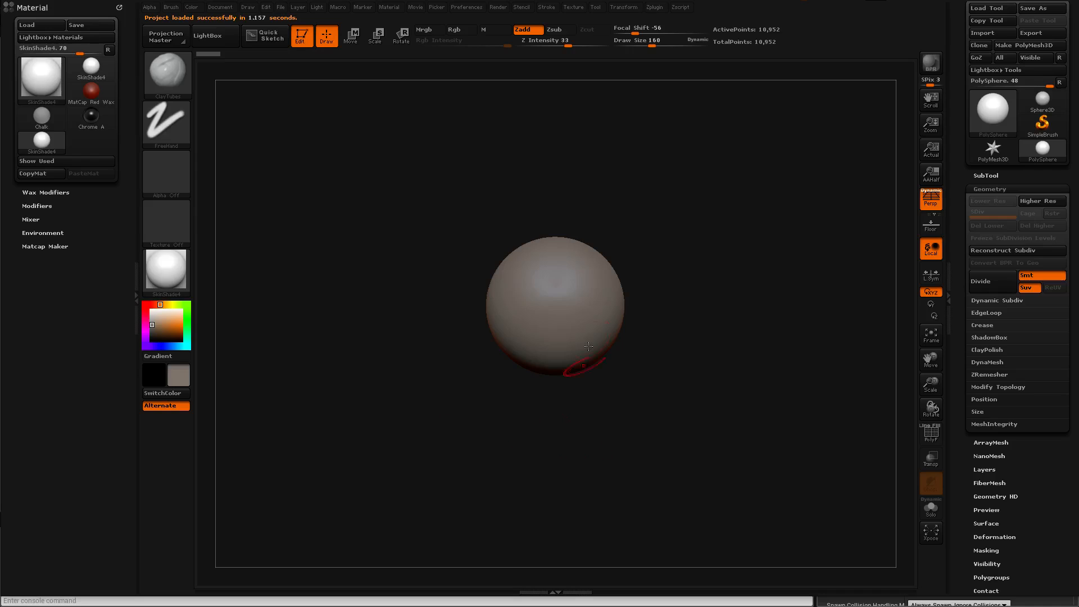
pyautogui.moveTo(513, 348)
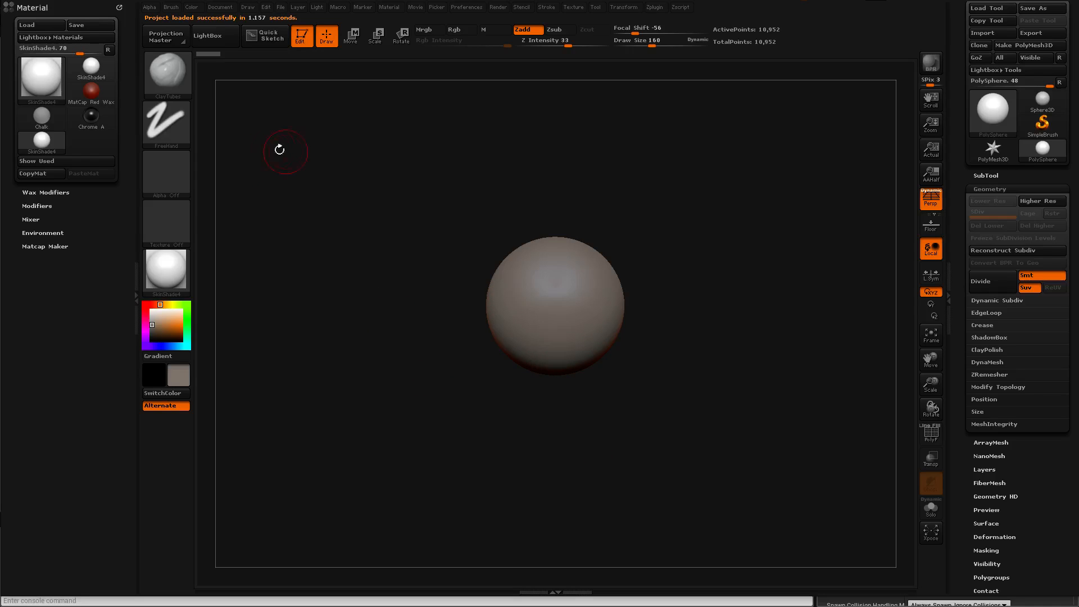
pyautogui.moveTo(408, 307)
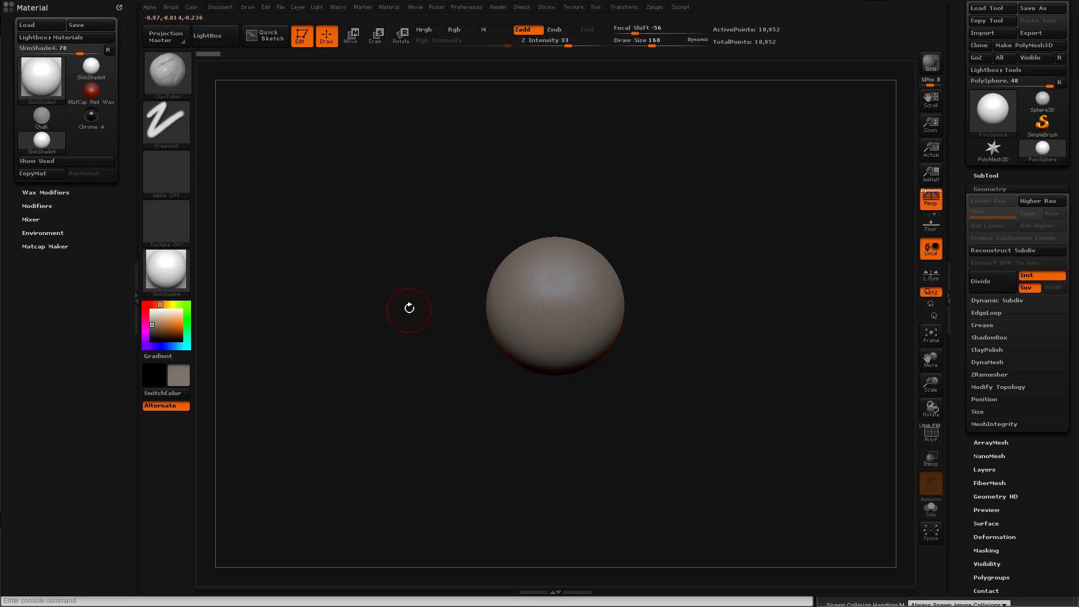
pyautogui.moveTo(518, 281)
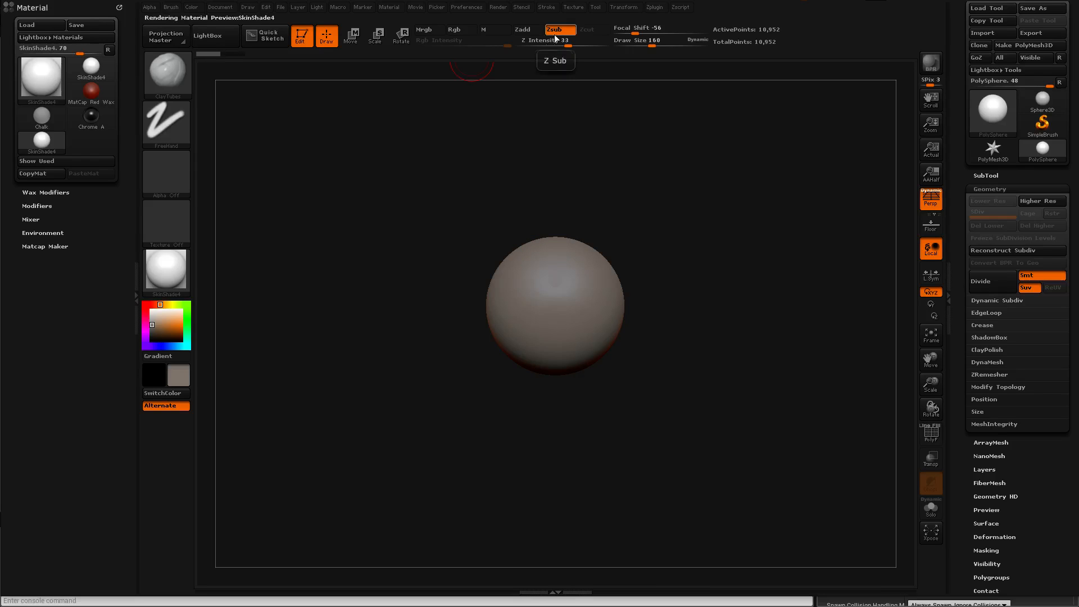
pyautogui.moveTo(470, 300)
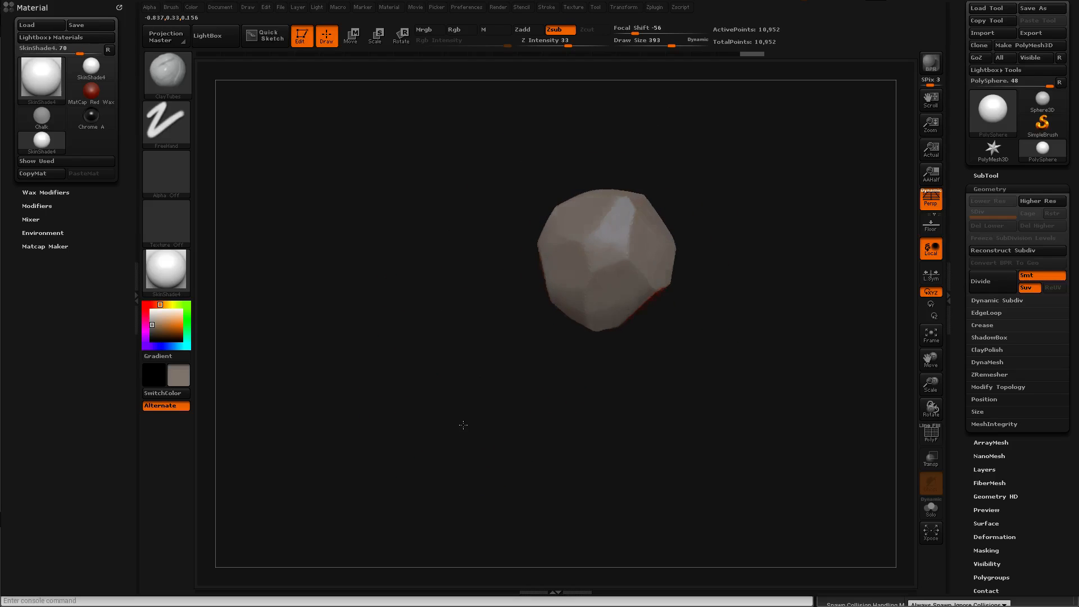
# Step: Choose a sculpting brush and subdivide the faceted rock up to SDiv 5
pyautogui.click(165, 74)
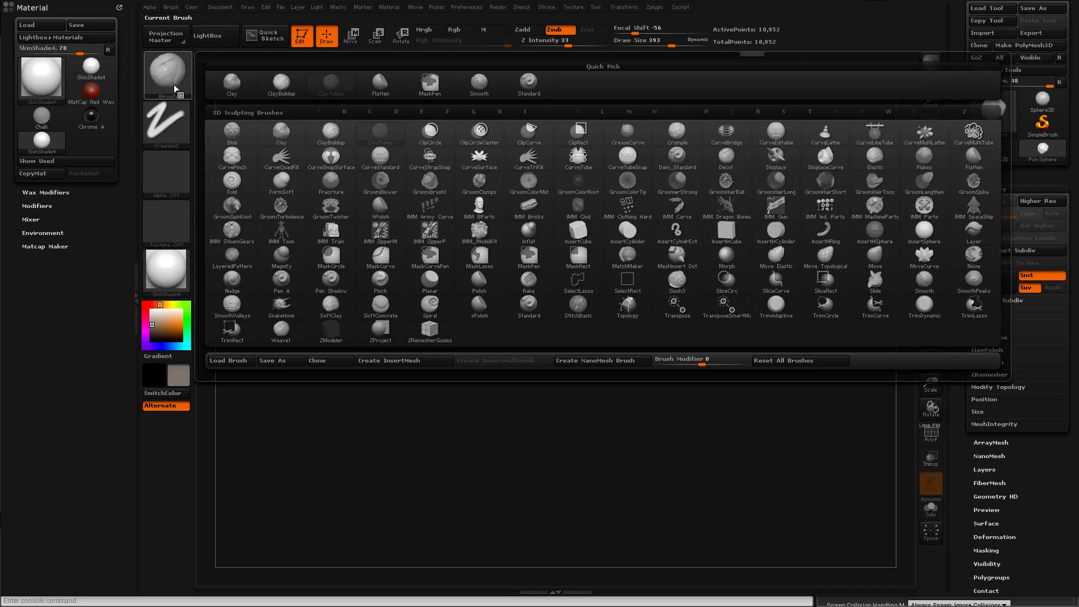
pyautogui.moveTo(528, 232)
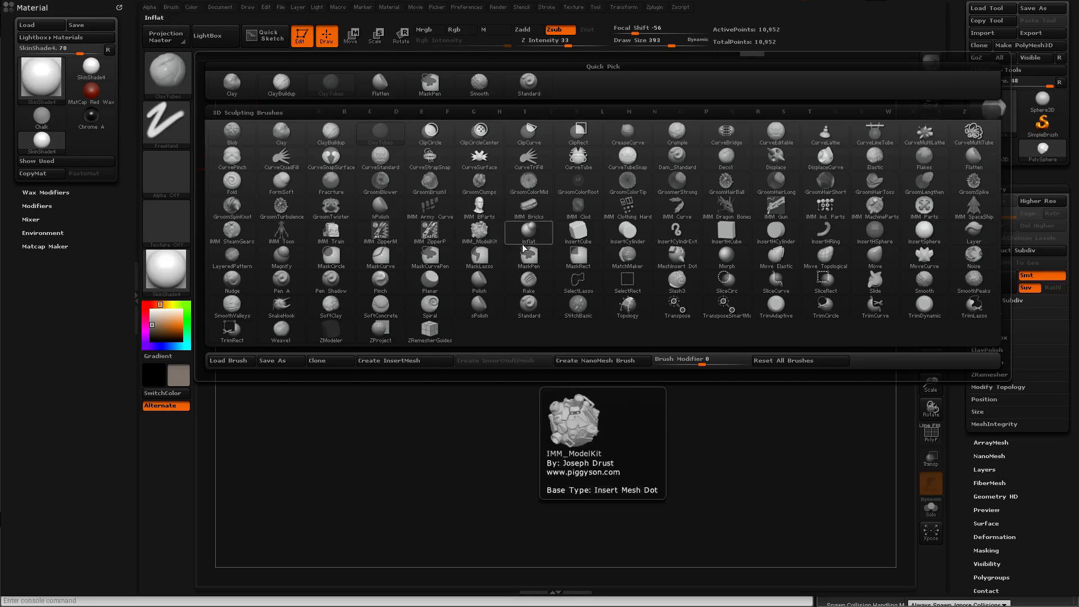
pyautogui.click(527, 232)
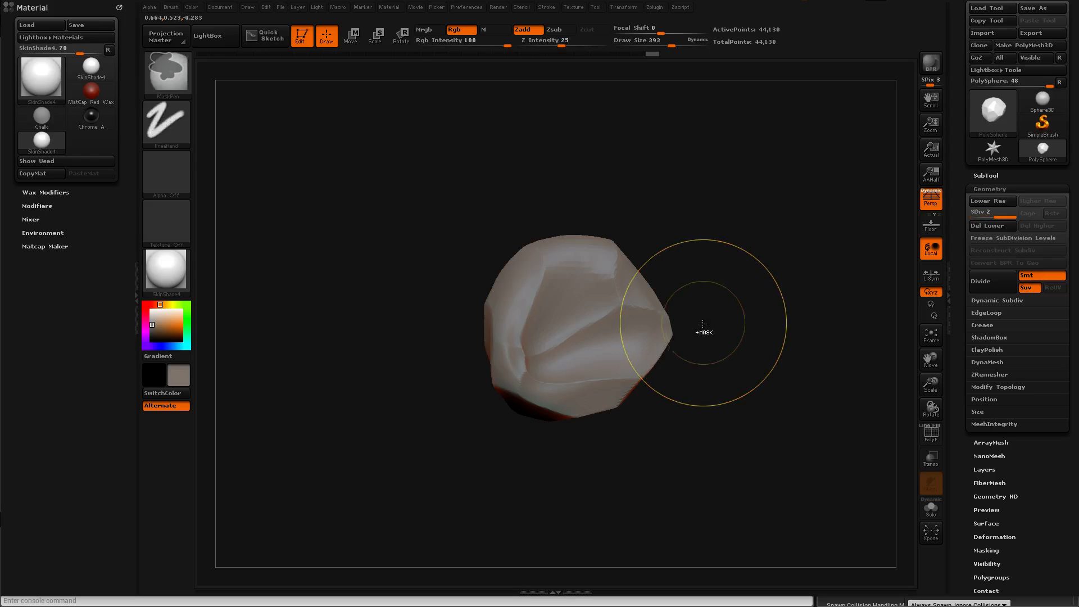
pyautogui.click(980, 281)
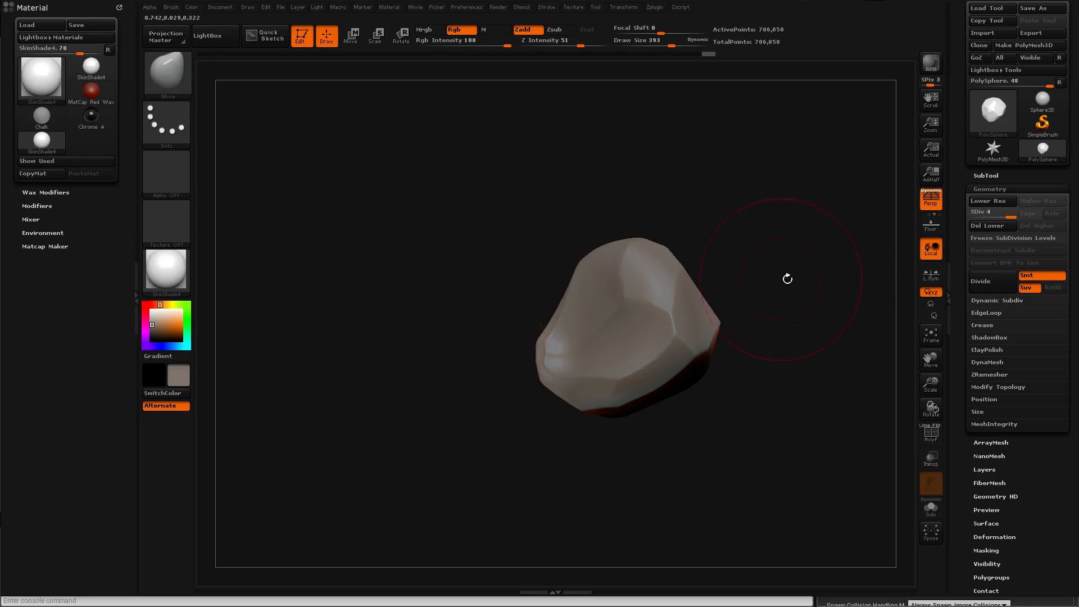
pyautogui.moveTo(931, 248)
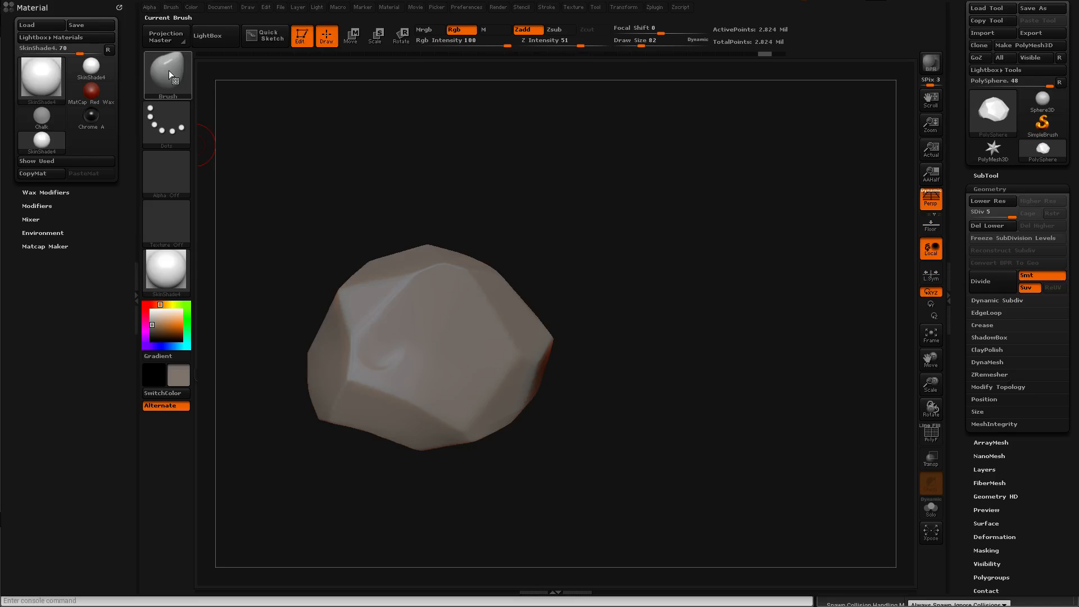
# Step: Pick a crack-carving brush from the Brush palette
pyautogui.click(167, 74)
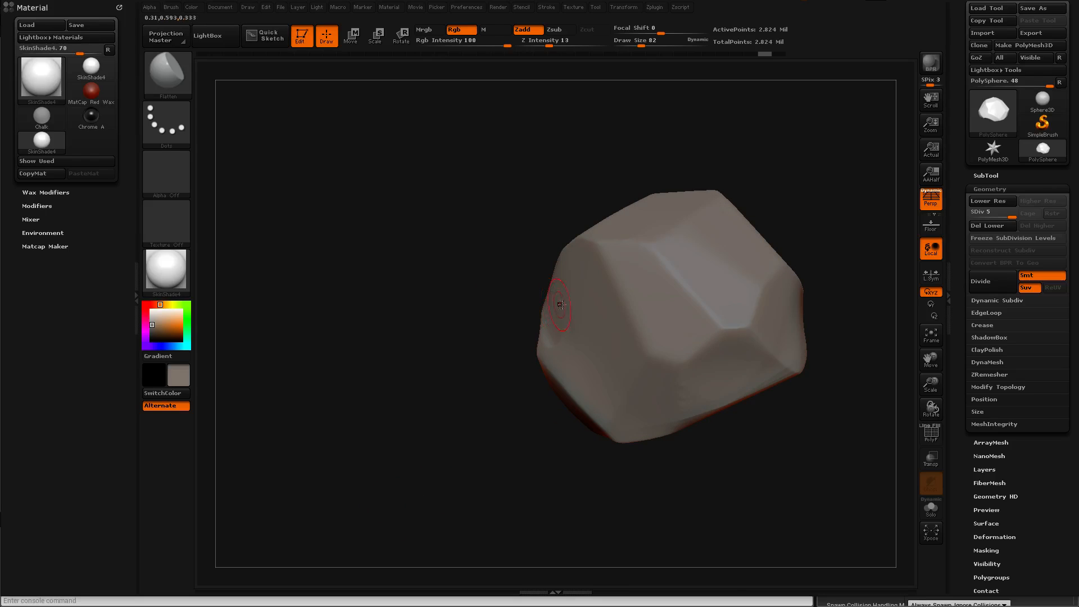
pyautogui.moveTo(551, 317)
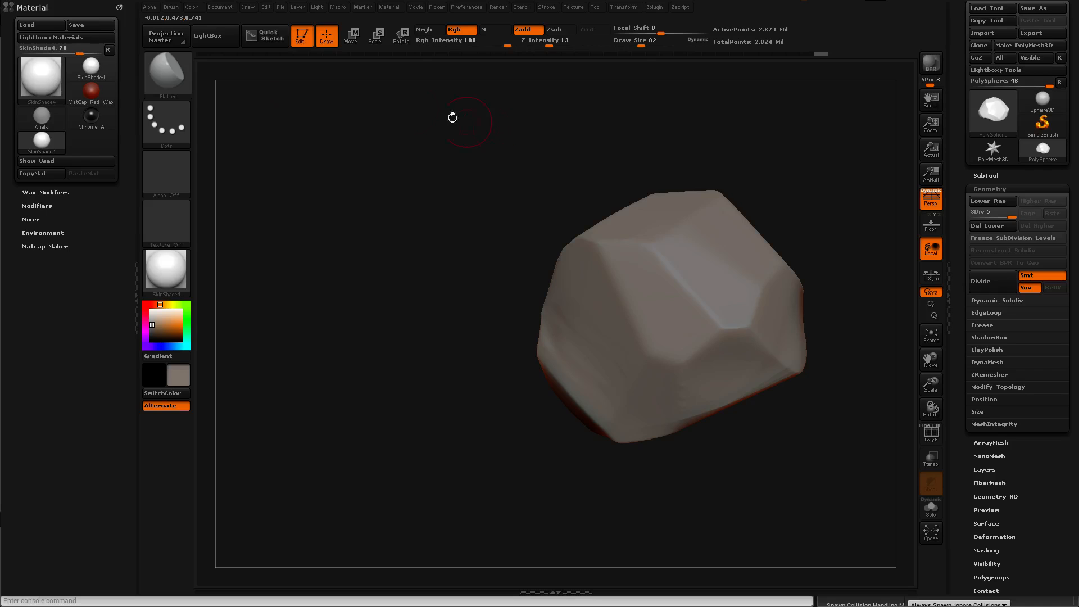
pyautogui.click(170, 8)
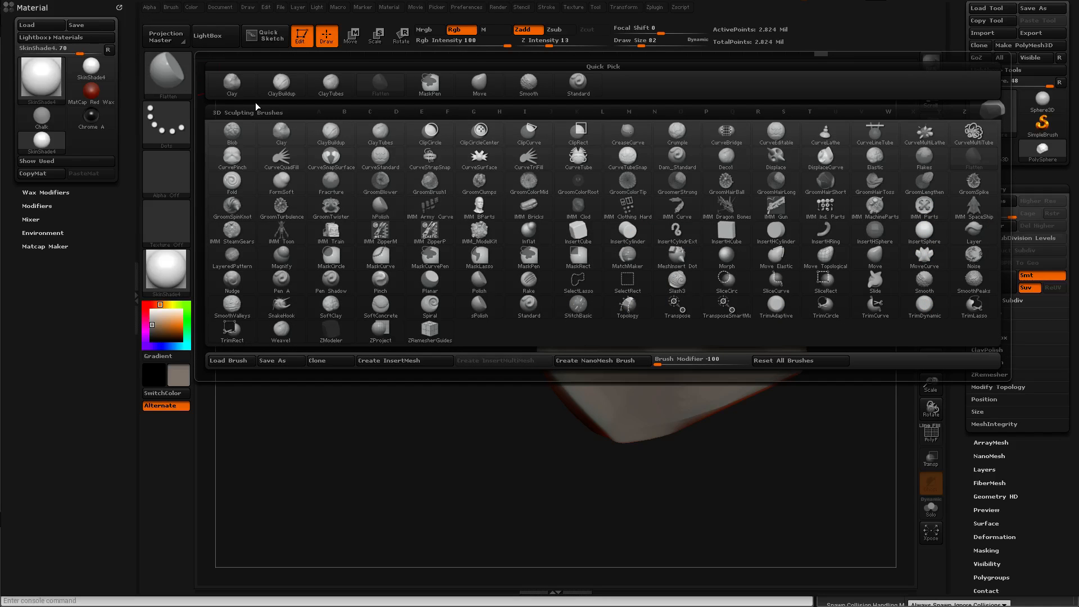
pyautogui.moveTo(521, 108)
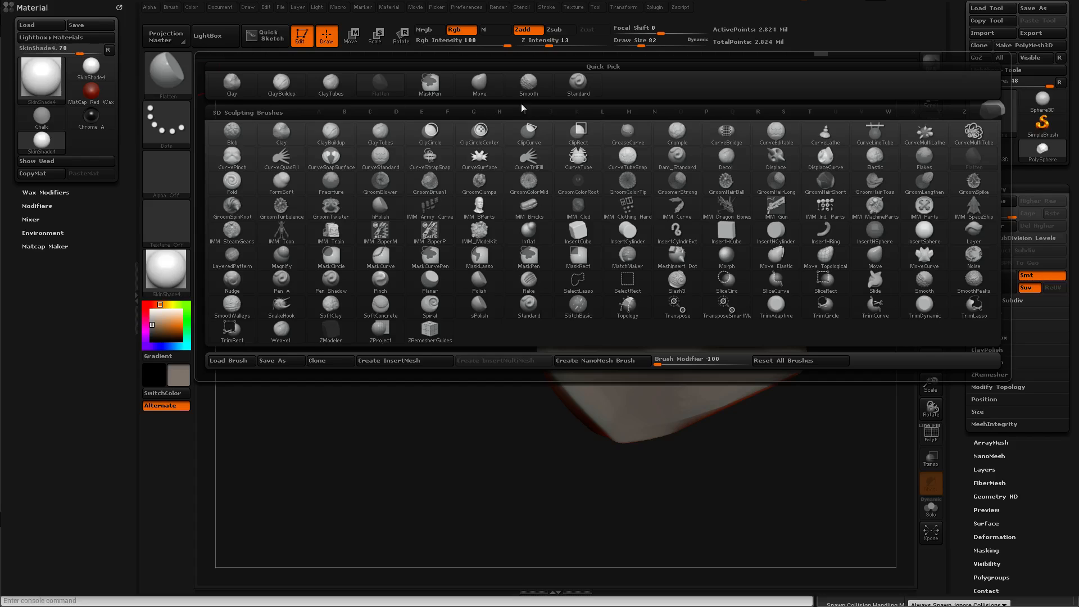
pyautogui.moveTo(528, 85)
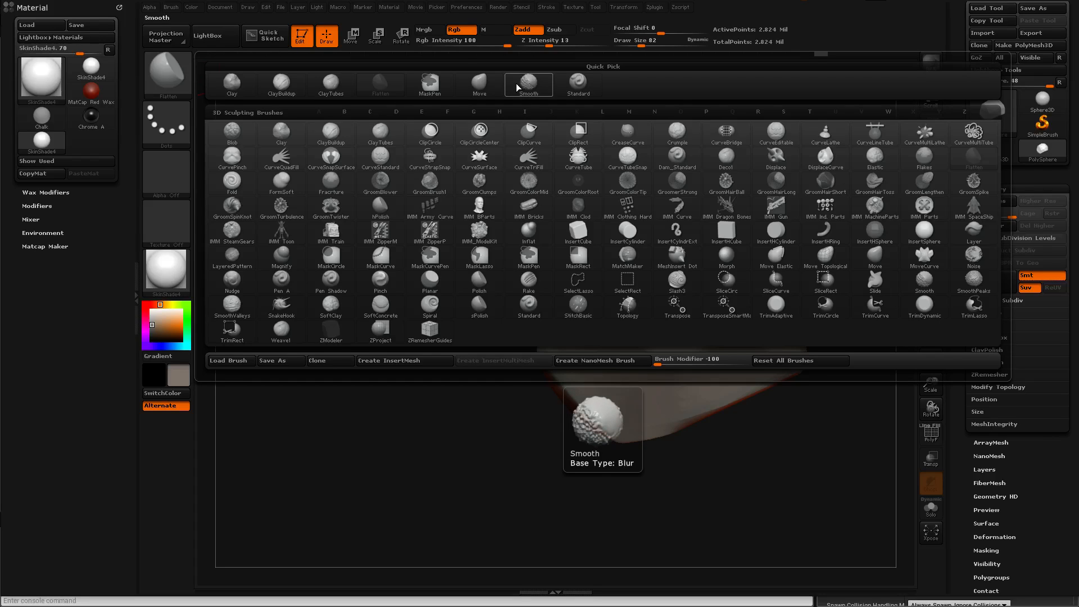
pyautogui.moveTo(525, 113)
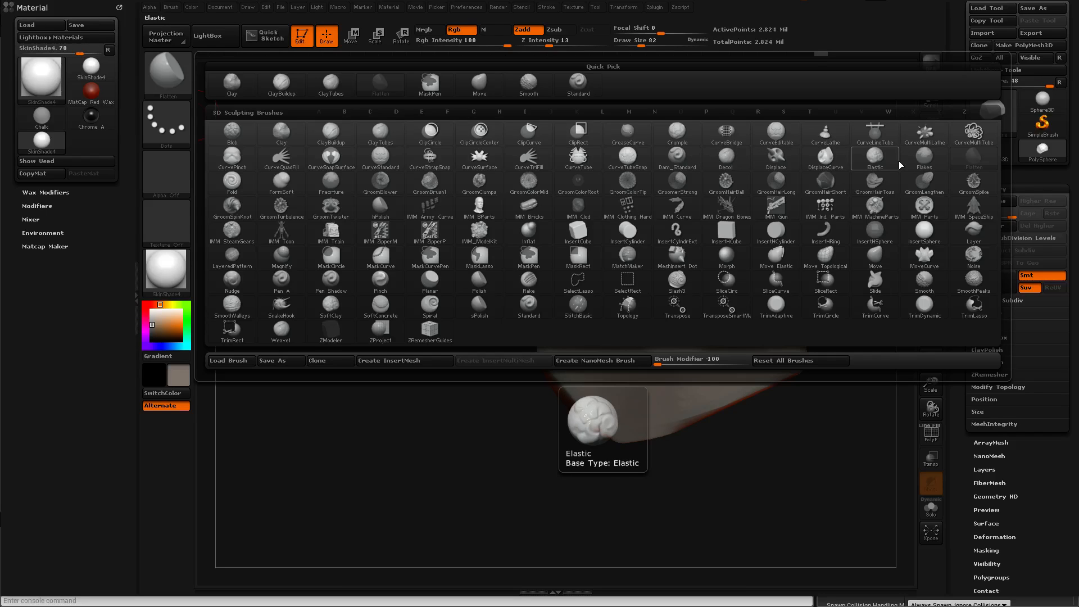
pyautogui.moveTo(886, 338)
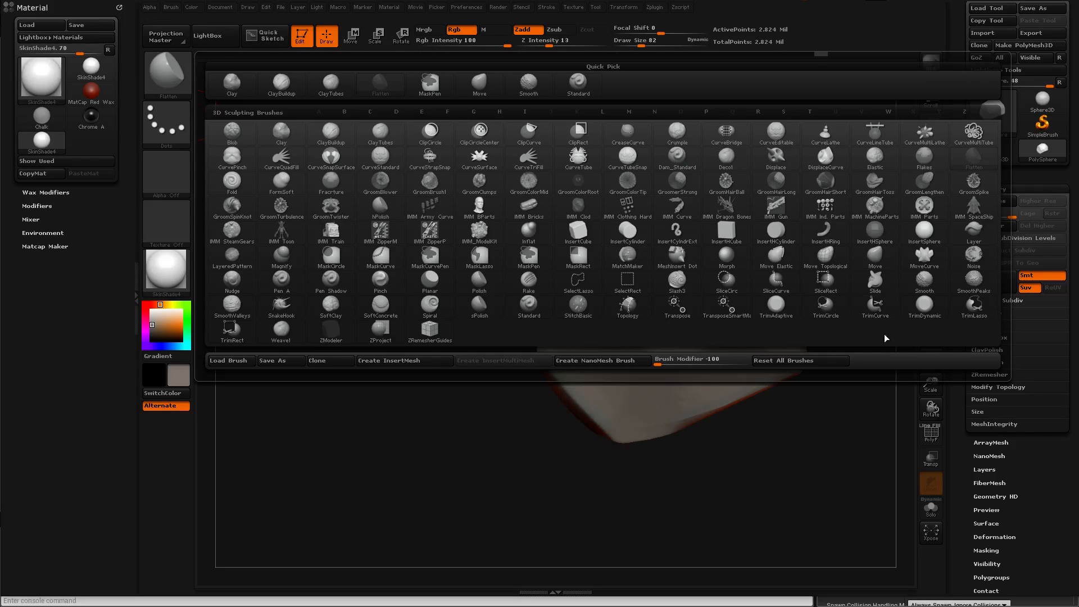
pyautogui.click(675, 277)
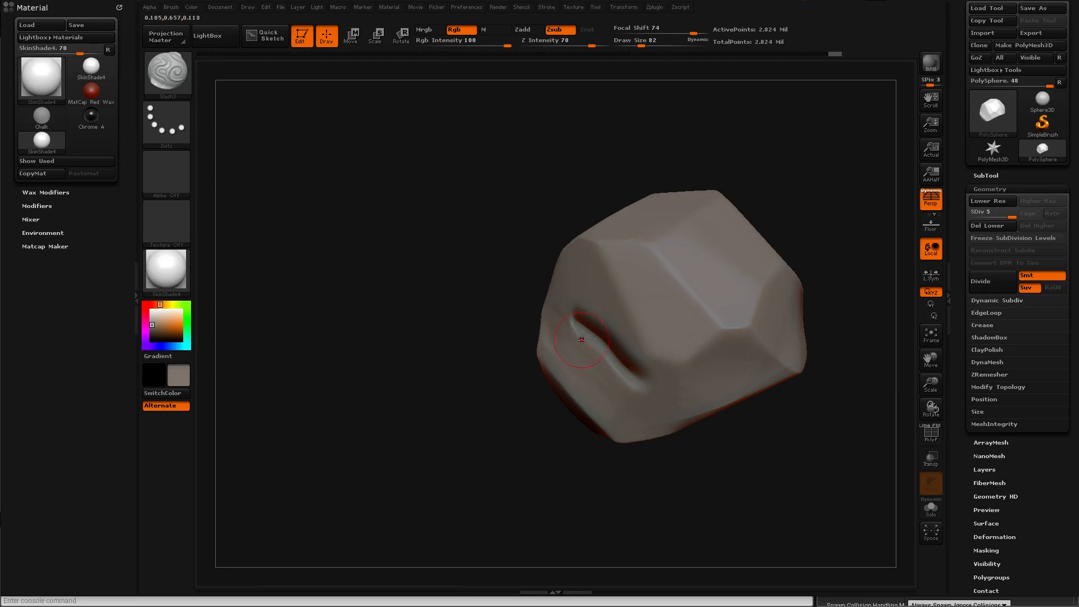
# Step: Select the ClayTubes brush from the 3D Sculpting Brushes
pyautogui.click(166, 74)
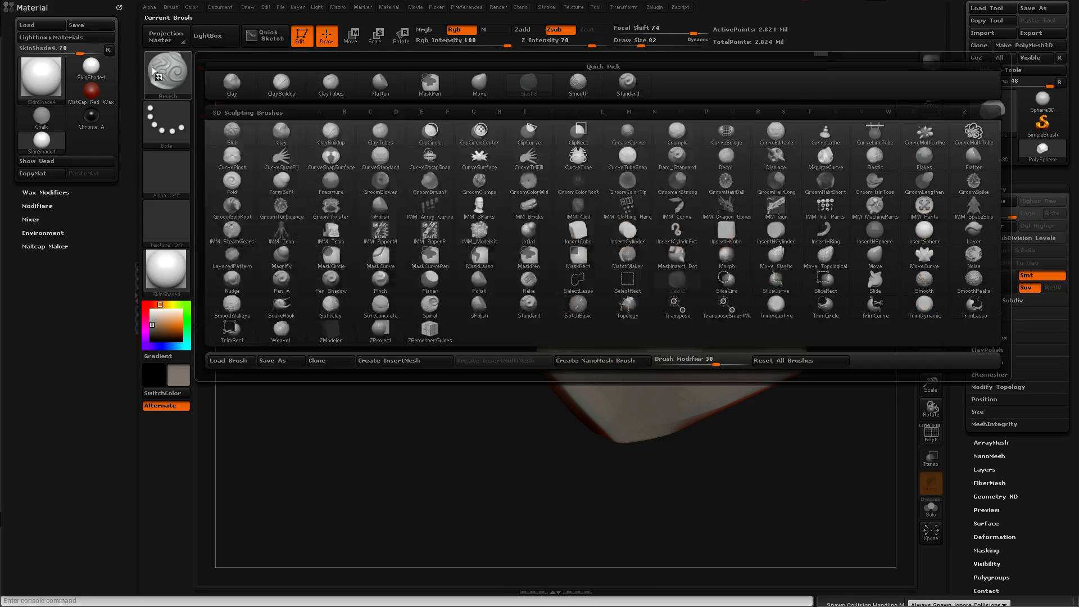
pyautogui.moveTo(330, 134)
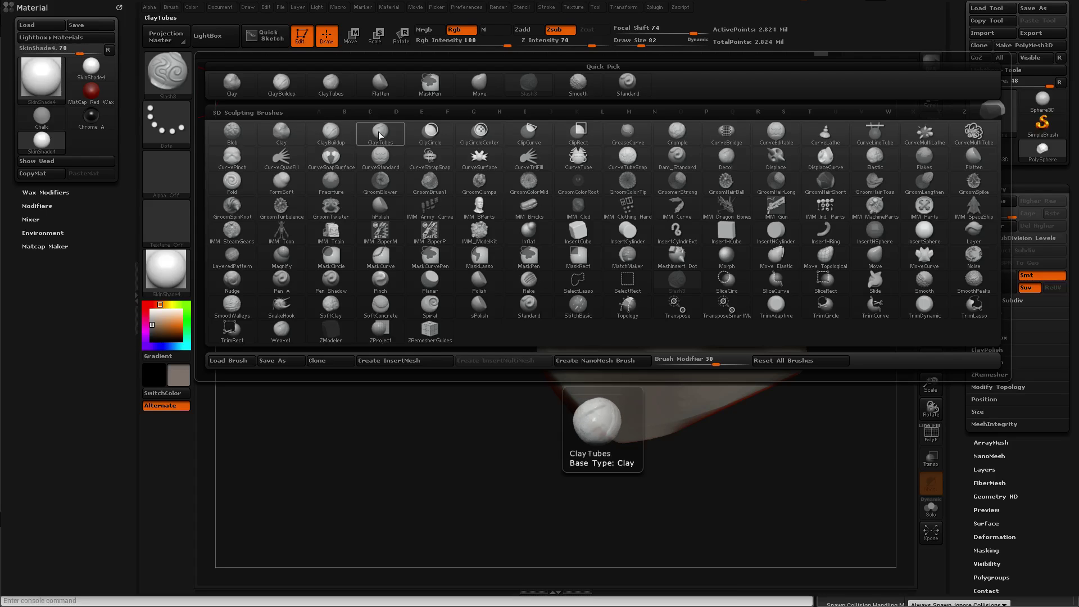
pyautogui.moveTo(381, 153)
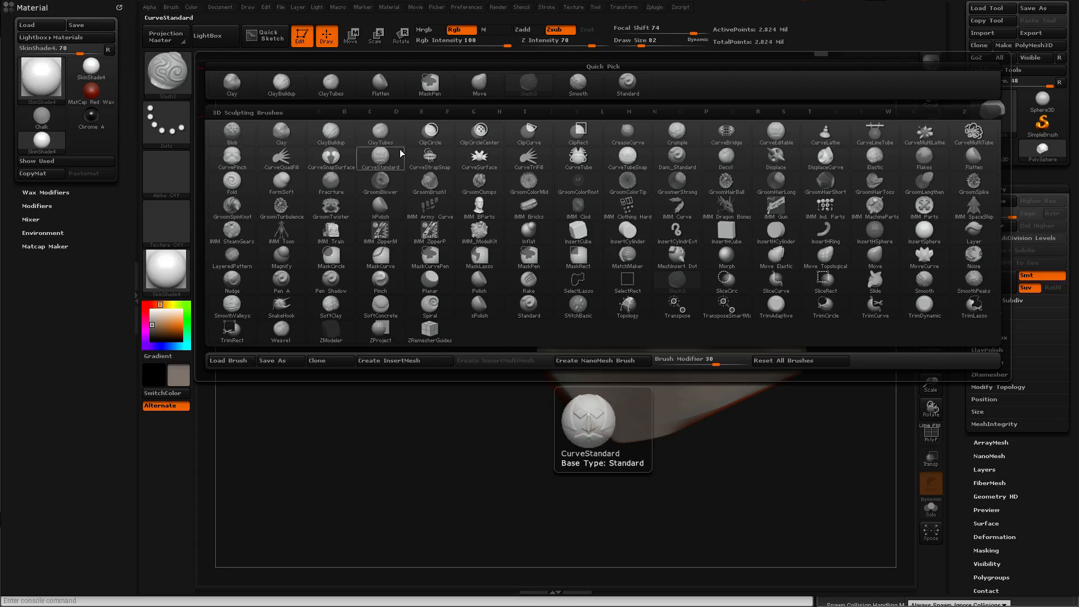
pyautogui.moveTo(379, 133)
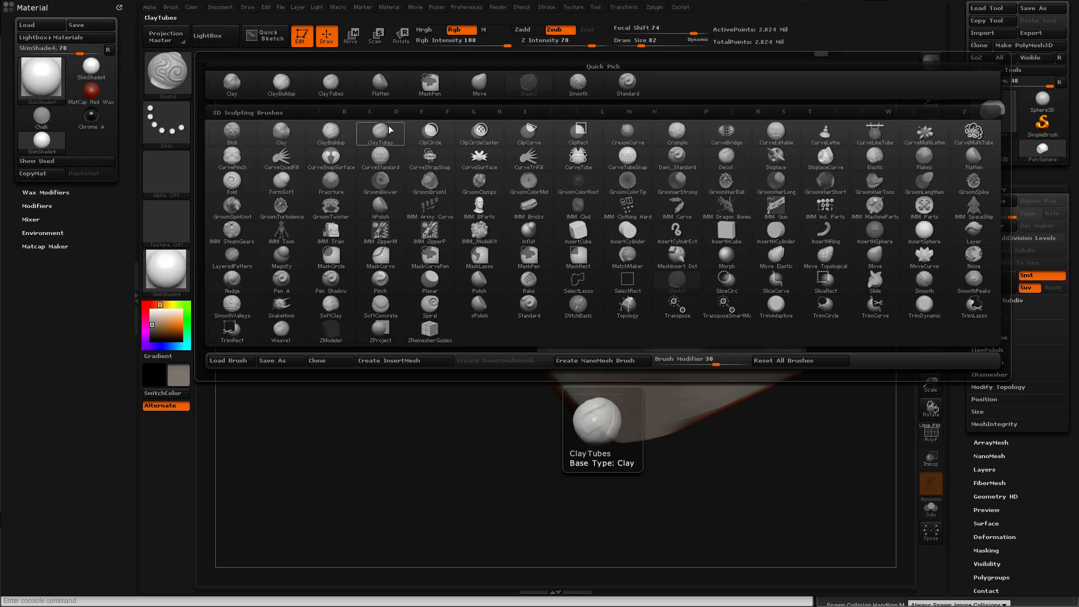
pyautogui.click(478, 85)
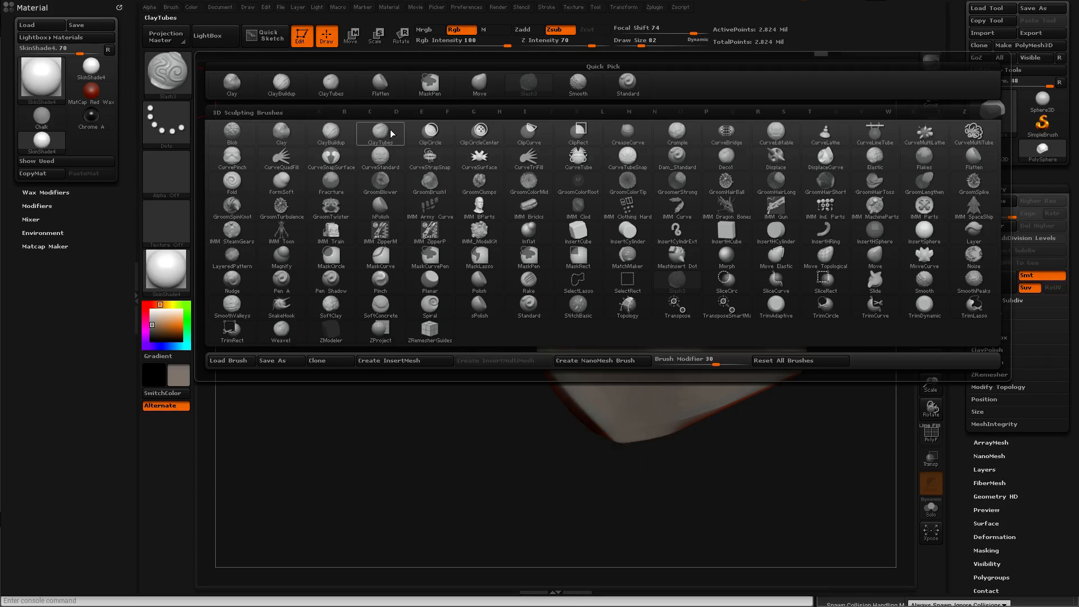
pyautogui.click(379, 132)
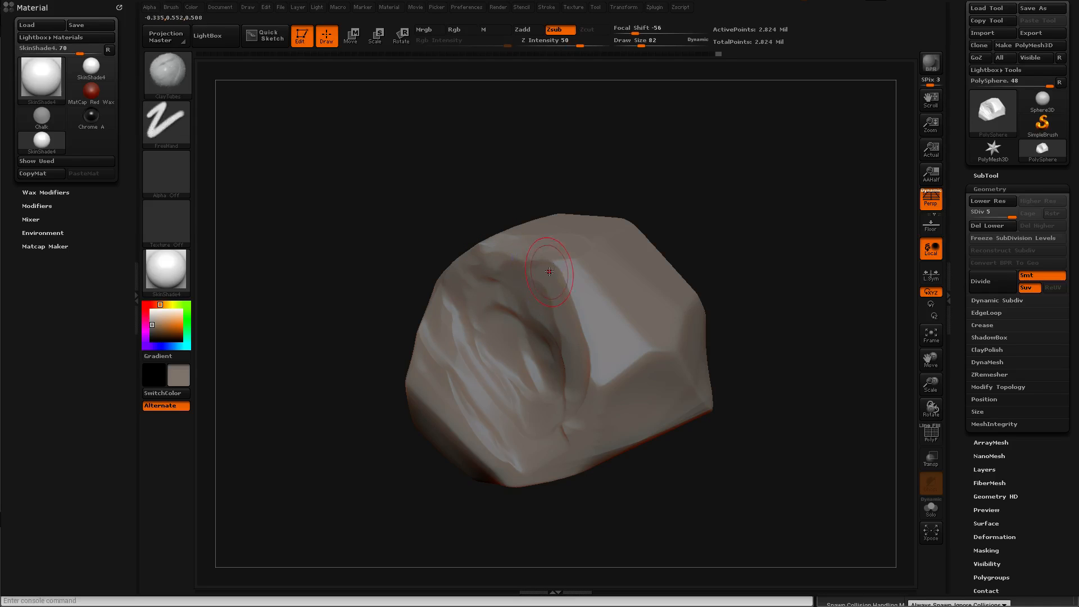
pyautogui.moveTo(560, 420)
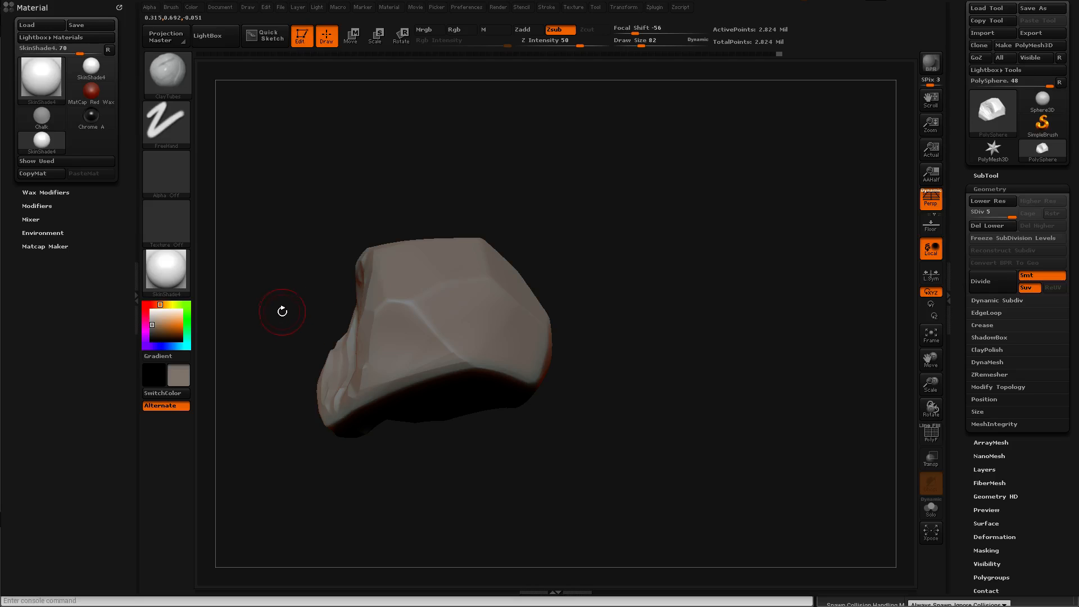
pyautogui.moveTo(203, 368)
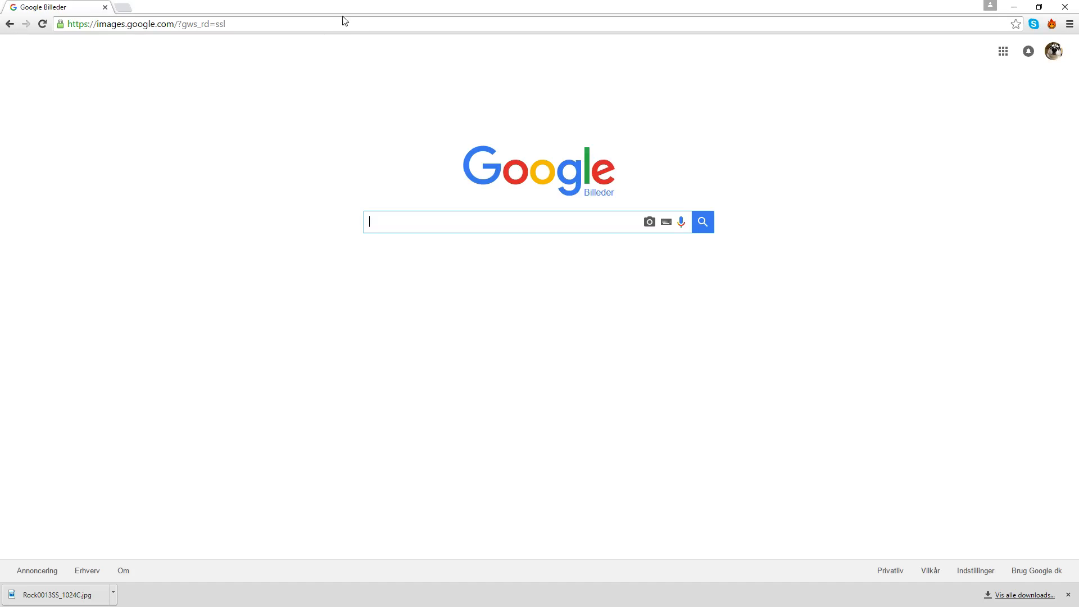
pyautogui.moveTo(429, 223)
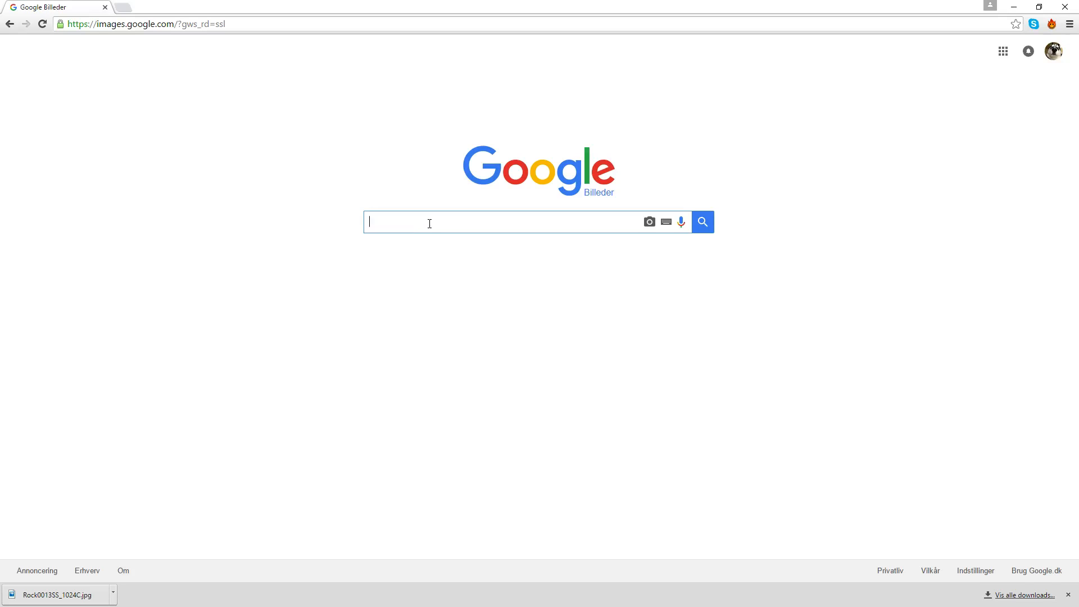
# Step: Search Google Images for 'zbrush alpha rock' and preview a dark cracked rock alpha
pyautogui.write('z')
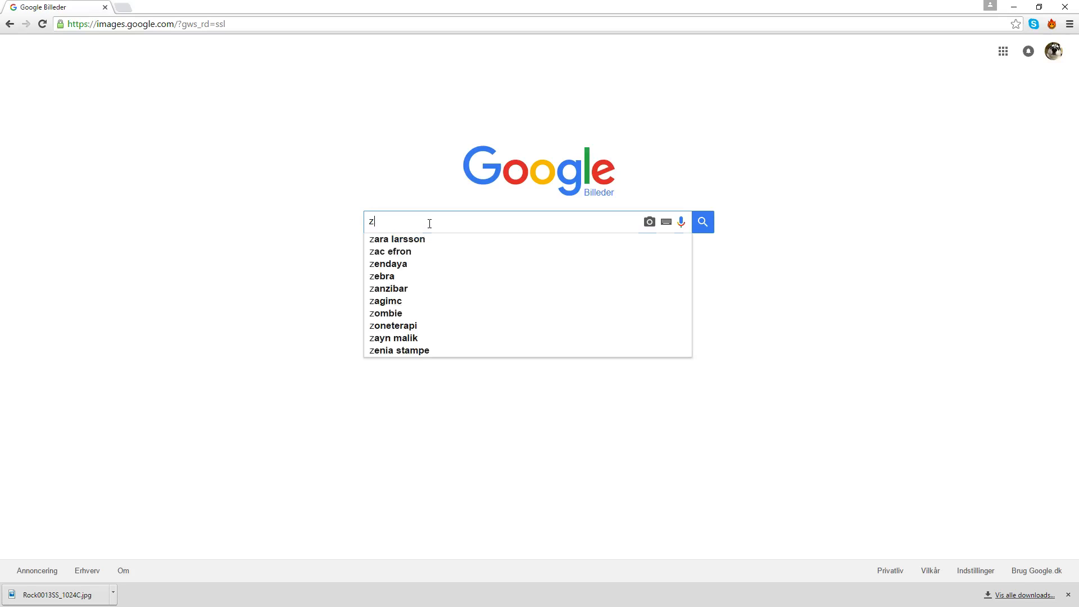
pyautogui.write('brush alpha rock')
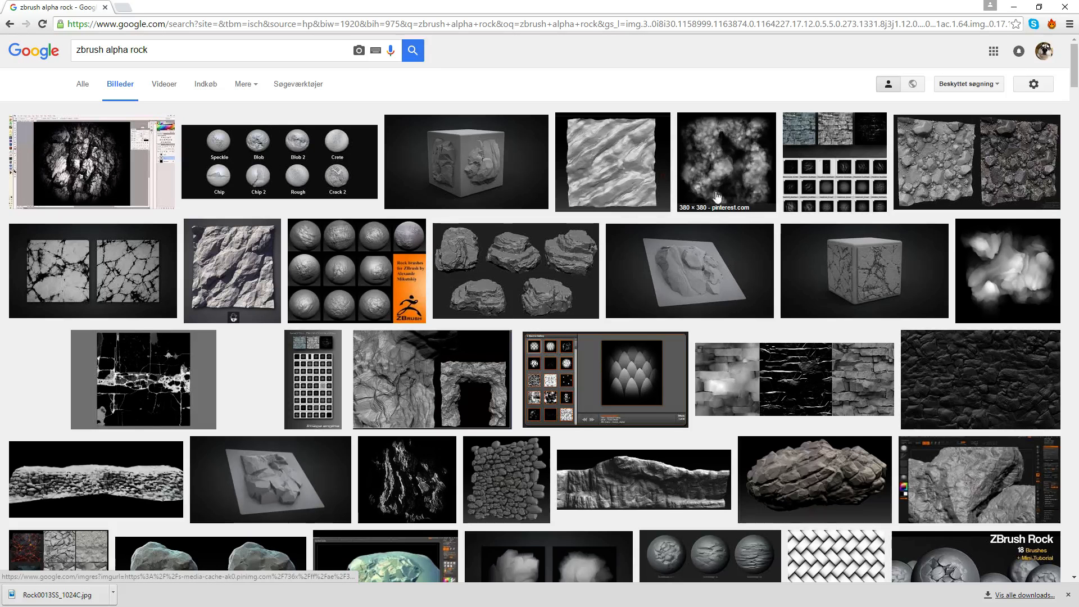
pyautogui.moveTo(609, 447)
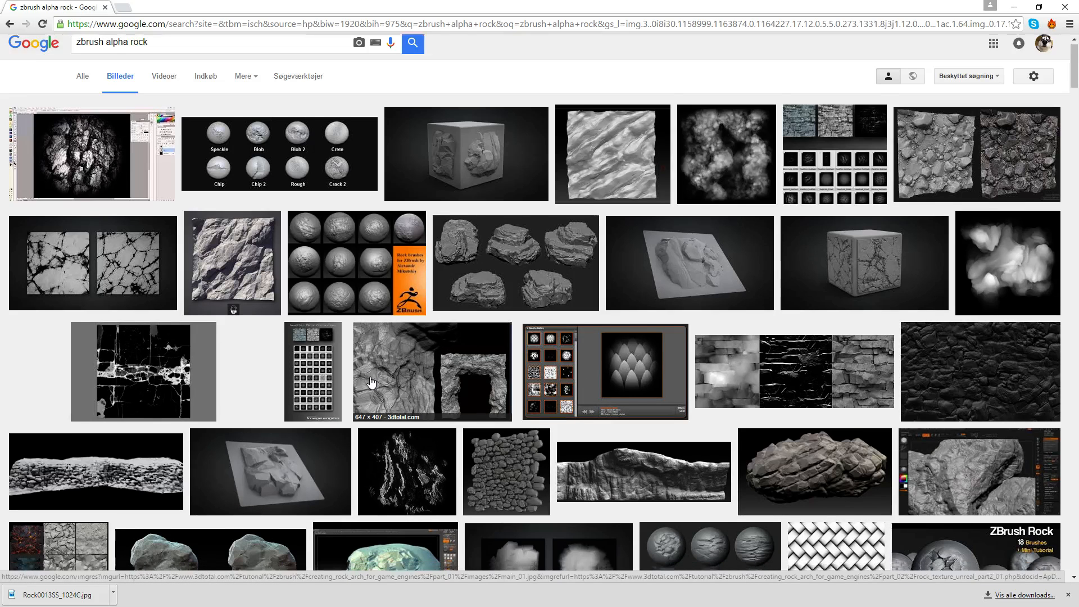
pyautogui.scroll(-3)
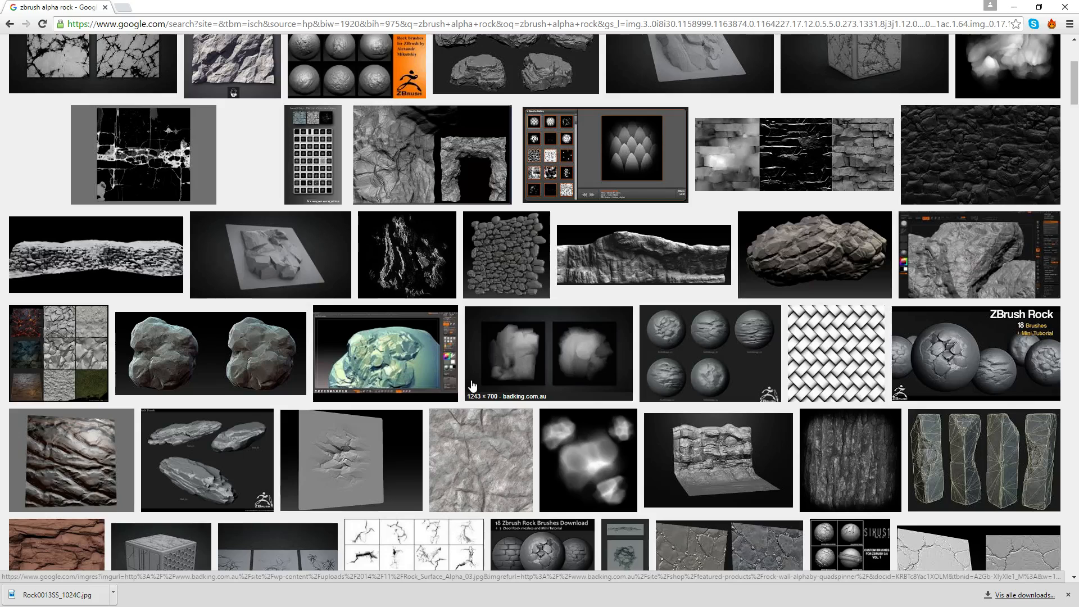
pyautogui.moveTo(547, 473)
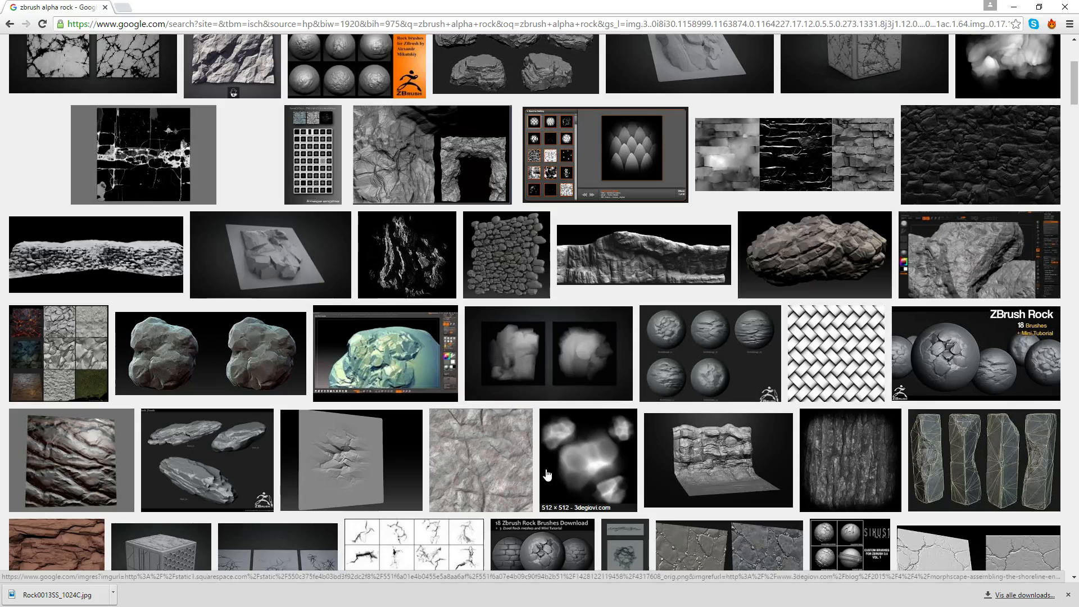
pyautogui.moveTo(609, 438)
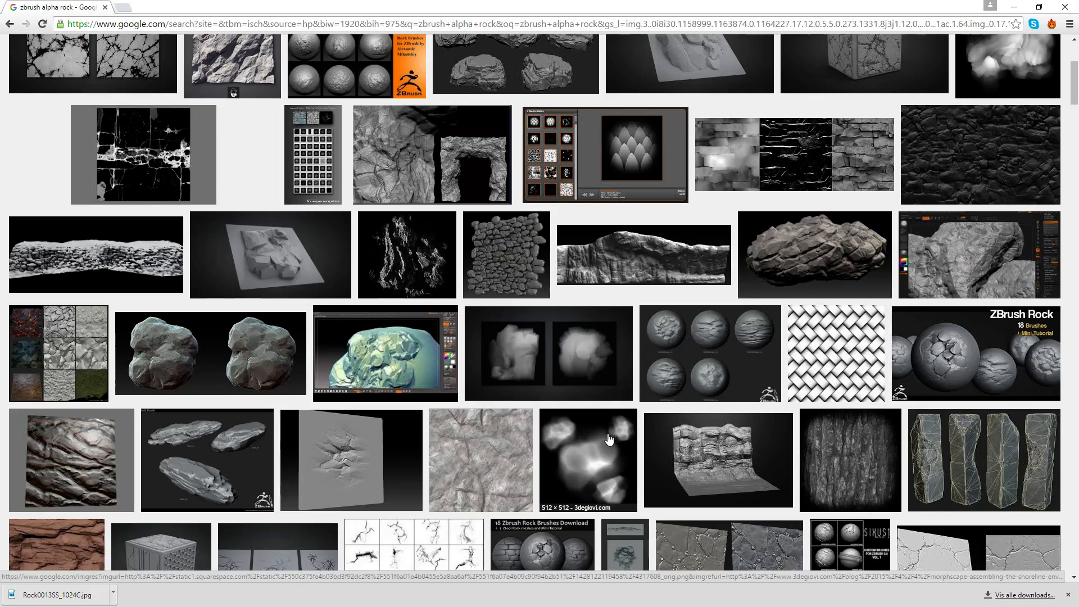
pyautogui.moveTo(846, 453)
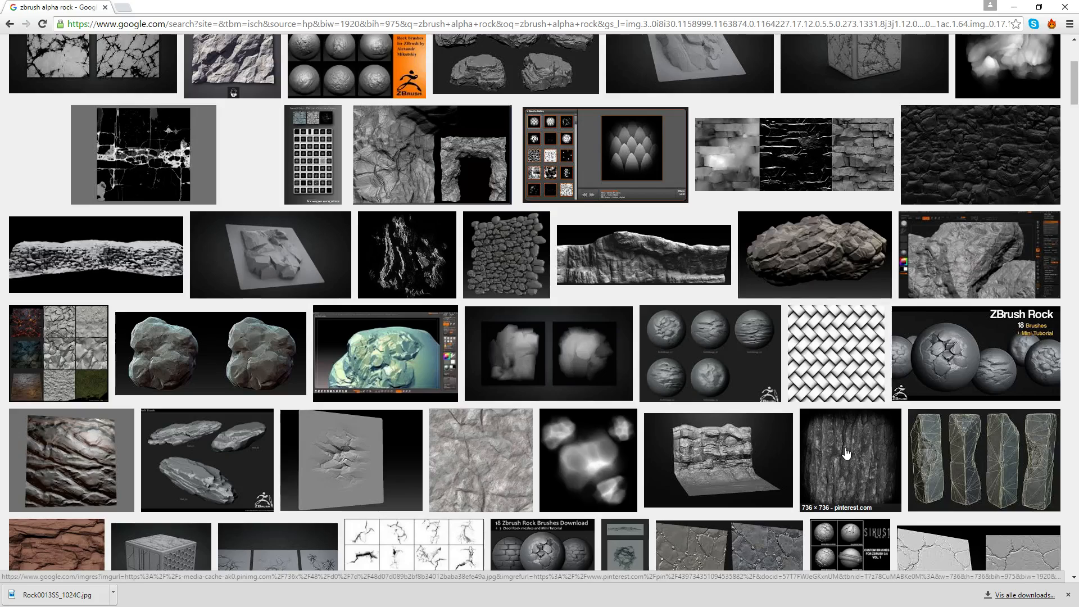
pyautogui.click(849, 460)
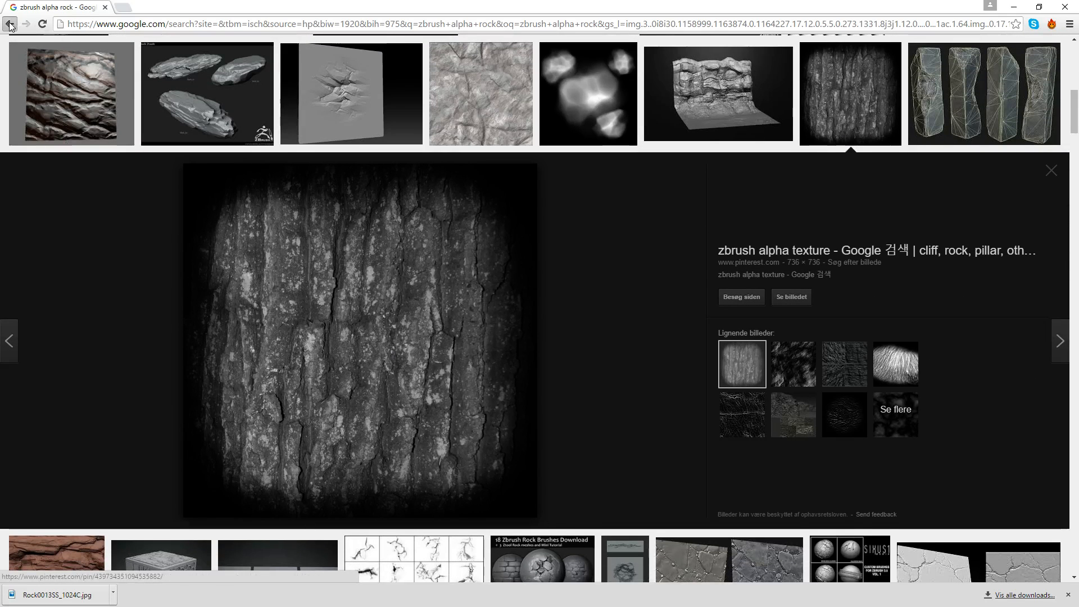
pyautogui.click(10, 22)
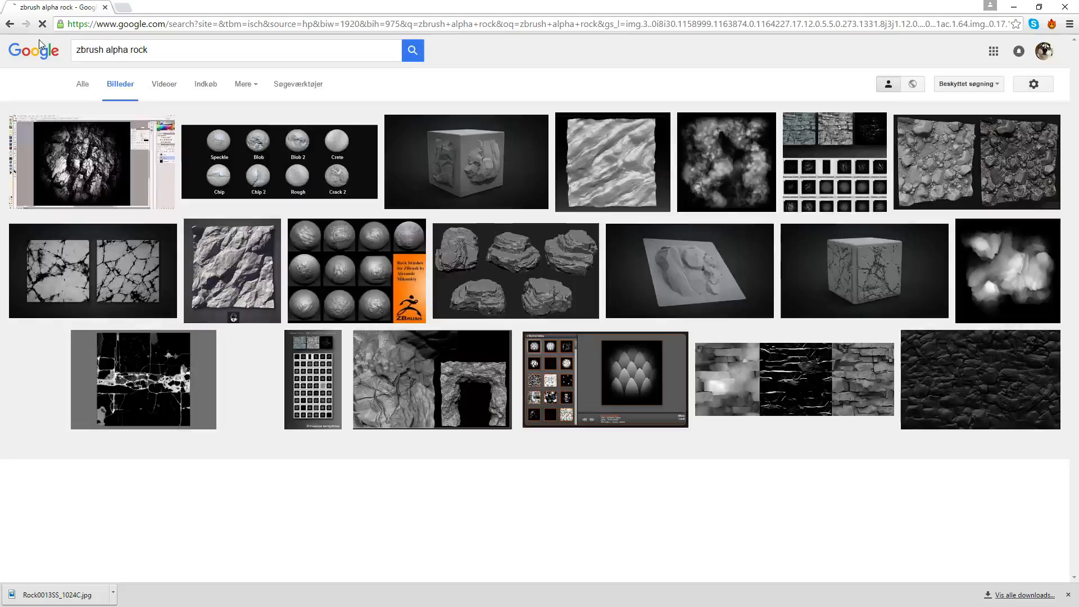
pyautogui.scroll(-3)
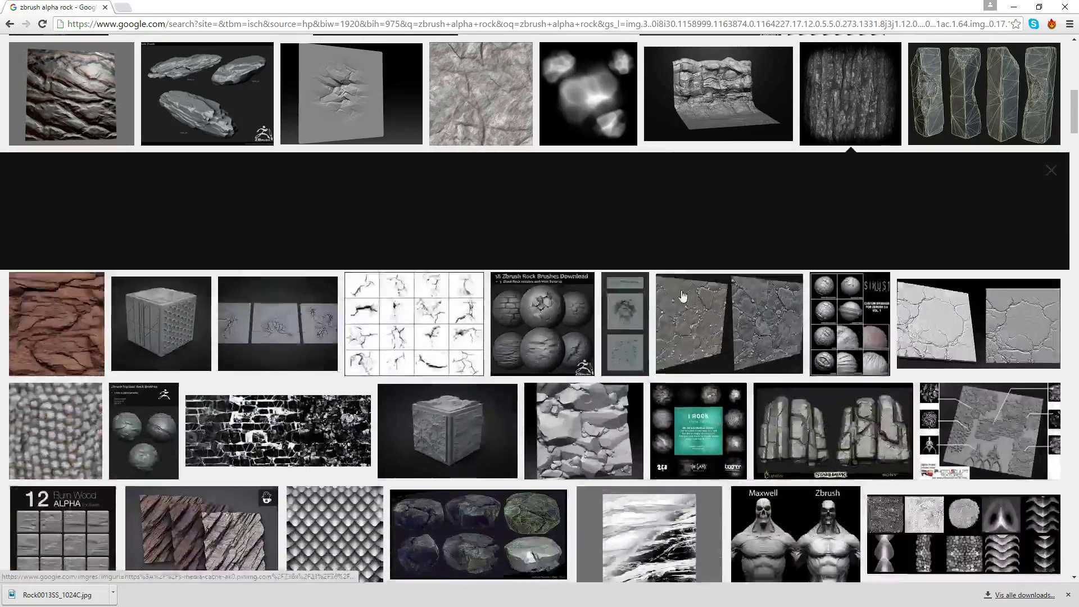
pyautogui.click(1052, 170)
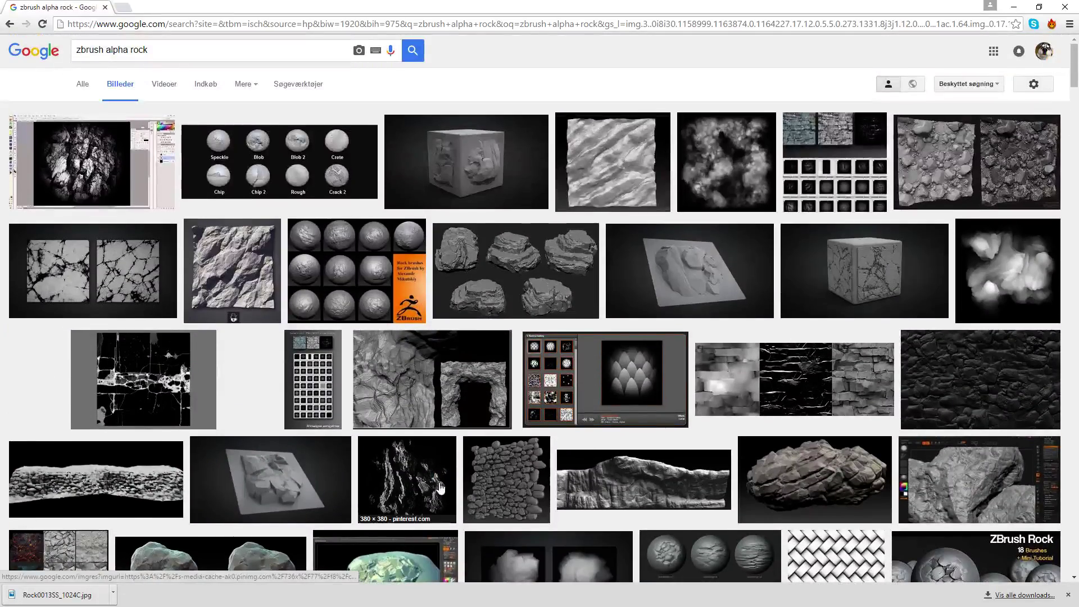
# Step: Browse images similar to the Rock alpha and bring up save options for the wispy scratch alpha
pyautogui.click(407, 479)
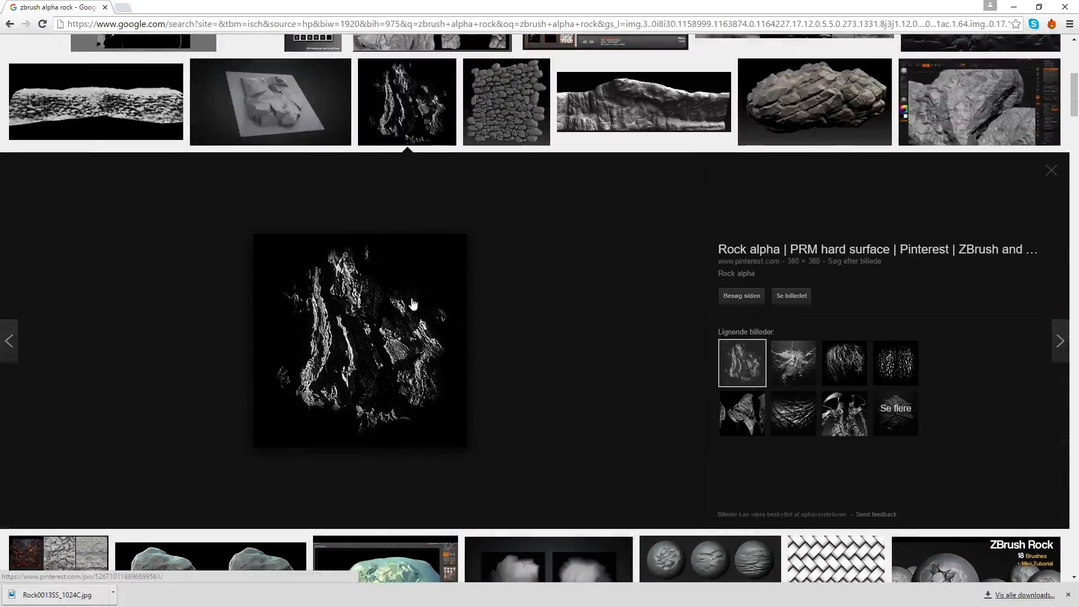
pyautogui.moveTo(843, 413)
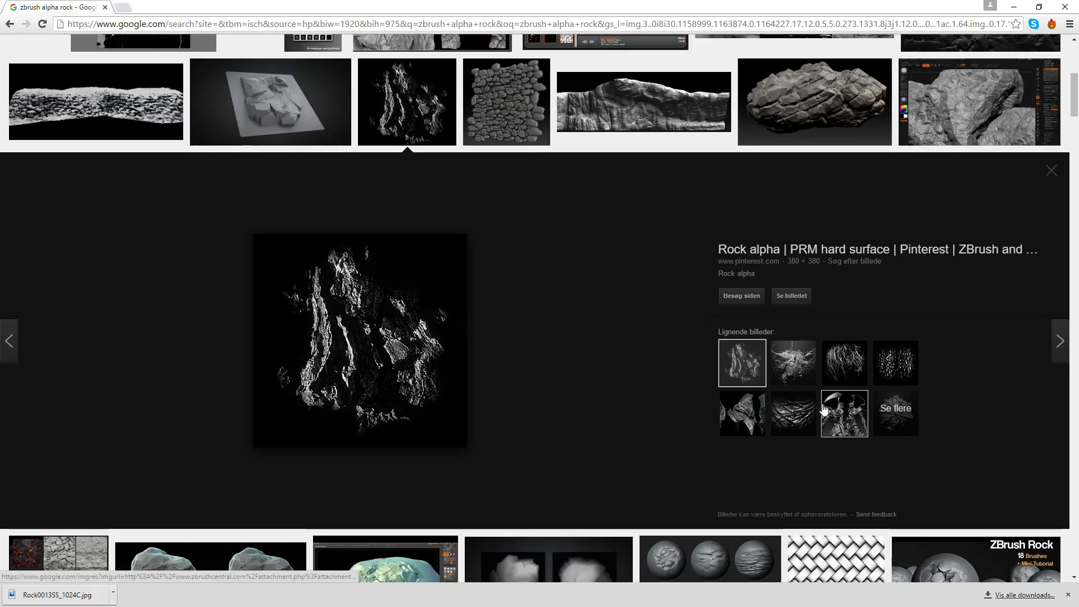
pyautogui.click(1052, 171)
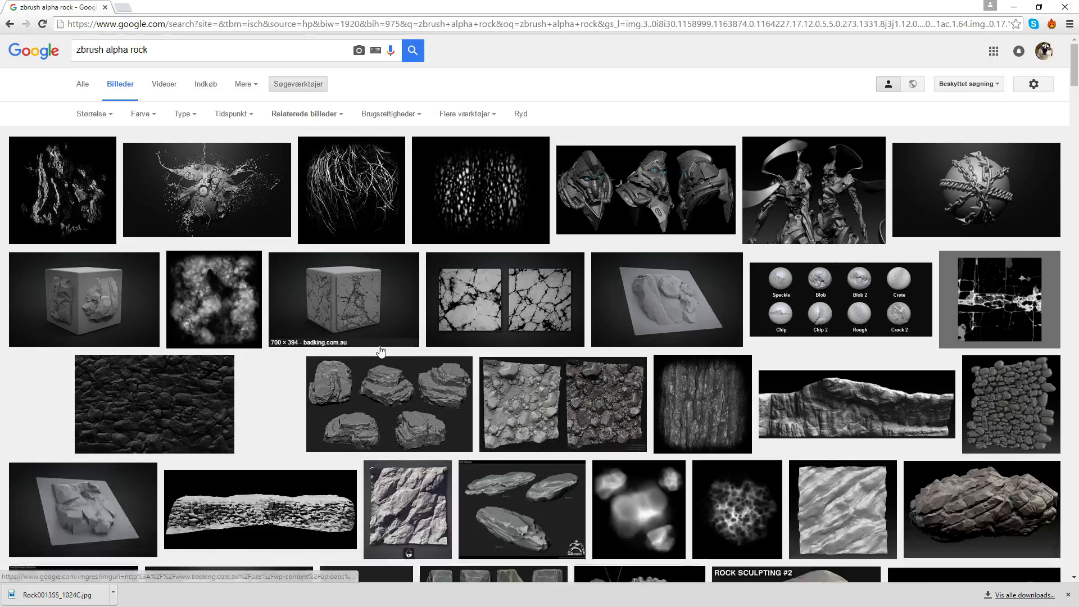
pyautogui.moveTo(157, 248)
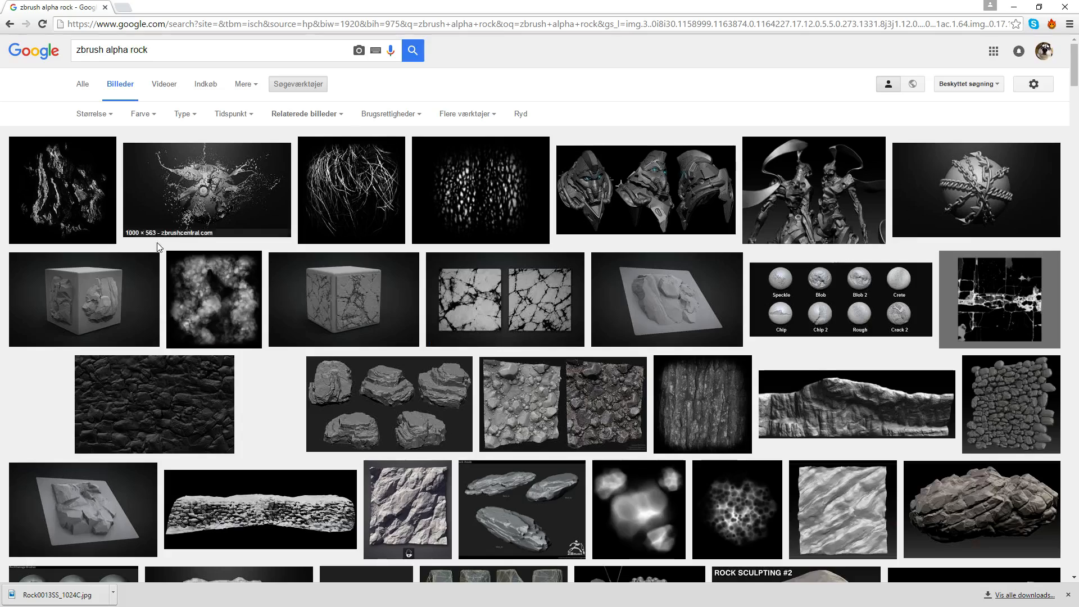
pyautogui.scroll(-3)
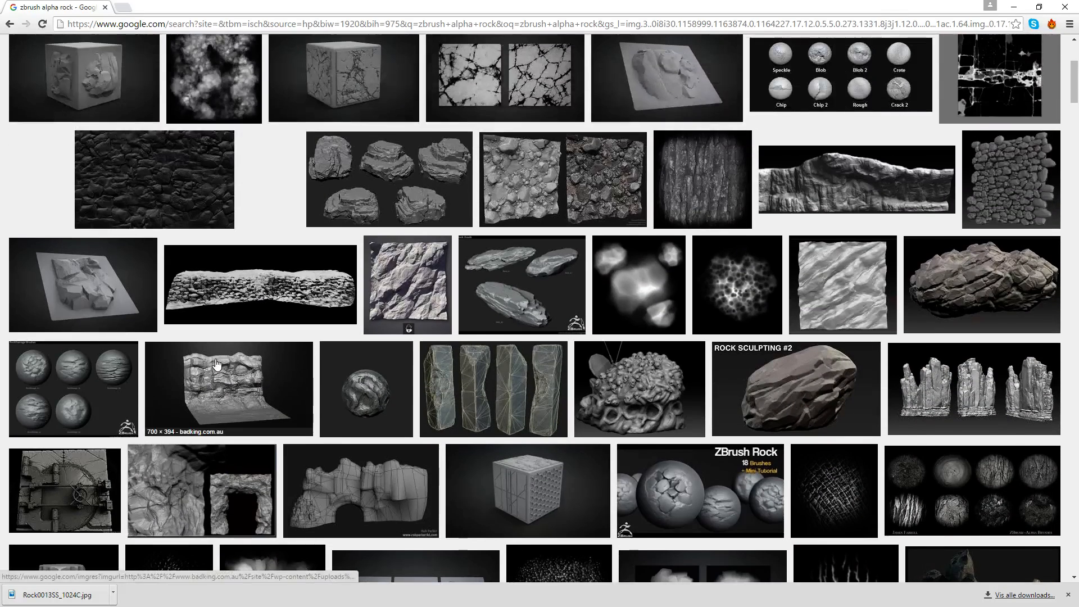
pyautogui.scroll(-3)
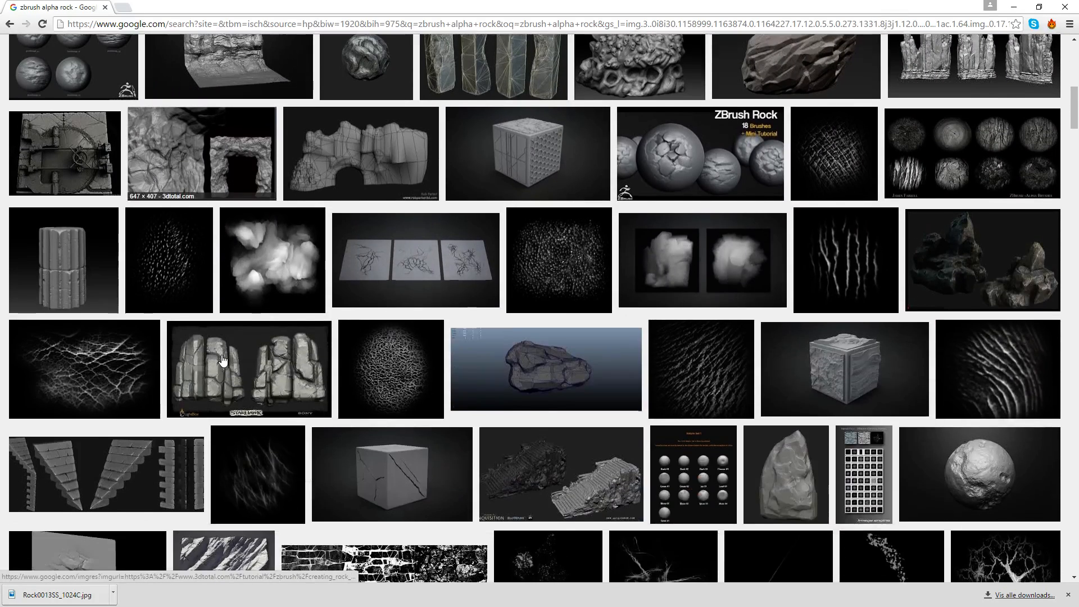
pyautogui.scroll(-3)
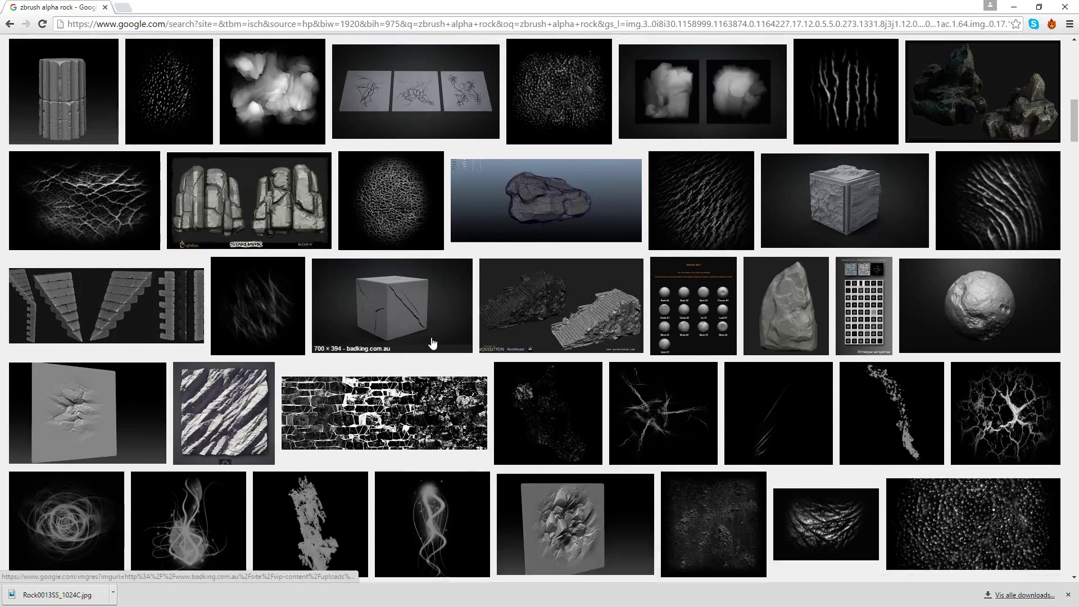
pyautogui.click(258, 306)
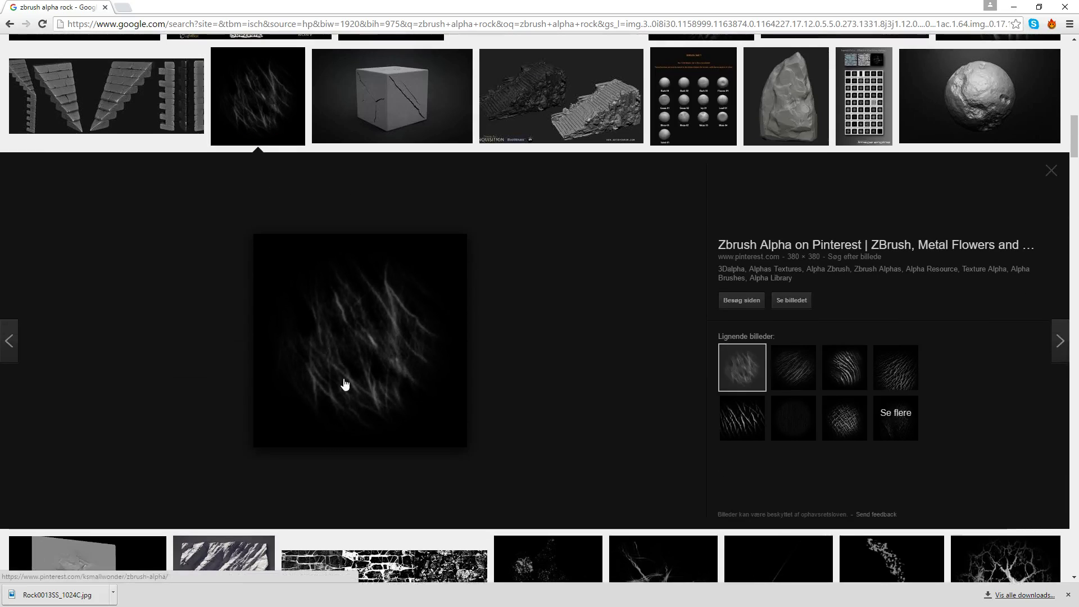
pyautogui.moveTo(368, 344)
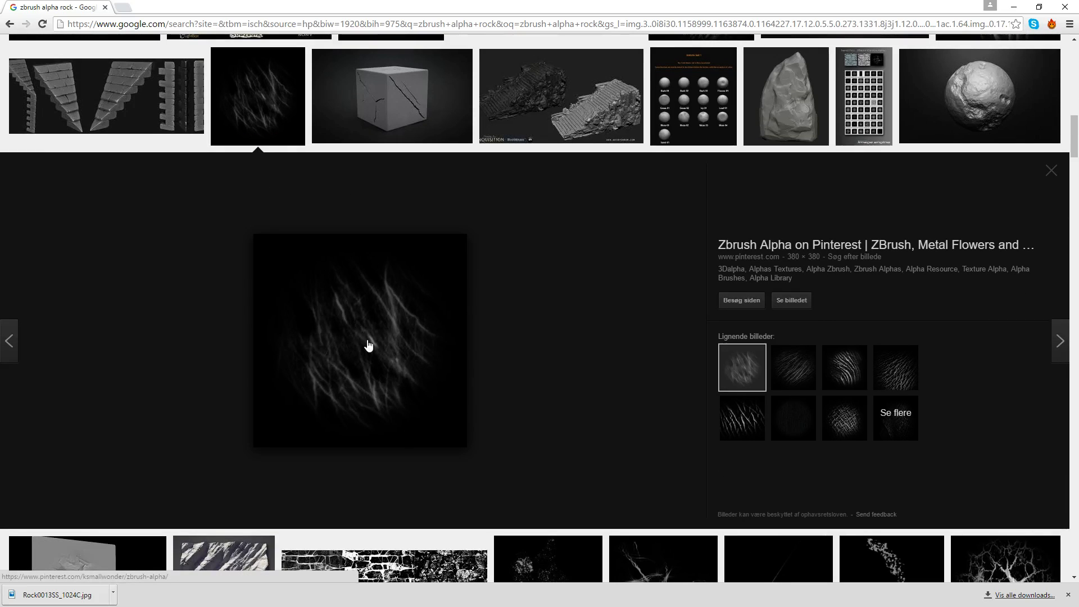
pyautogui.moveTo(368, 364)
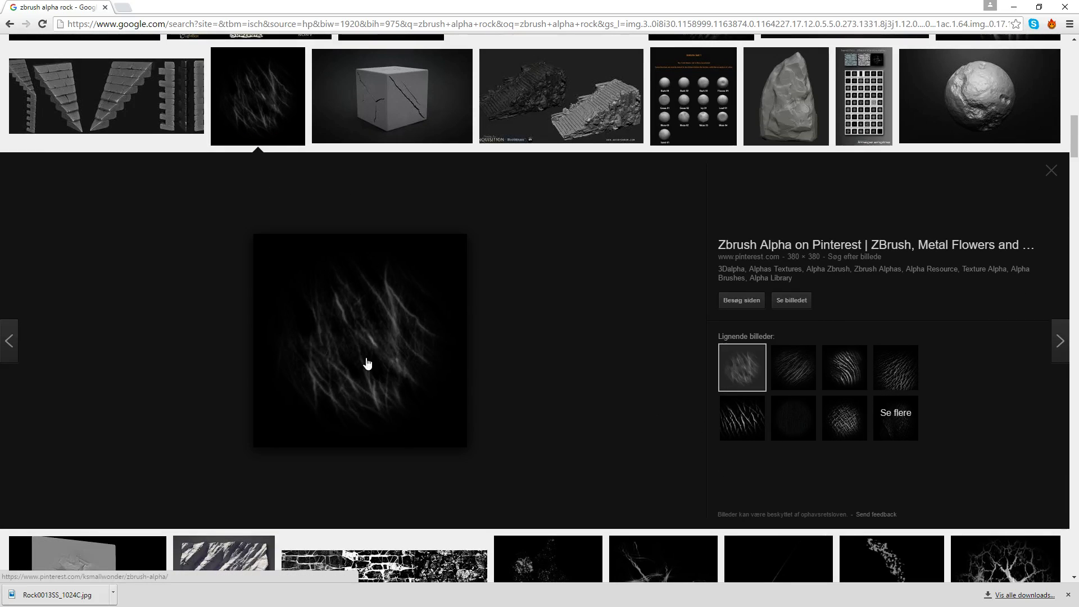
pyautogui.moveTo(359, 331)
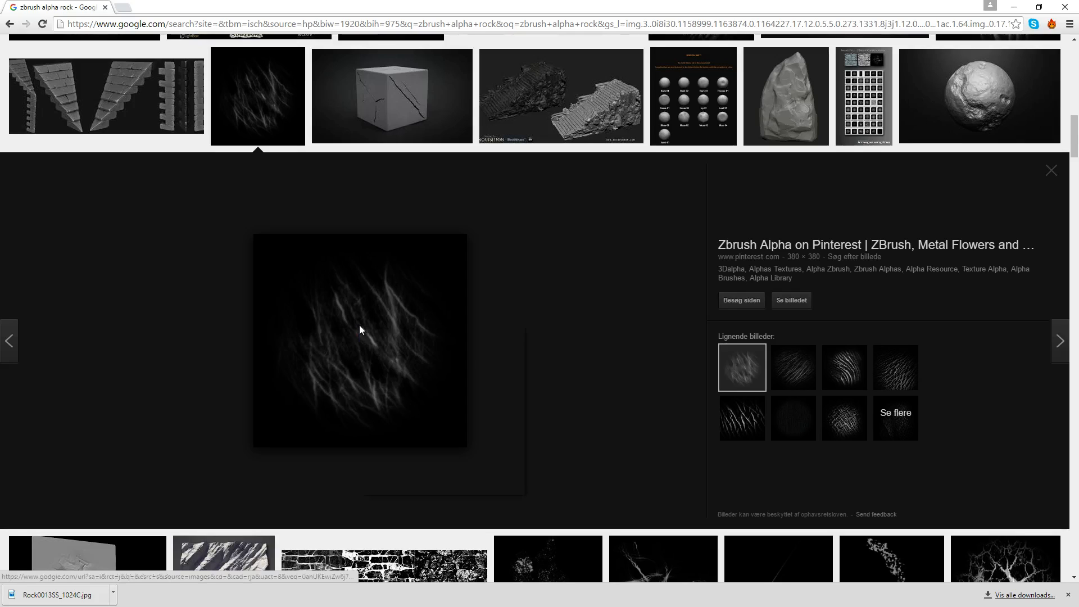
pyautogui.rightClick(359, 328)
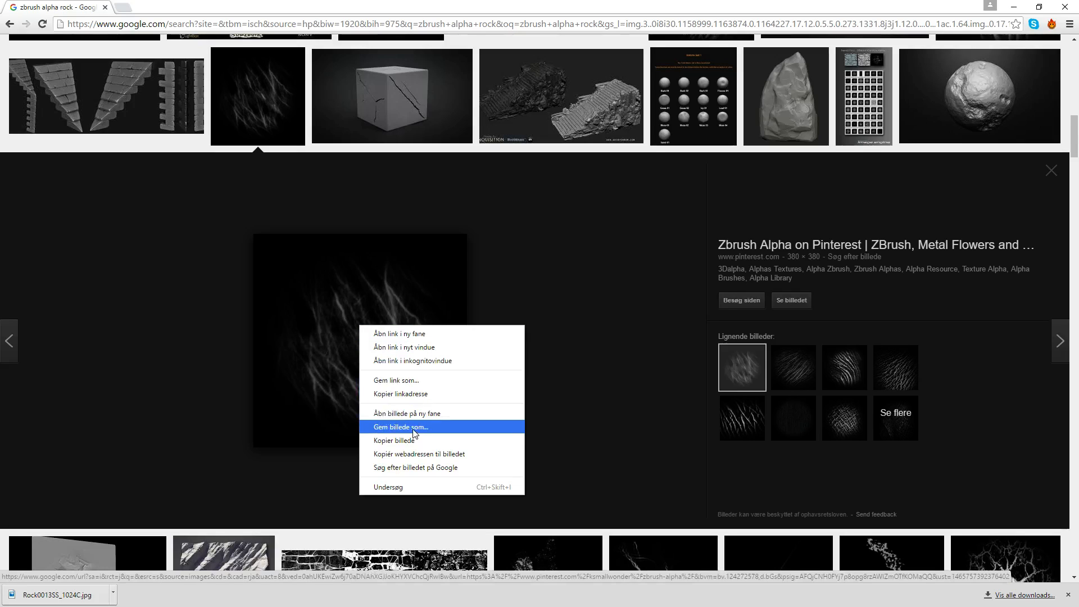
# Step: Save the scratch alpha image into the Graphics > ZBrush Alphas folder
pyautogui.click(399, 426)
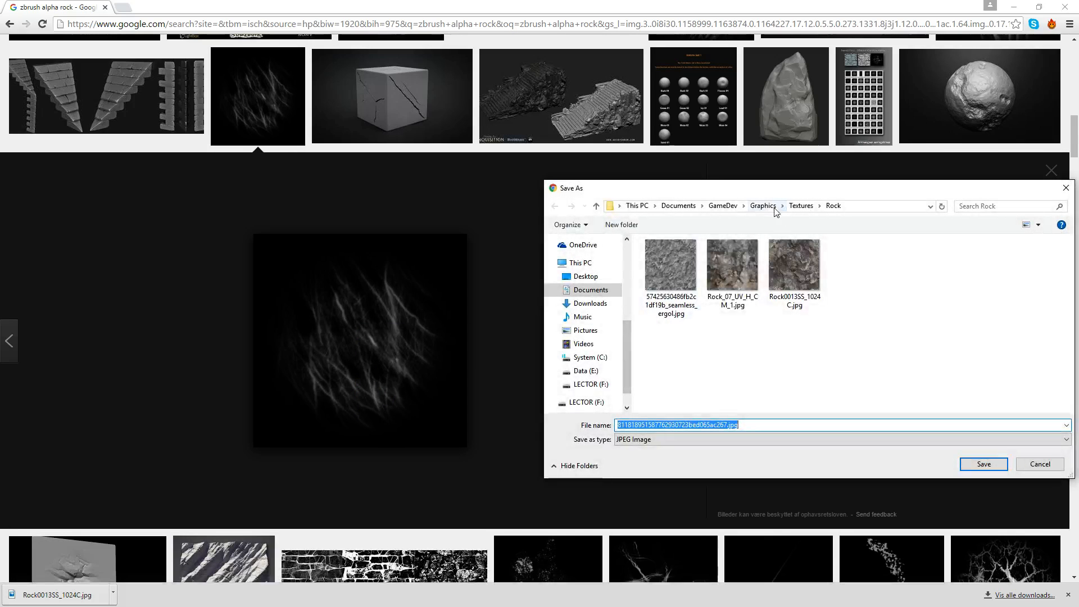
pyautogui.click(763, 205)
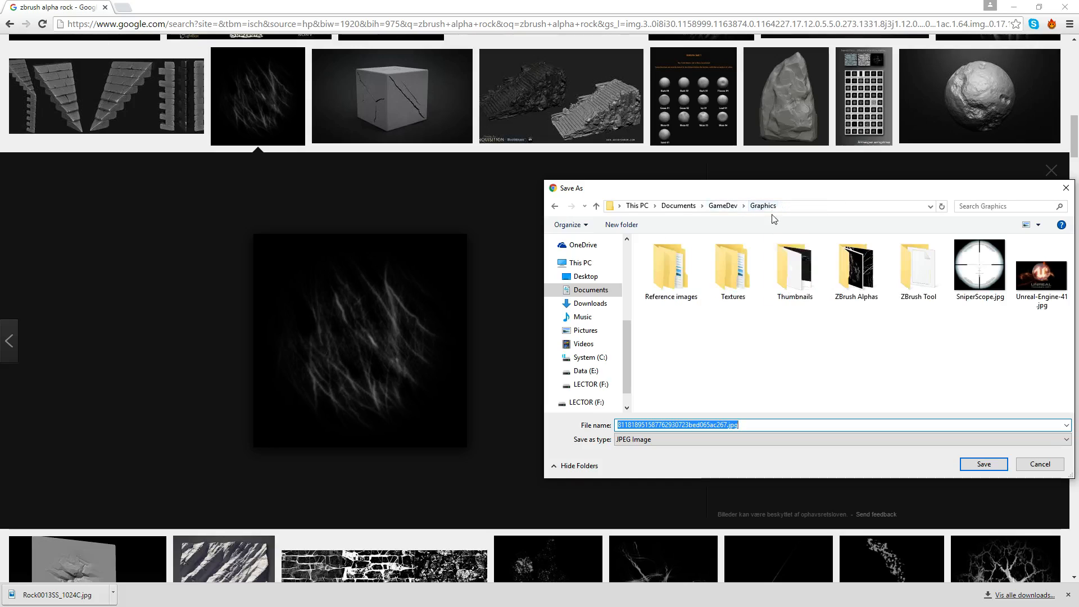
pyautogui.click(855, 267)
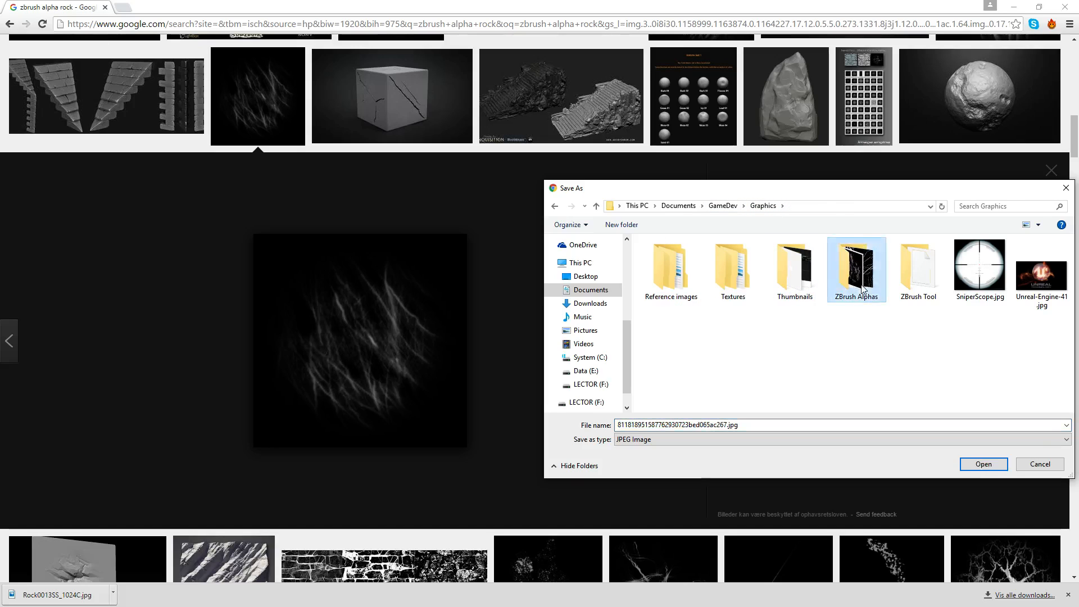
pyautogui.doubleClick(855, 265)
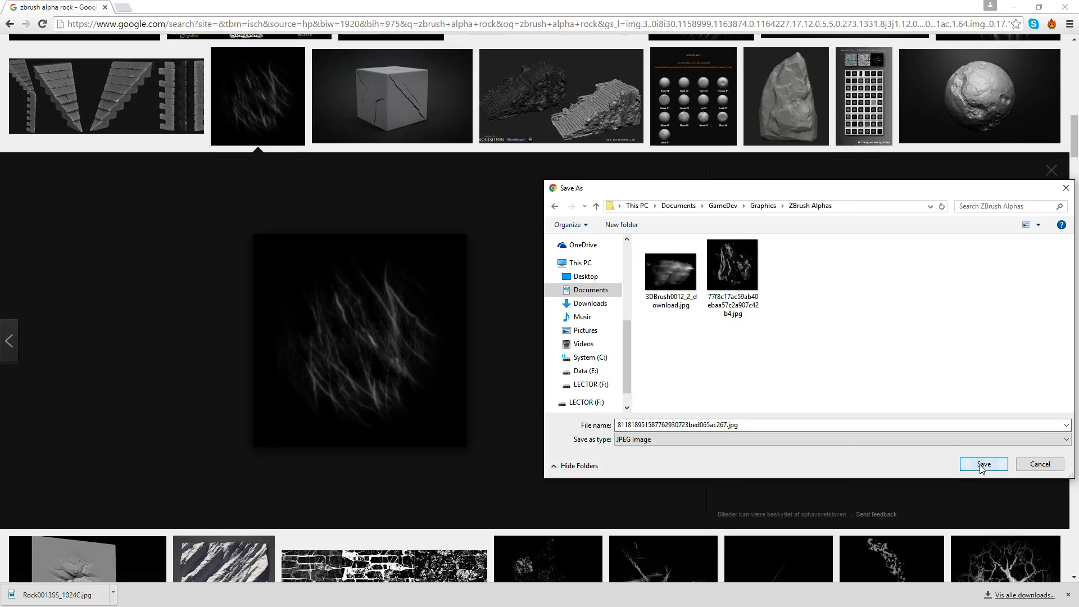
pyautogui.click(983, 463)
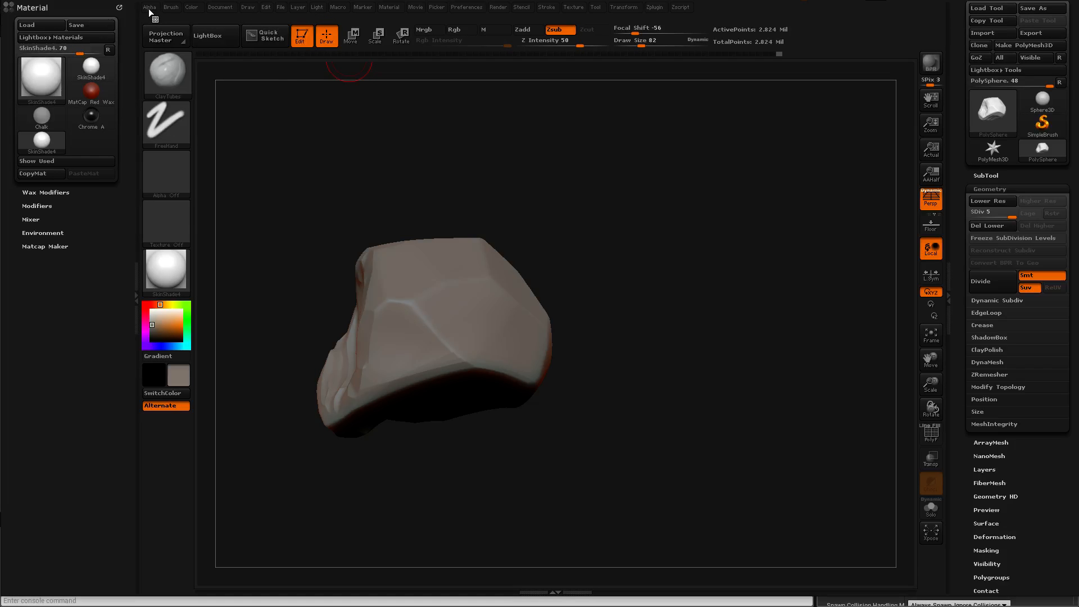
# Step: Import the scratchy jpg from Graphics > ZBrush Alphas as the brush alpha
pyautogui.click(983, 33)
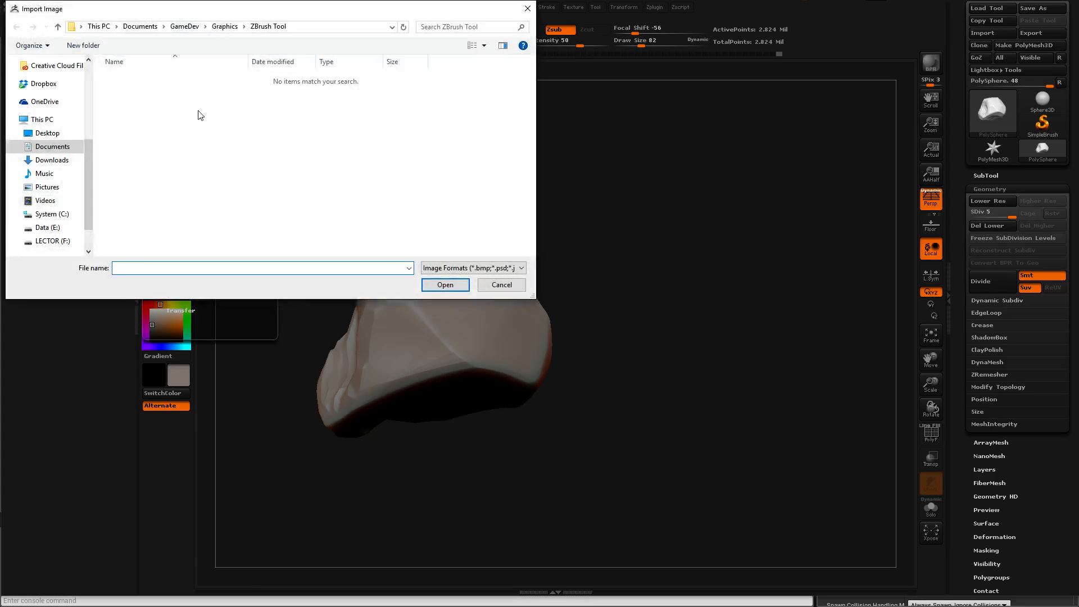
pyautogui.click(224, 26)
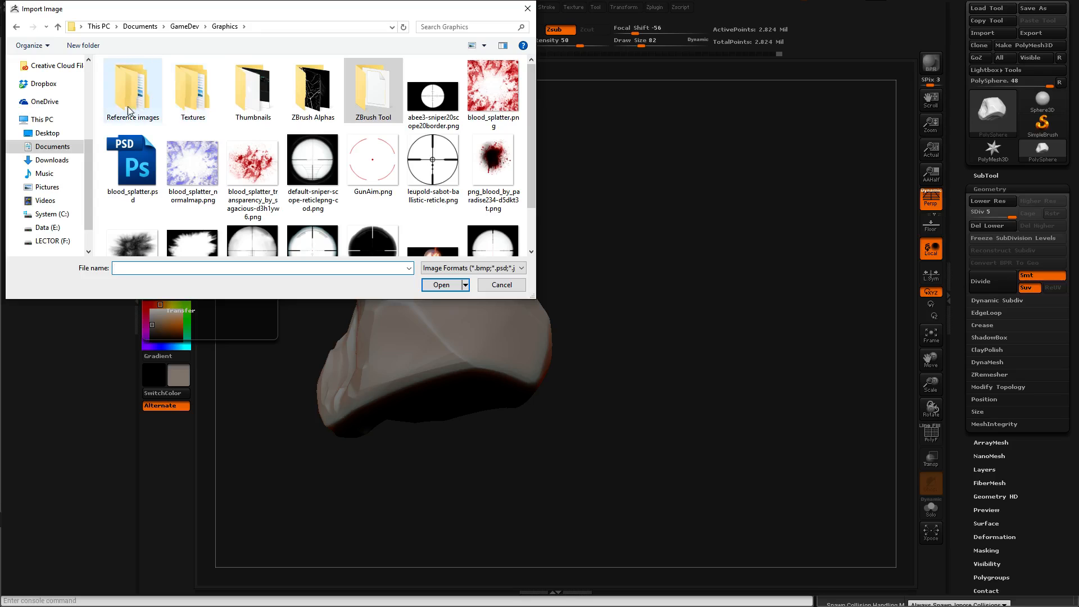
pyautogui.doubleClick(192, 83)
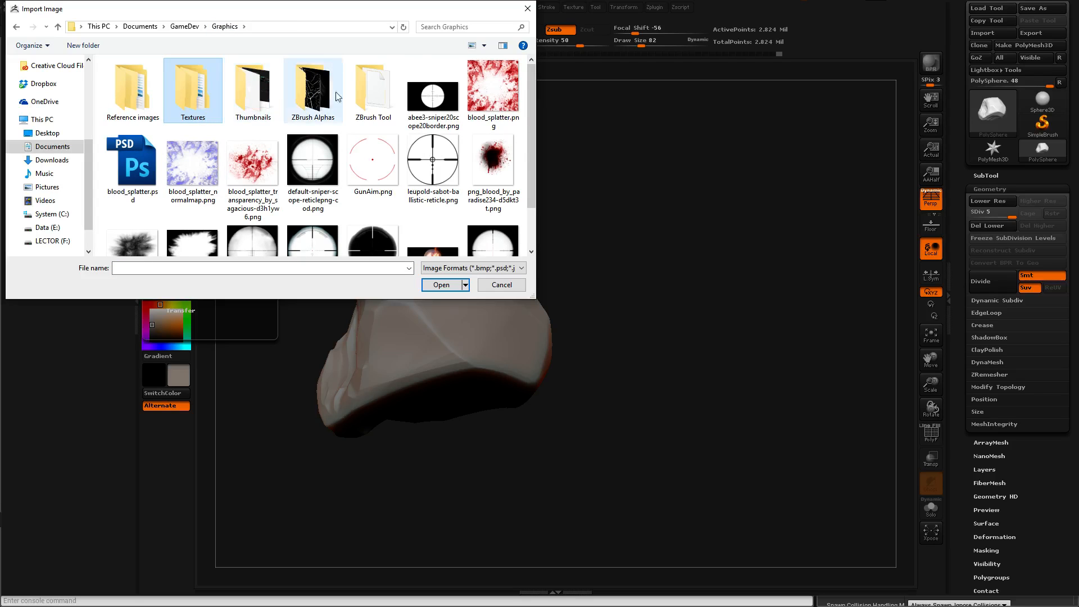
pyautogui.doubleClick(312, 85)
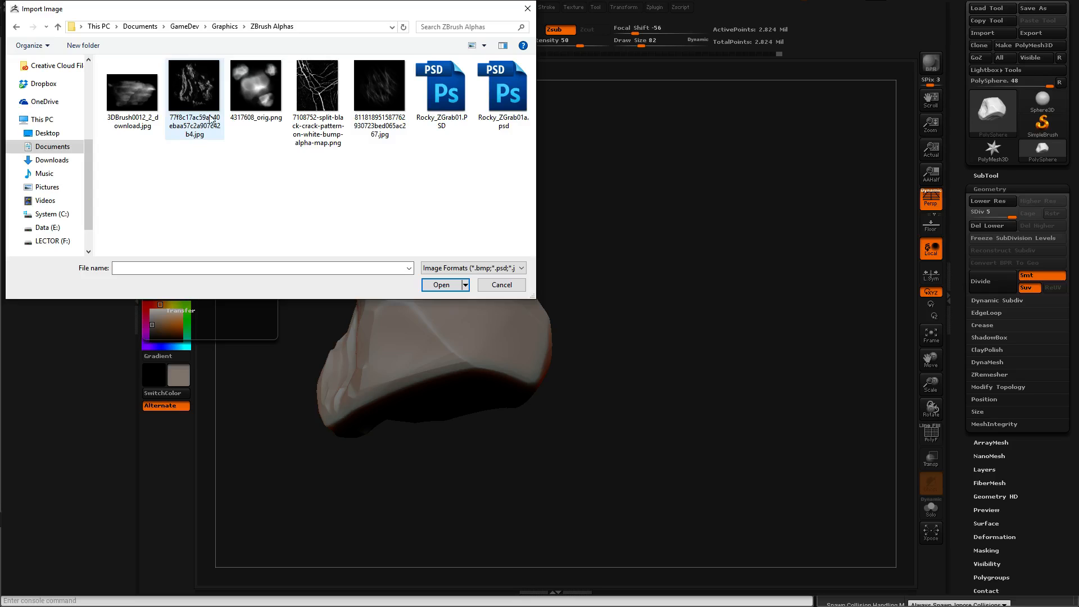
pyautogui.click(380, 86)
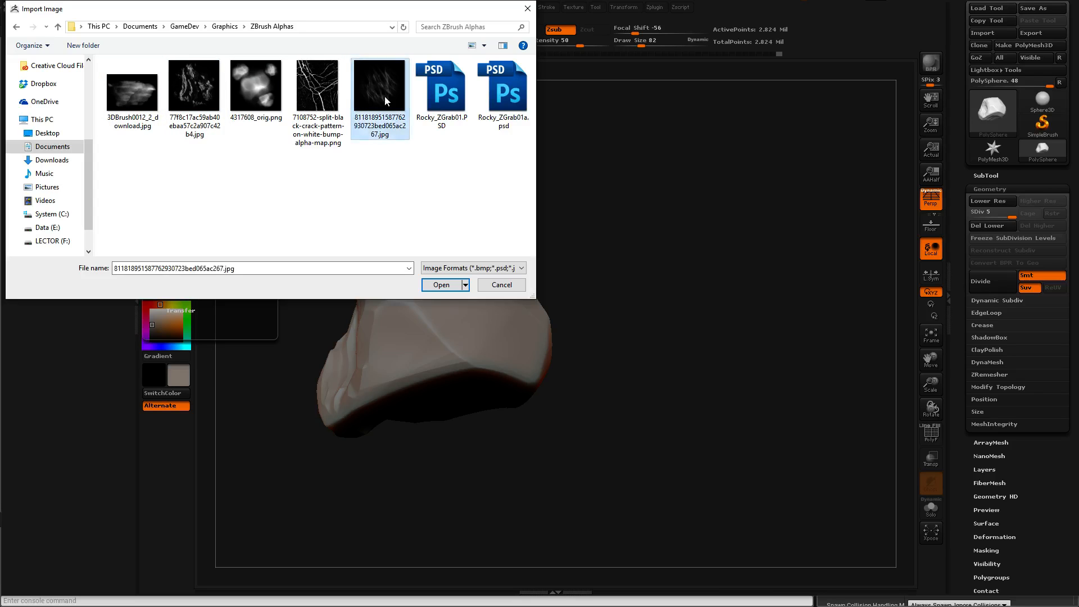
pyautogui.click(441, 284)
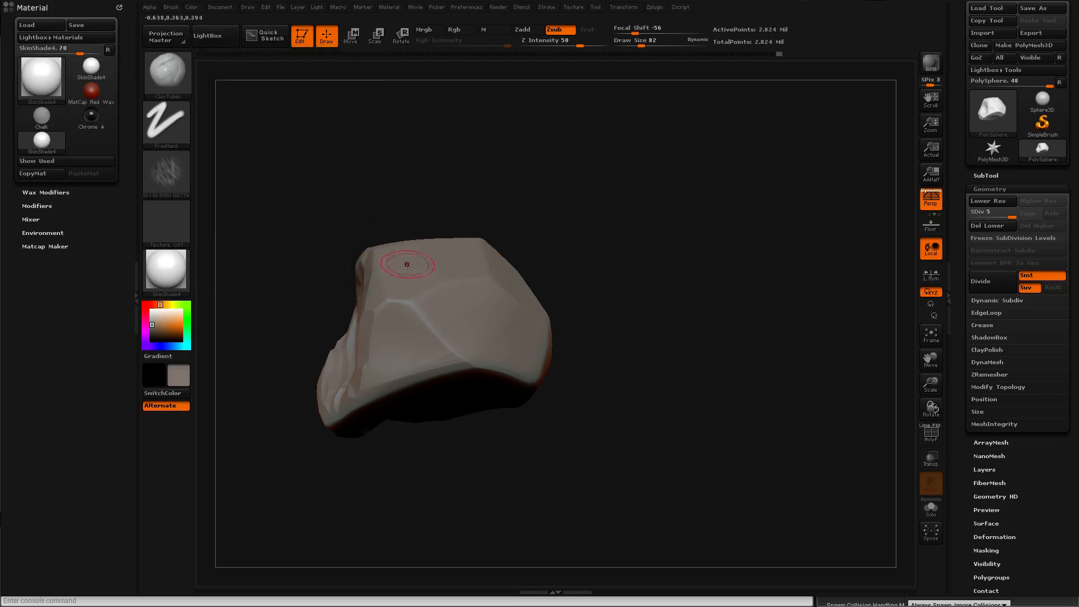
pyautogui.moveTo(476, 330)
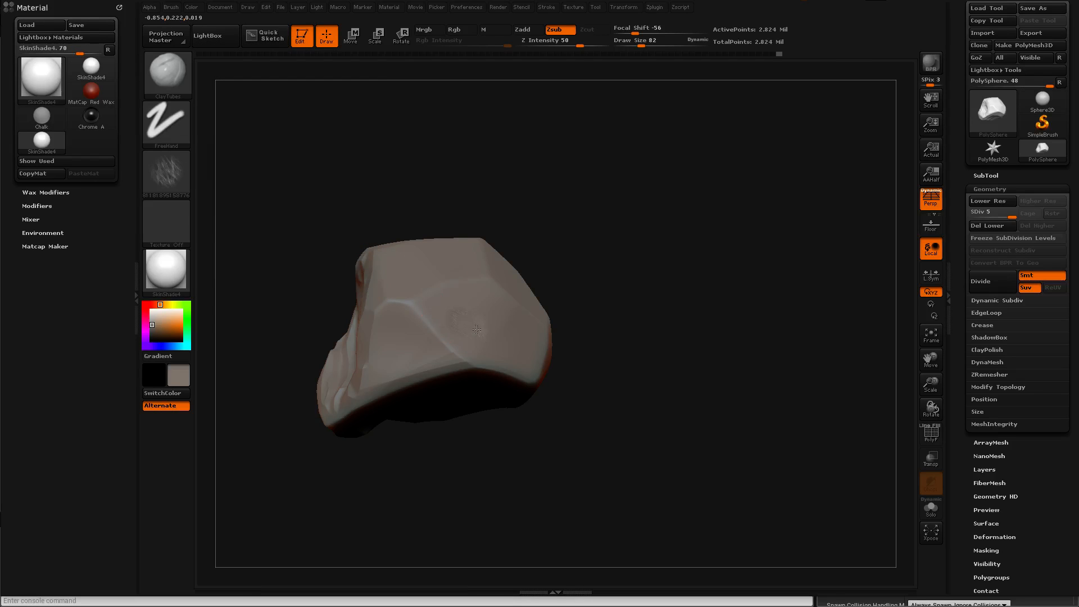
pyautogui.moveTo(467, 334)
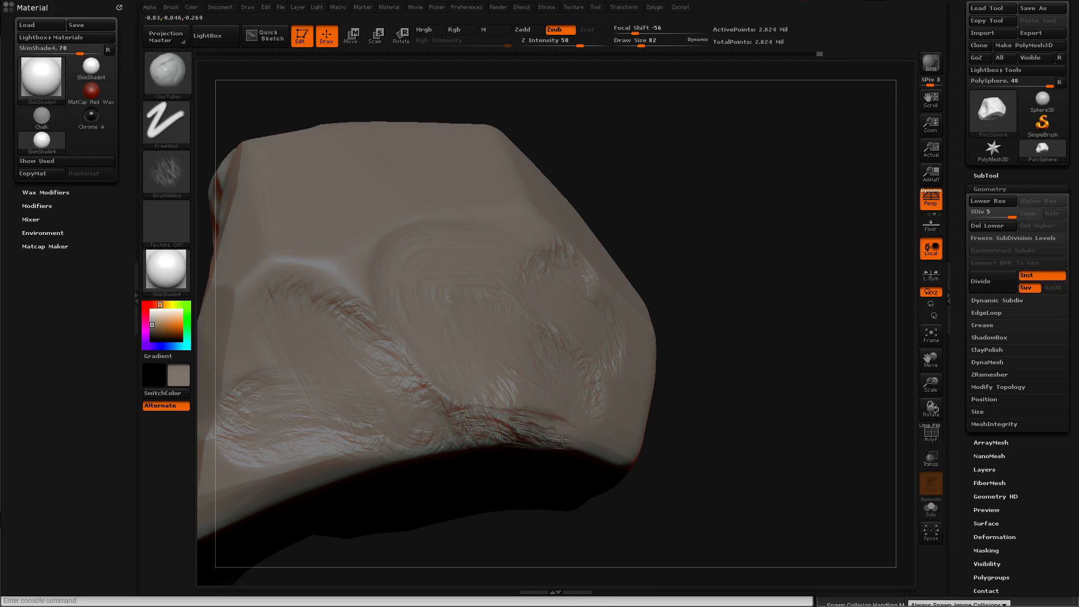
# Step: Set the brush stroke to Spray and bring up alpha import again
pyautogui.click(166, 269)
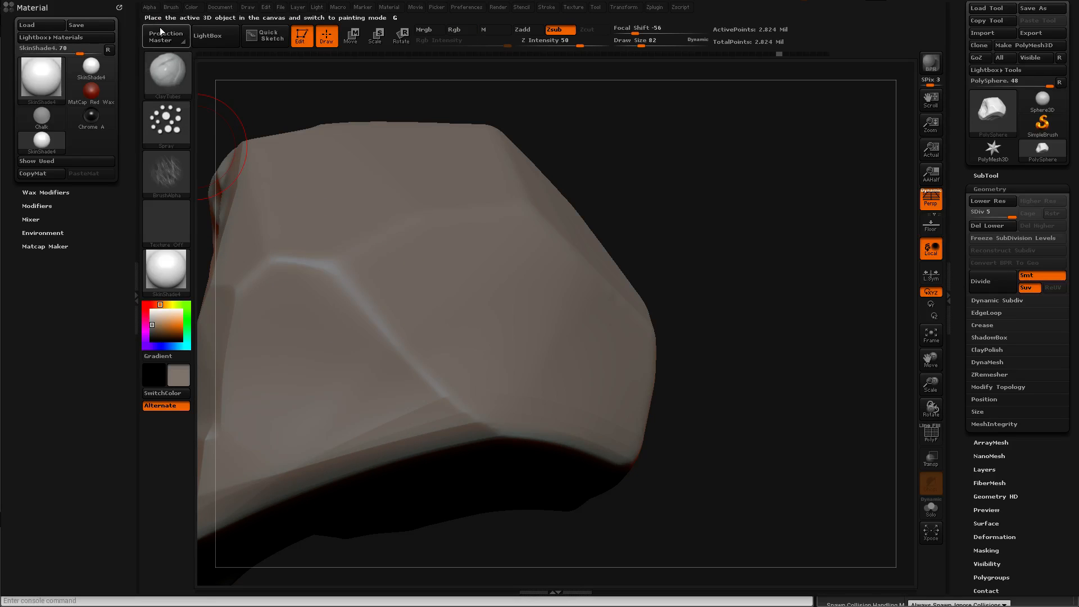
pyautogui.click(169, 6)
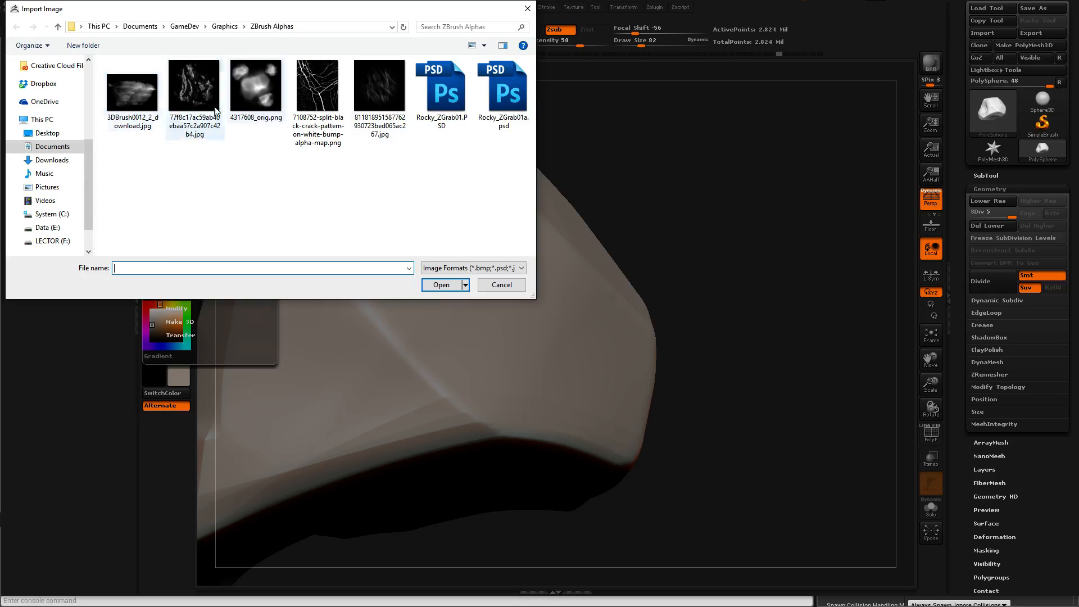
# Step: Texture the whole rock with the dark rocky alpha at low Z Intensity
pyautogui.click(501, 284)
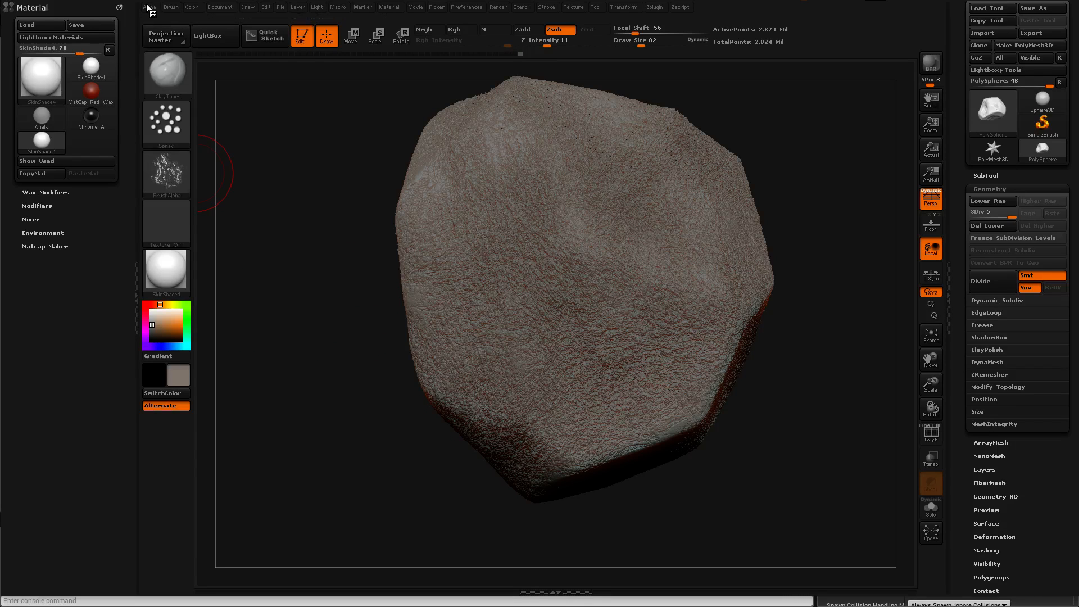
pyautogui.moveTo(551, 256)
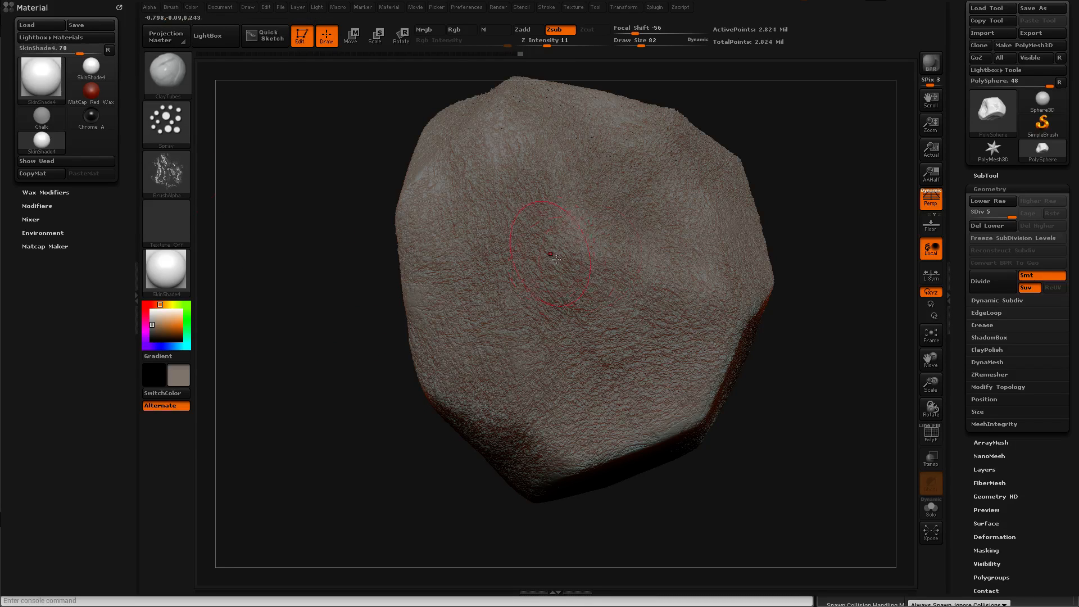
pyautogui.click(165, 124)
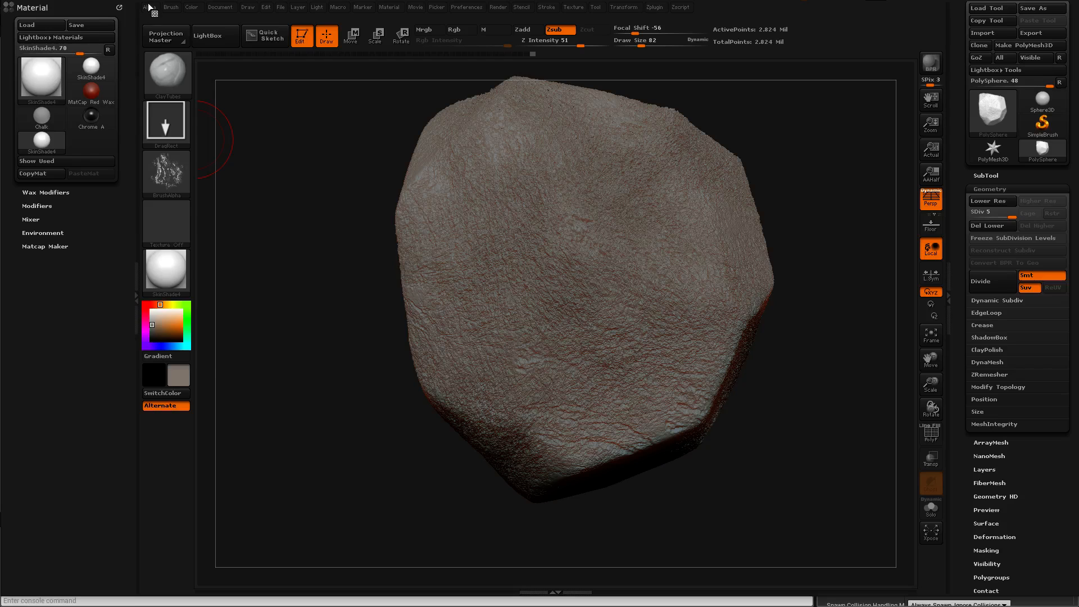
pyautogui.click(982, 32)
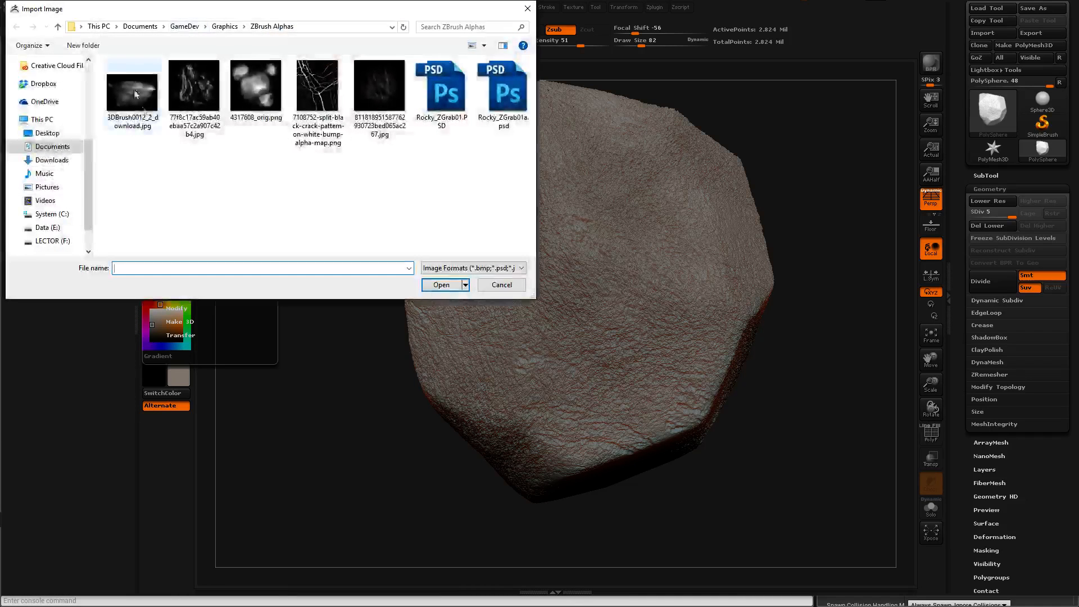
# Step: Load the cloudy 3DBrush alpha, set Z Intensity to 100 and change the stroke type
pyautogui.click(501, 284)
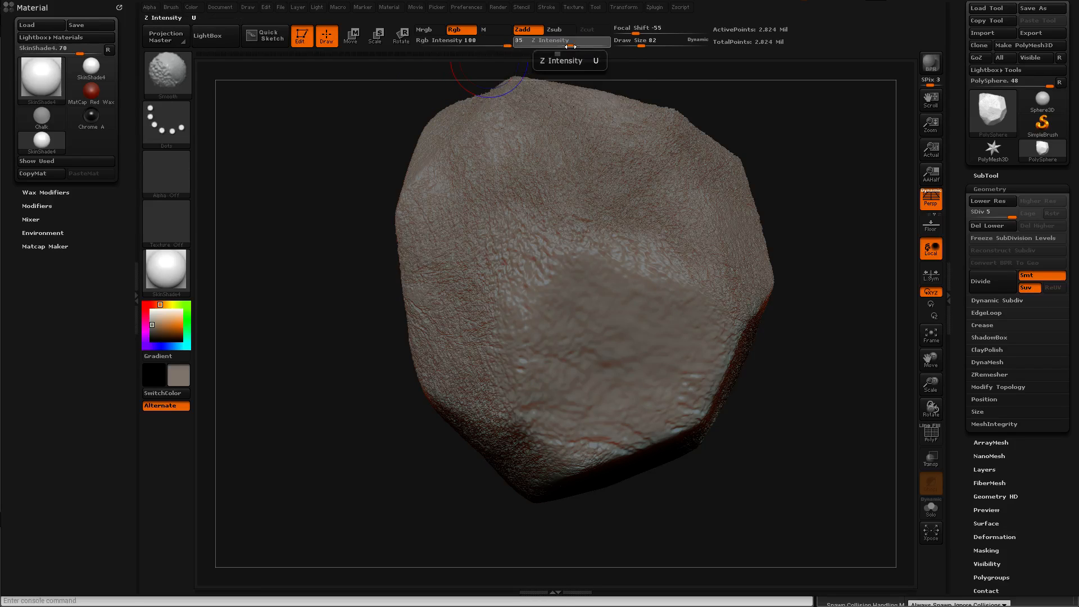
pyautogui.moveTo(519, 40); pyautogui.dragTo(560, 40)
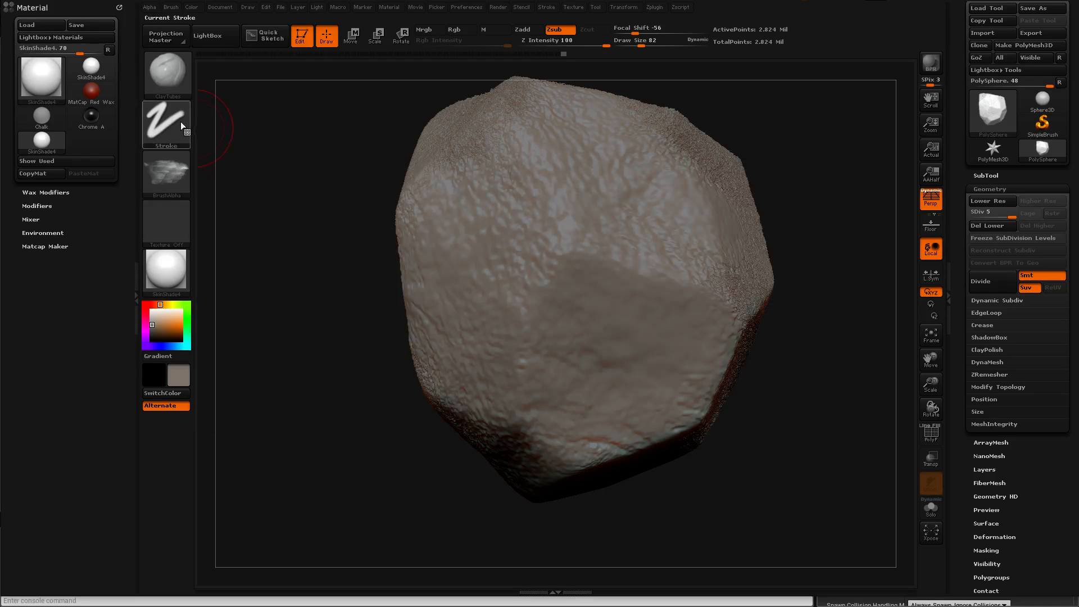
pyautogui.click(165, 124)
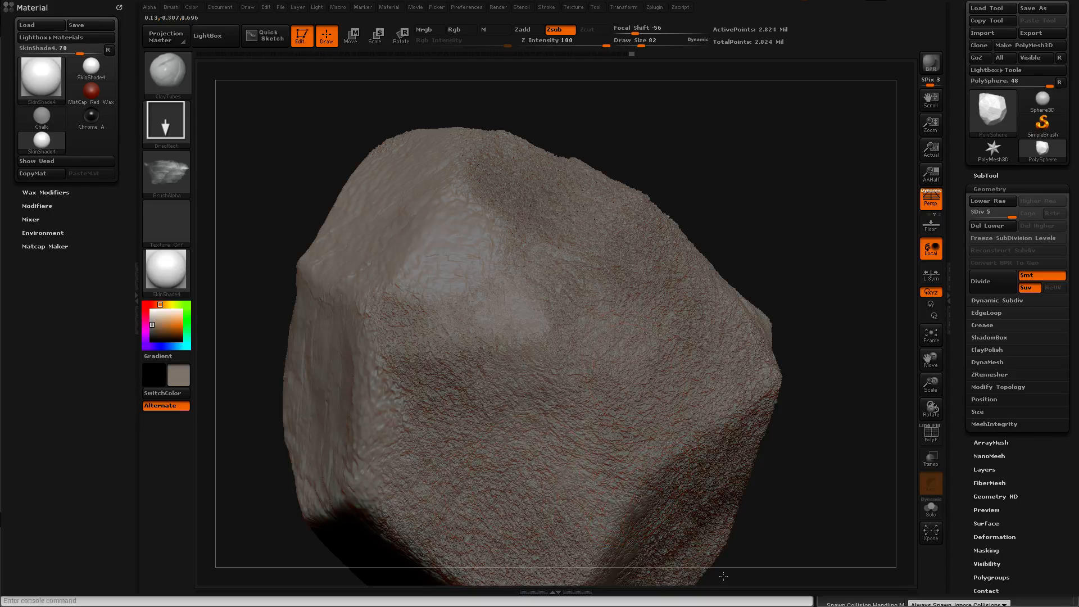
pyautogui.moveTo(668, 267)
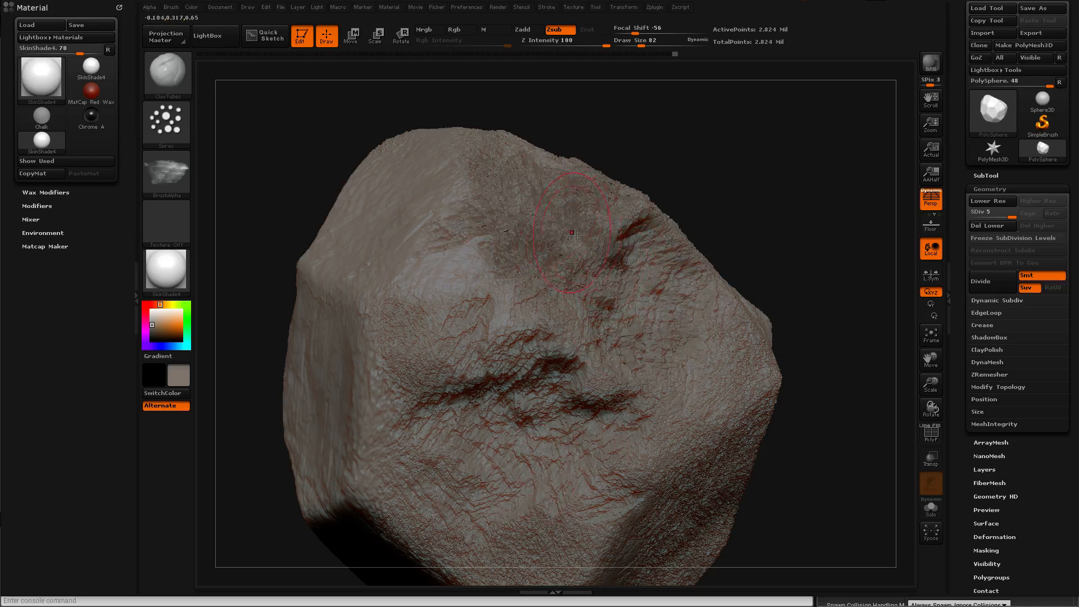
# Step: Lower Z Intensity to about 23 for subtler spray-sculpted detail
pyautogui.click(560, 40)
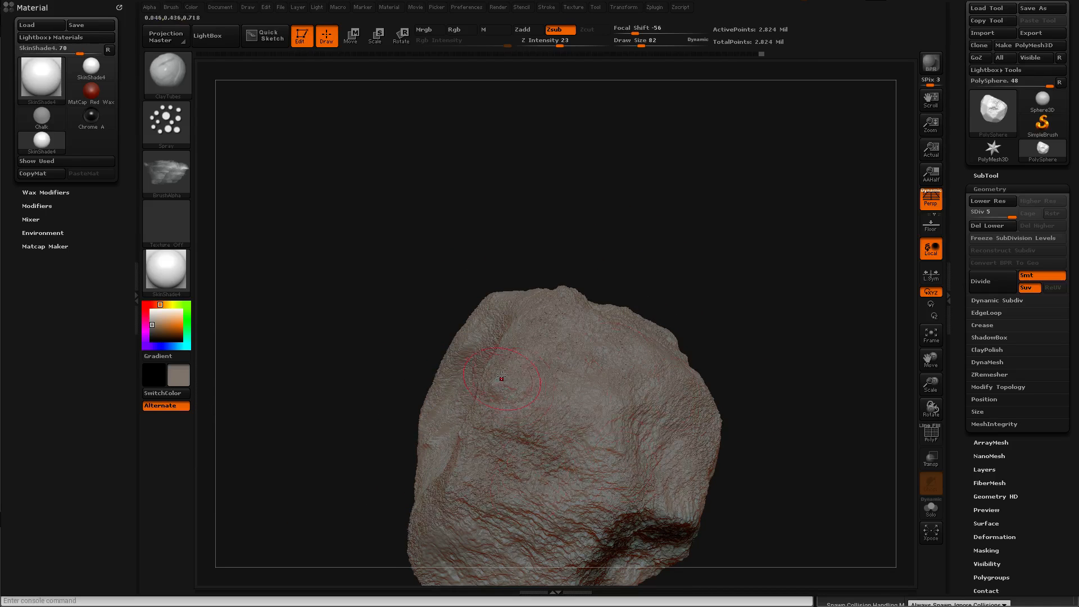
pyautogui.moveTo(165, 123)
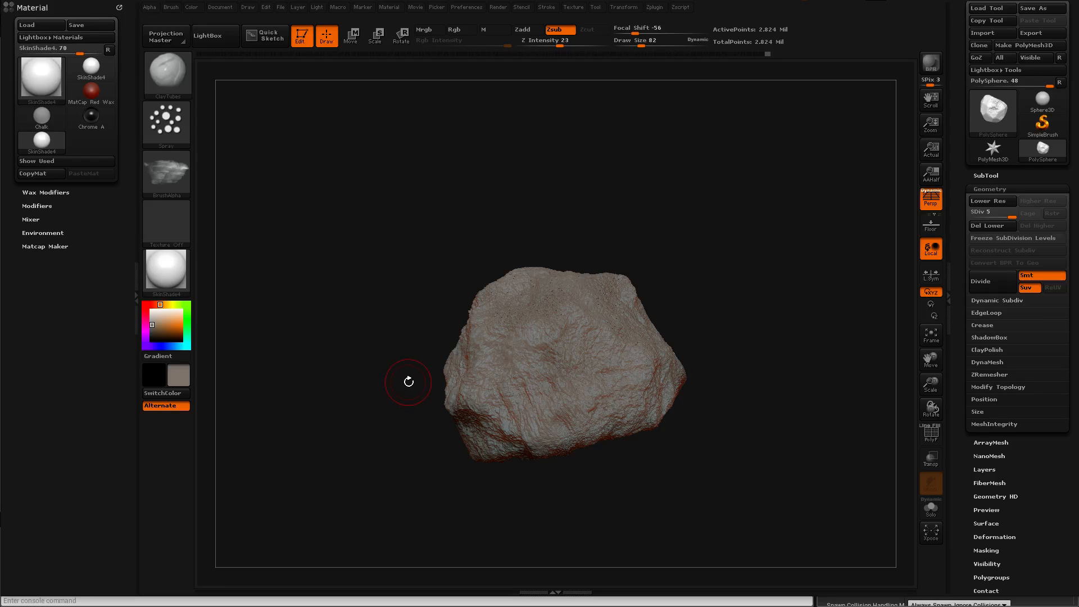
pyautogui.moveTo(489, 248)
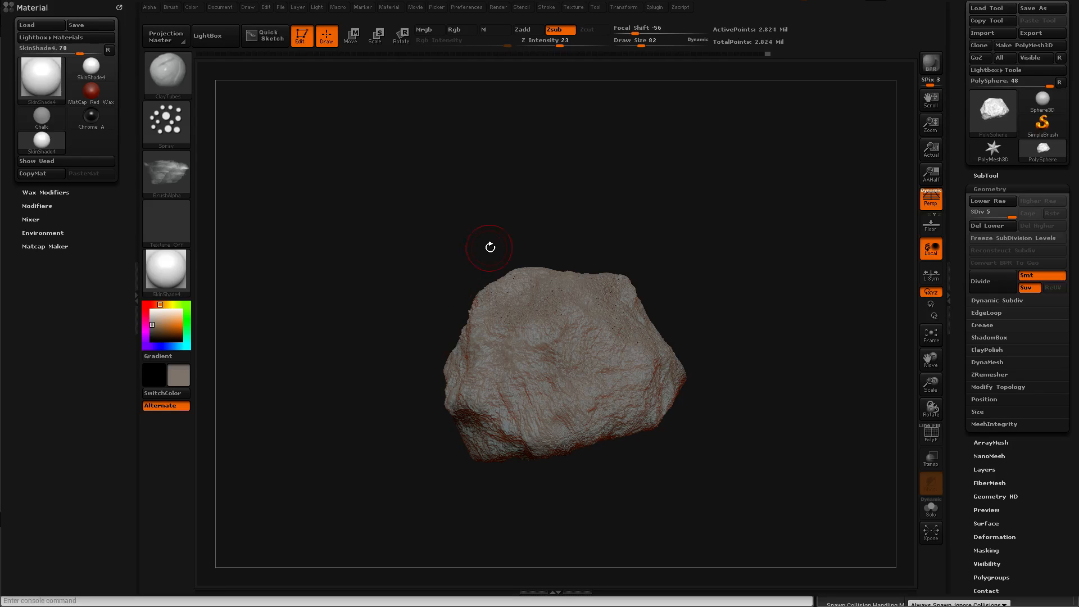
pyautogui.moveTo(650, 244)
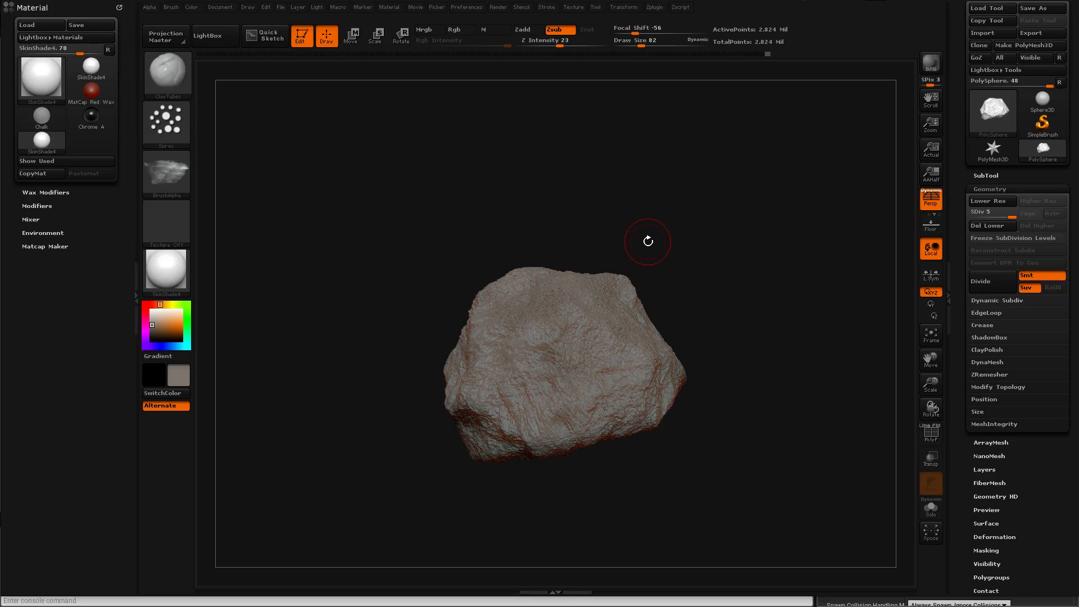
pyautogui.moveTo(461, 113)
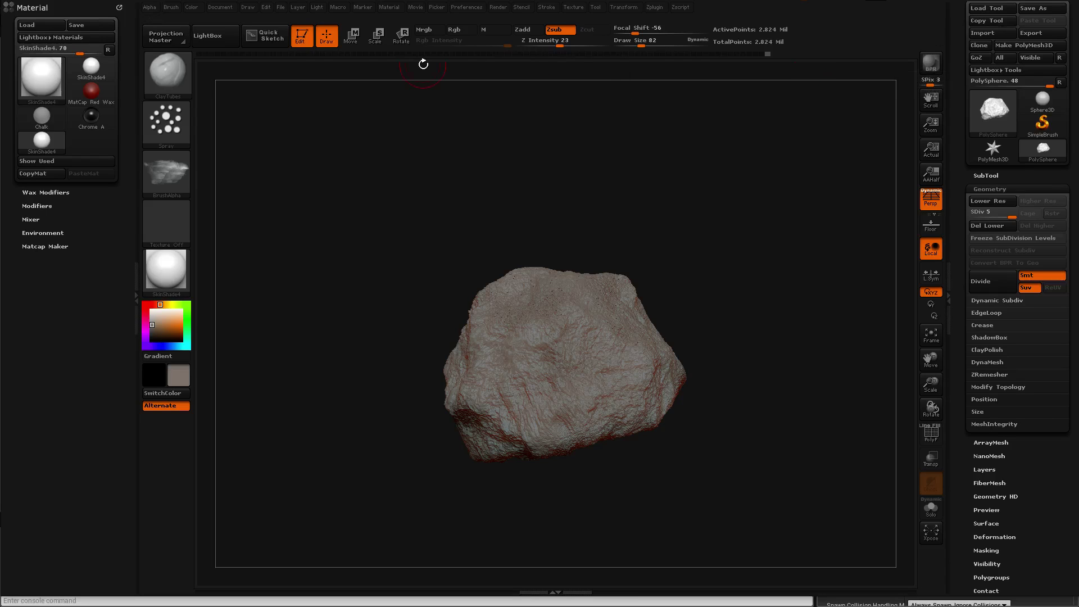
pyautogui.moveTo(560, 29)
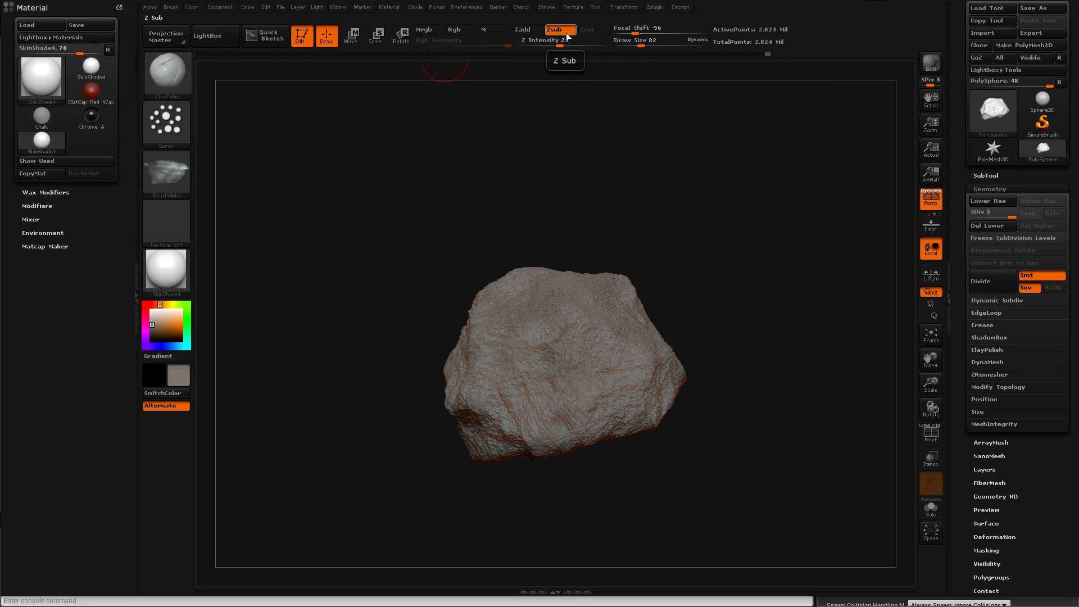
pyautogui.moveTo(798, 43)
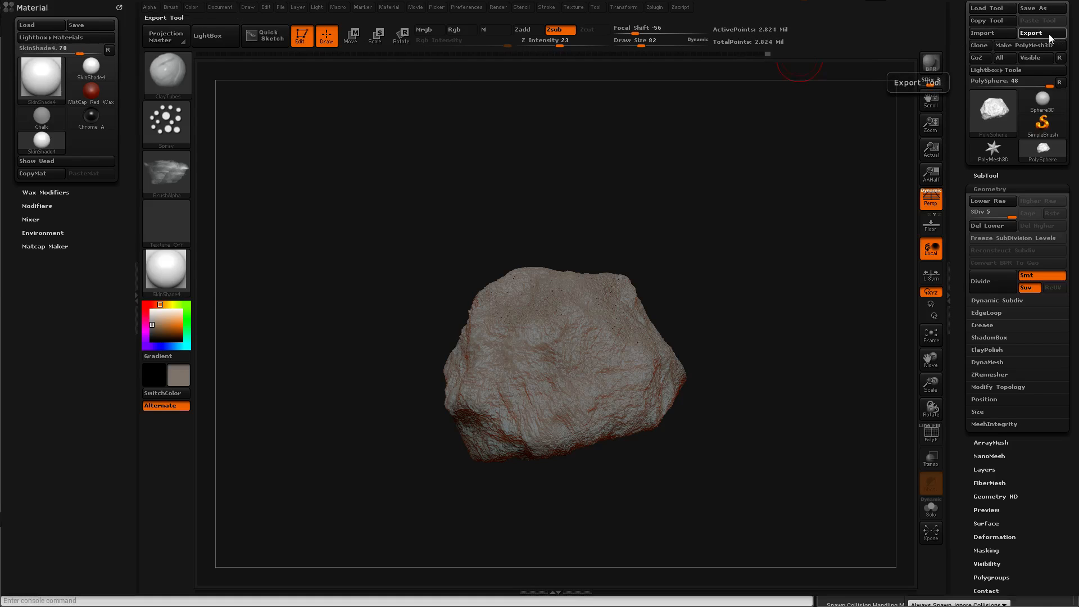
# Step: Export the sculpted boulder to Documents/GameDev/Models/Rock3 as Rock3_ZB.obj
pyautogui.click(1030, 32)
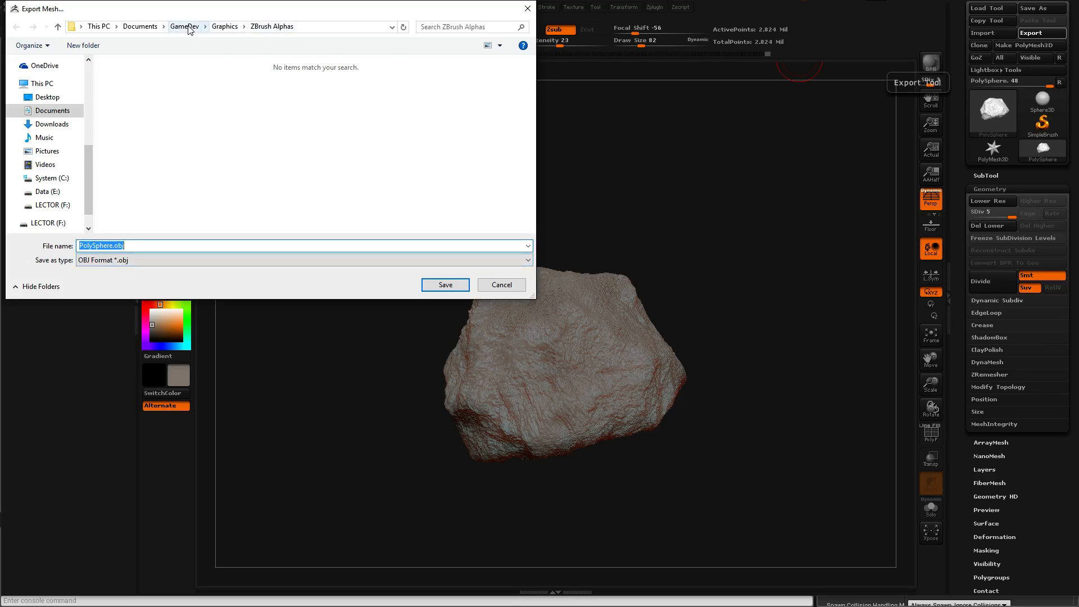
pyautogui.click(184, 26)
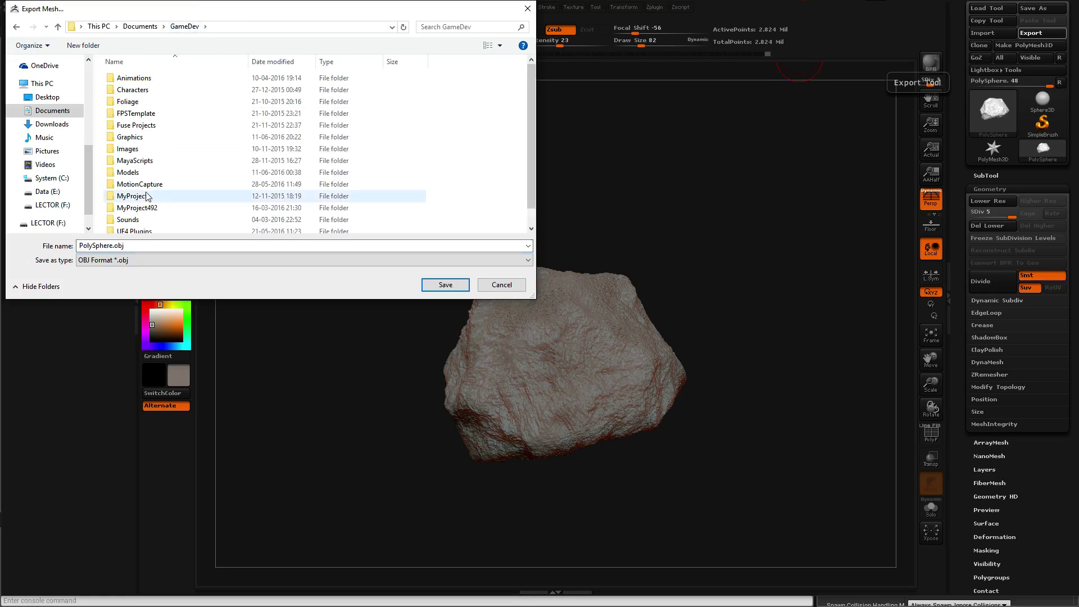
pyautogui.doubleClick(128, 172)
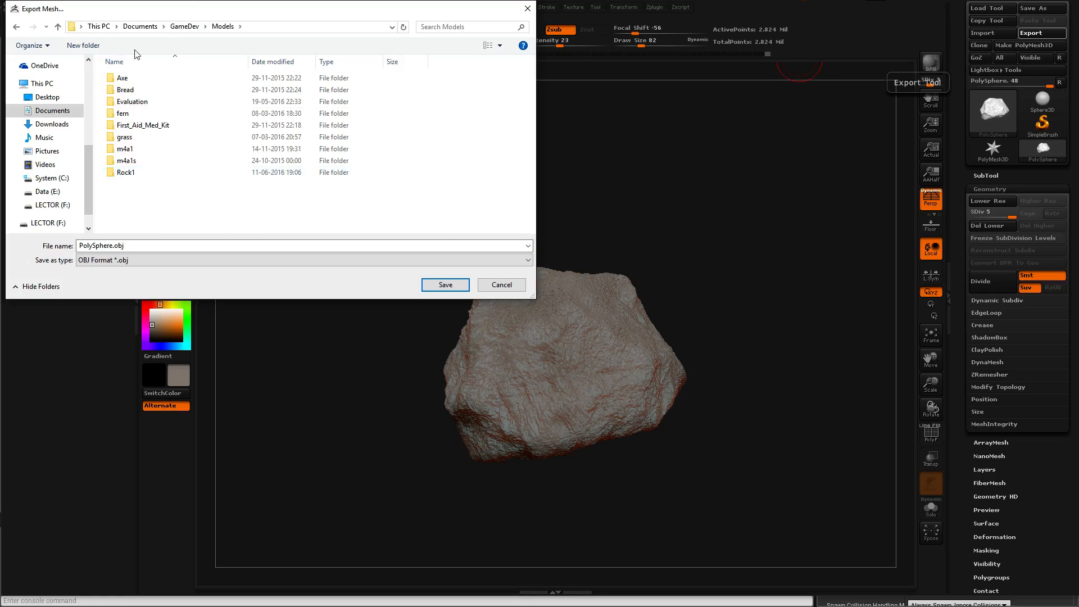
pyautogui.click(83, 45)
pyautogui.write('Rock3')
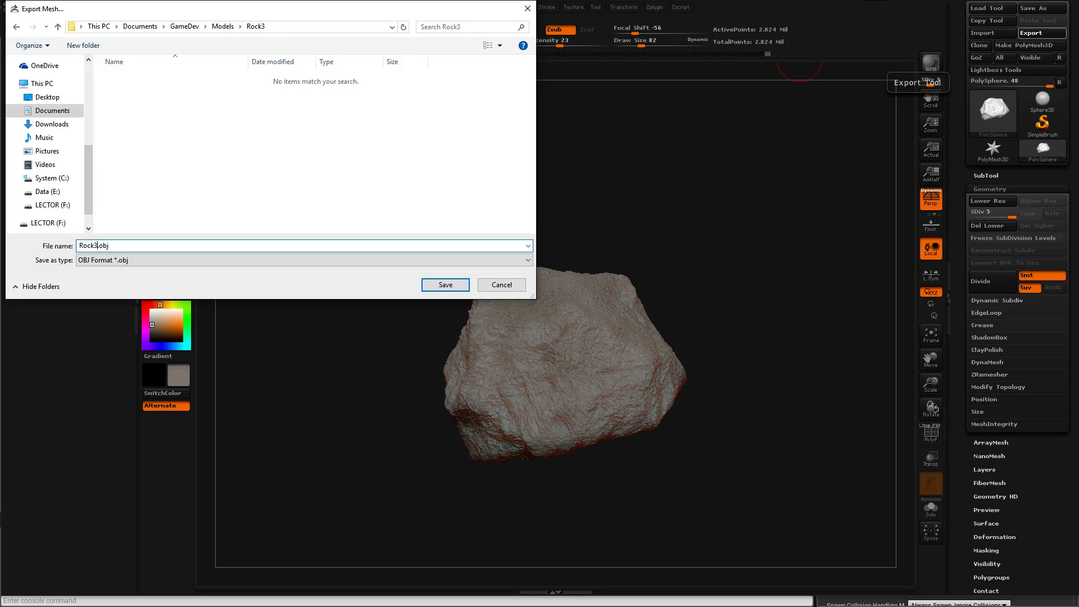
pyautogui.write('_ZB')
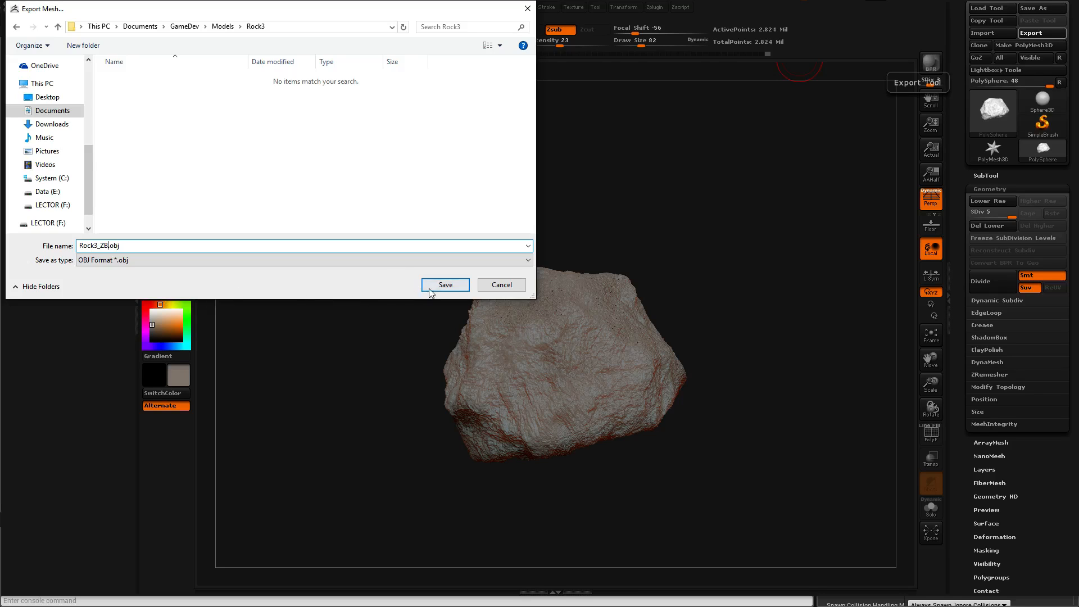
pyautogui.click(445, 284)
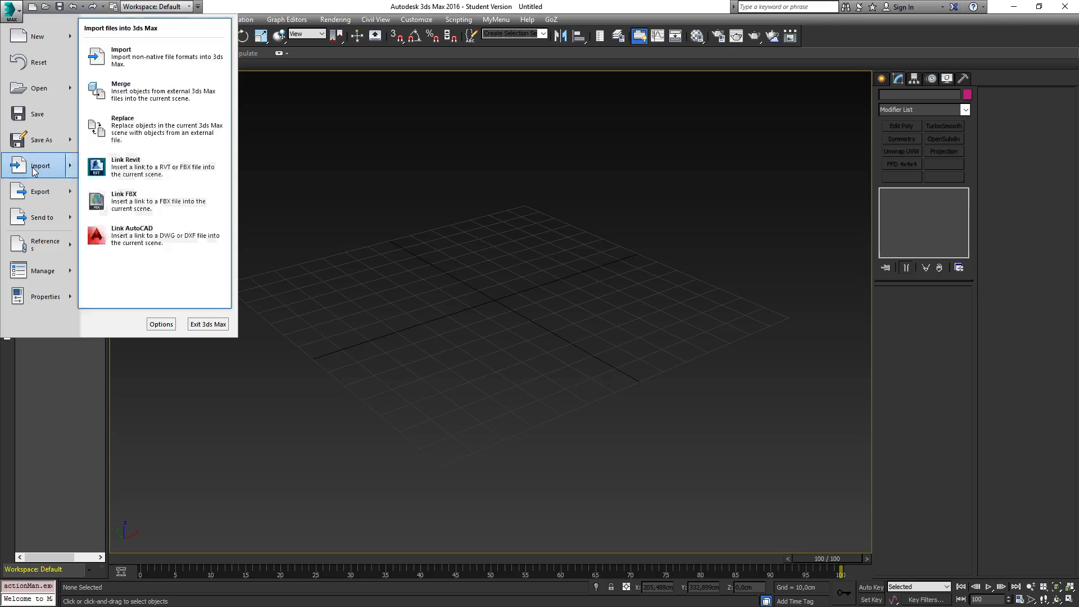
pyautogui.moveTo(141, 56)
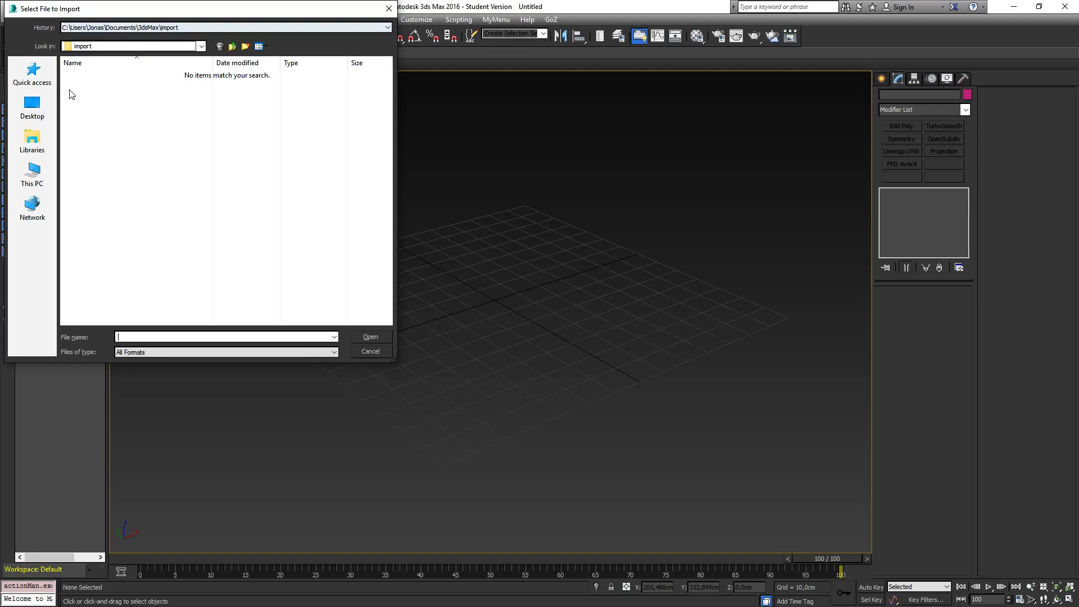
# Step: Import Rock3_ZB.obj from the Rock3 folder, accepting the OBJ Import Options
pyautogui.click(31, 71)
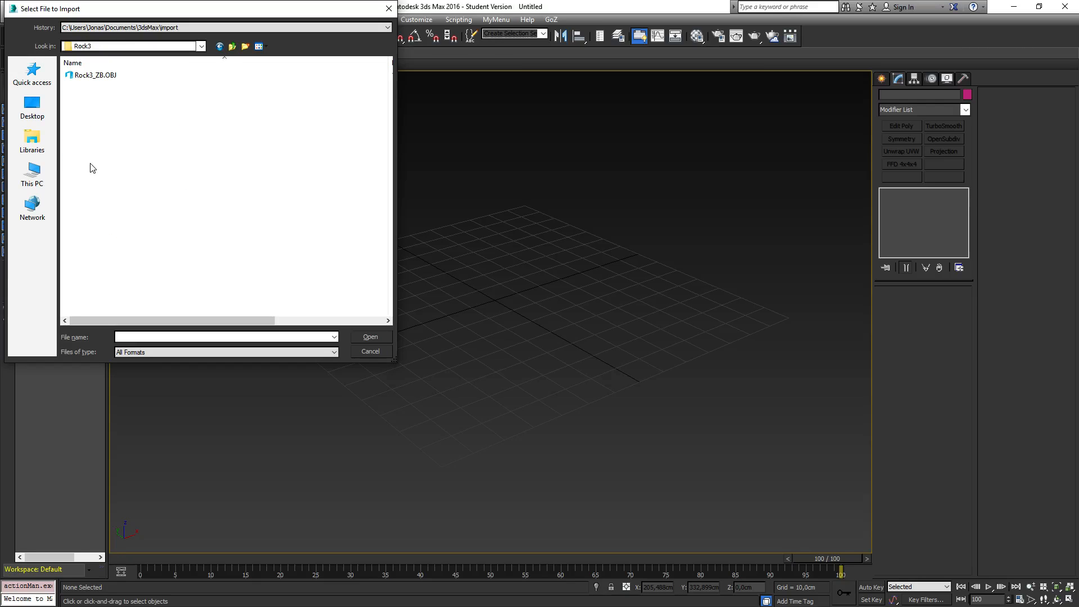
pyautogui.click(370, 337)
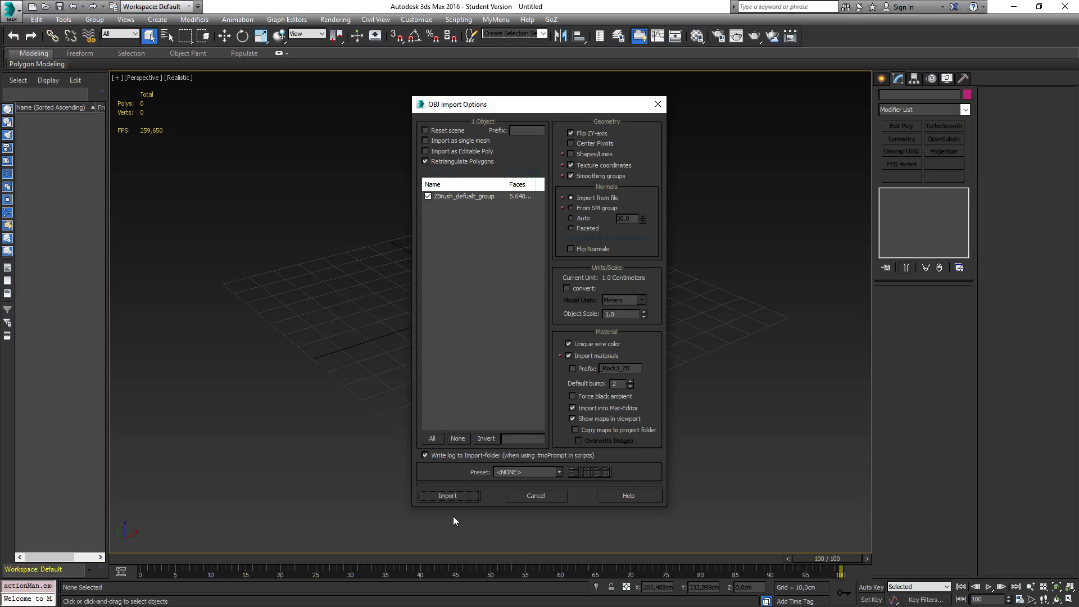
pyautogui.moveTo(524, 518)
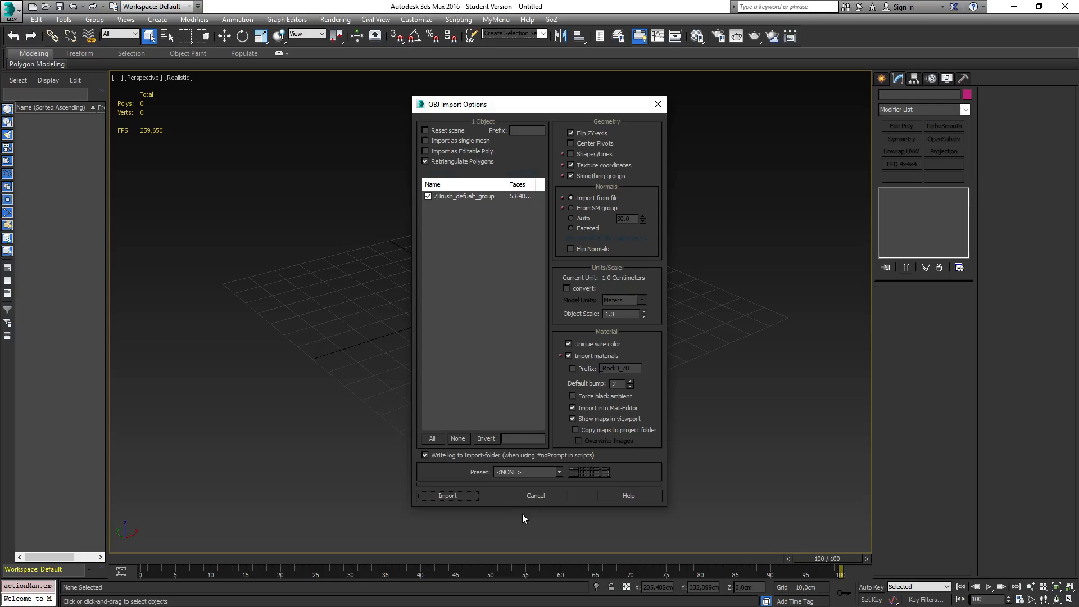
pyautogui.moveTo(458, 495)
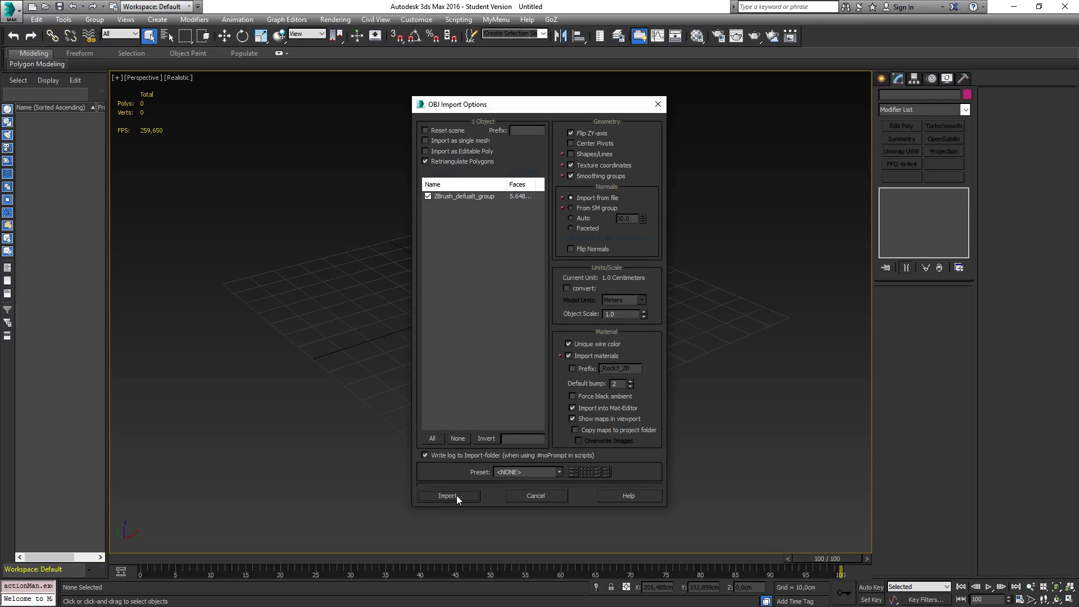
pyautogui.click(448, 496)
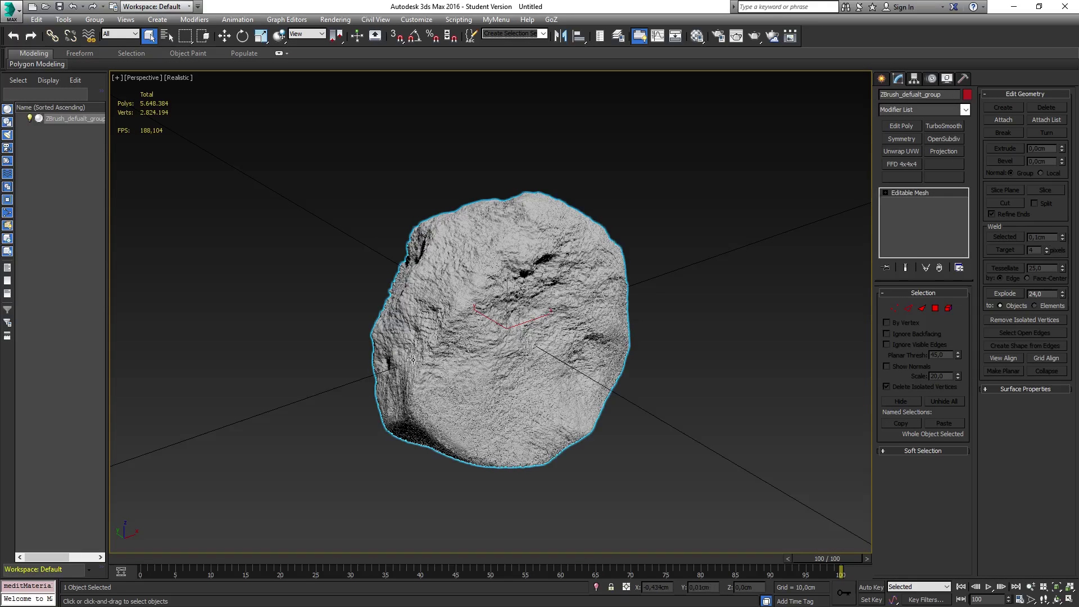
pyautogui.moveTo(281, 384)
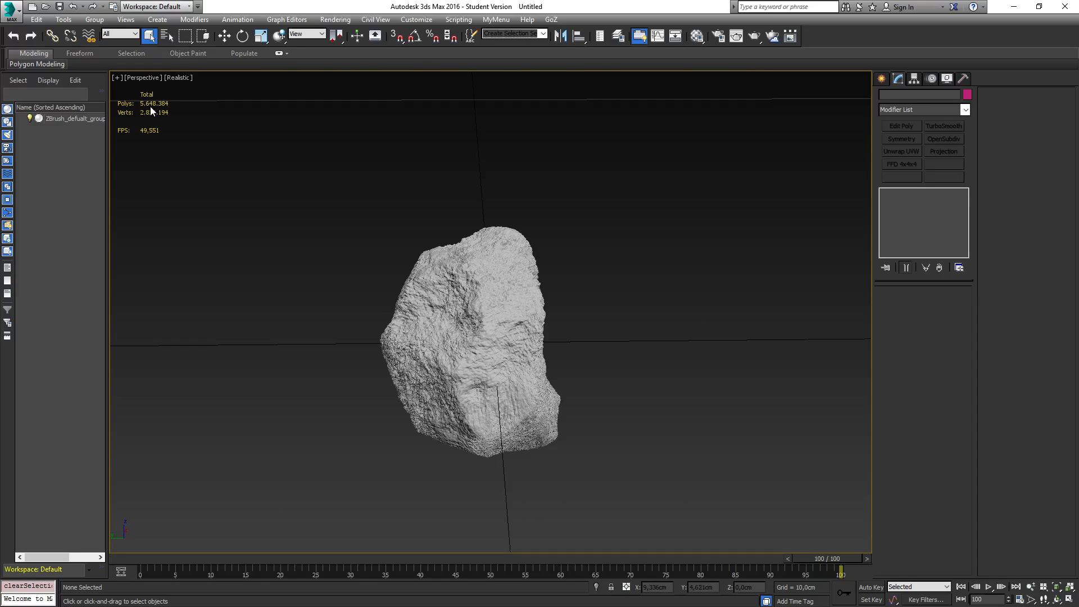
pyautogui.moveTo(148, 110)
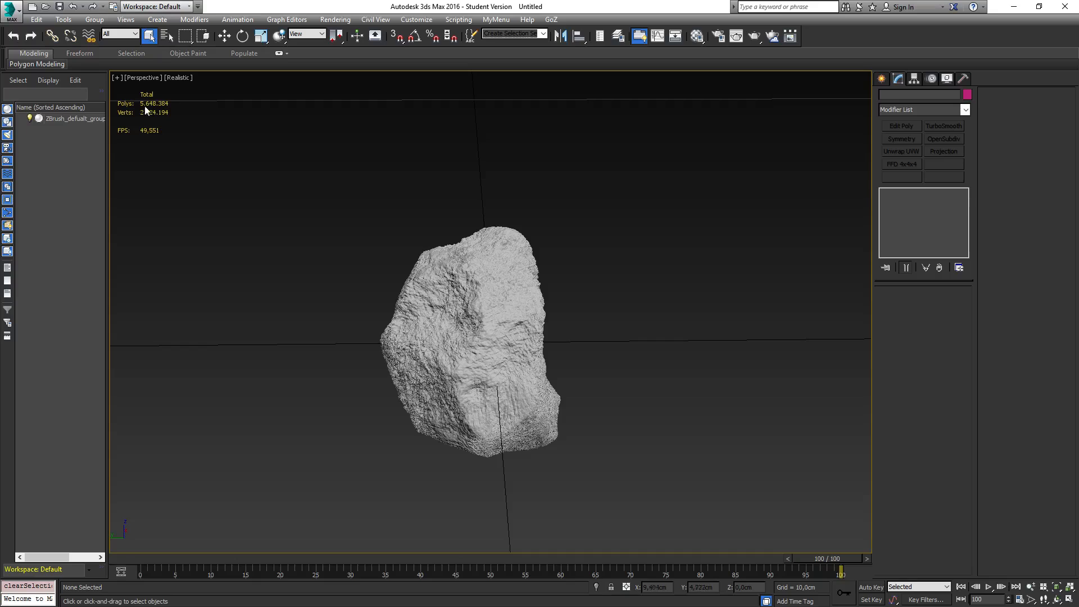
pyautogui.moveTo(159, 141)
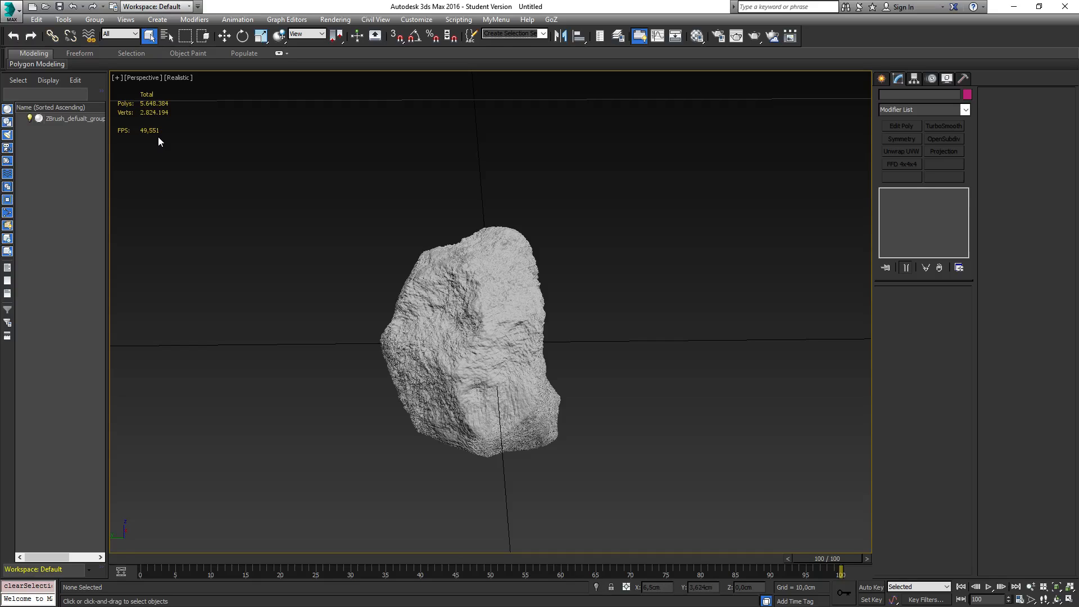
pyautogui.moveTo(150, 123)
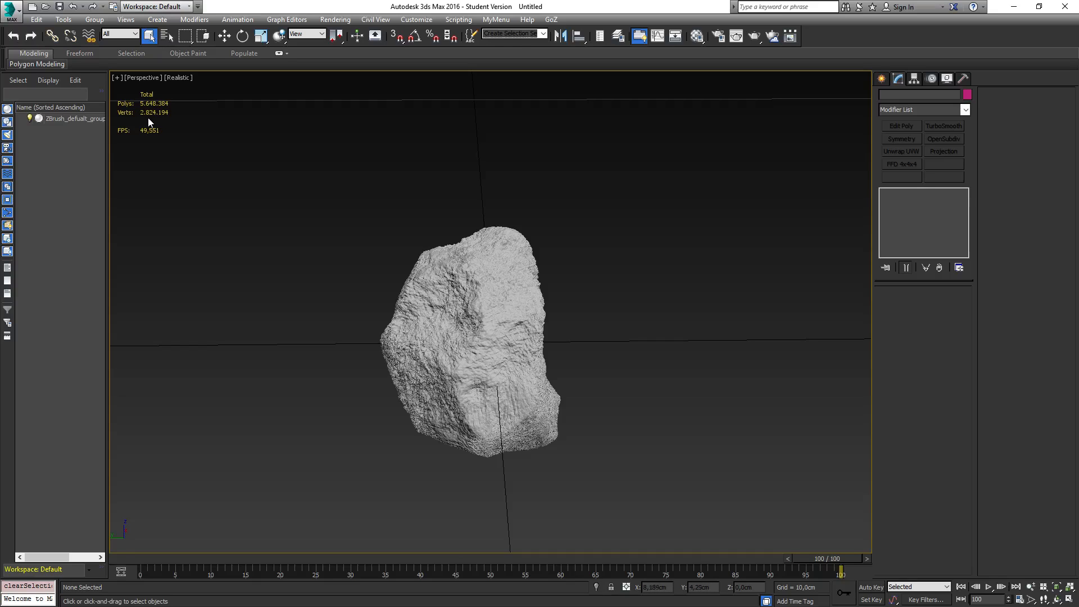
pyautogui.moveTo(290, 373)
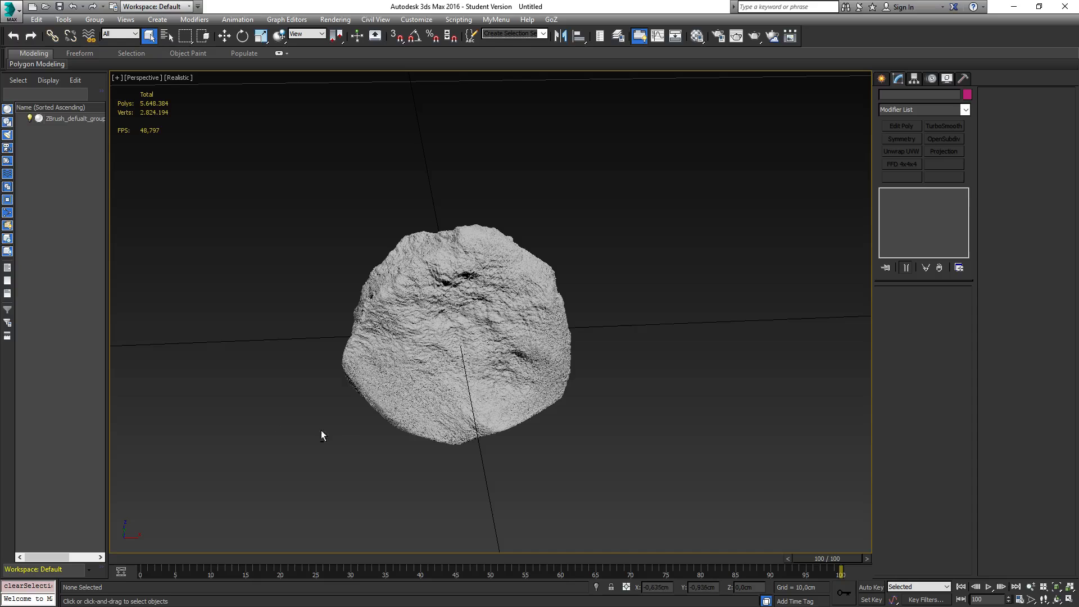
pyautogui.scroll(-3)
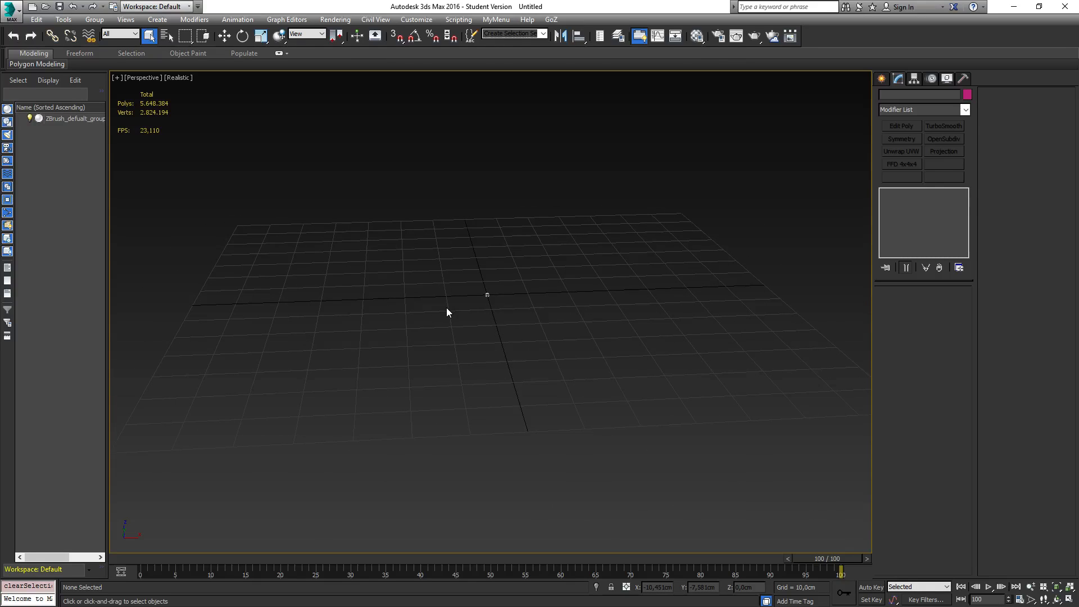
pyautogui.moveTo(494, 281)
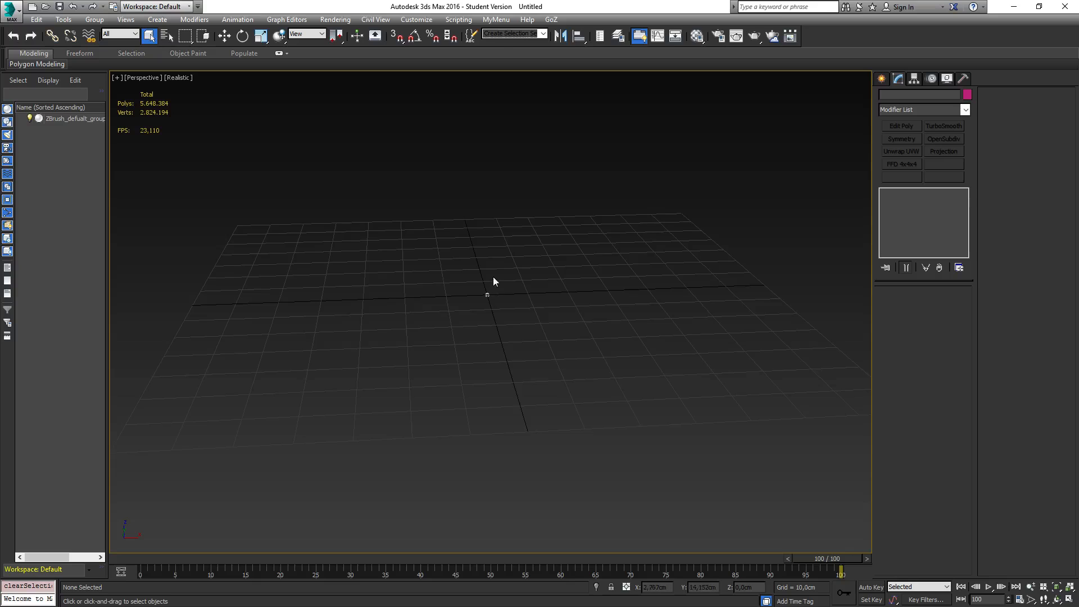
pyautogui.moveTo(441, 288)
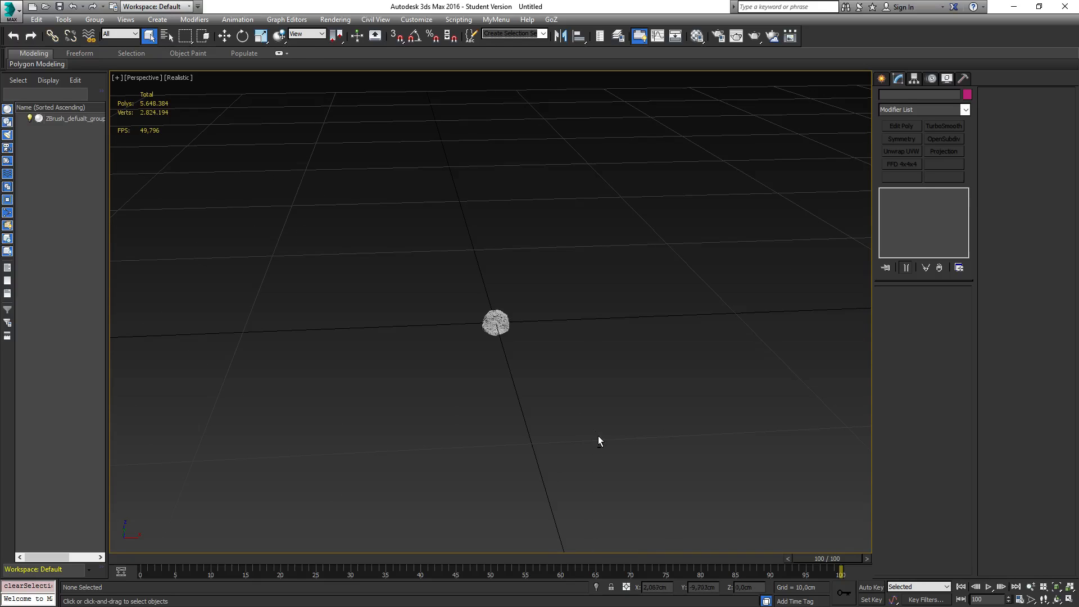
pyautogui.moveTo(569, 390)
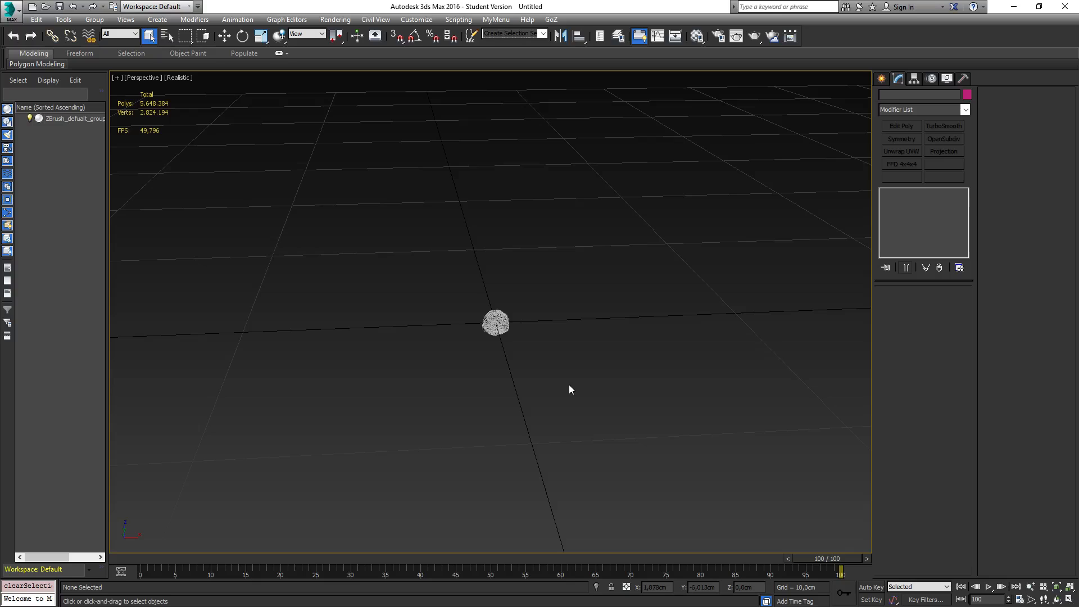
# Step: Select the imported ZBrush_default_group rock mesh at the grid origin
pyautogui.click(495, 322)
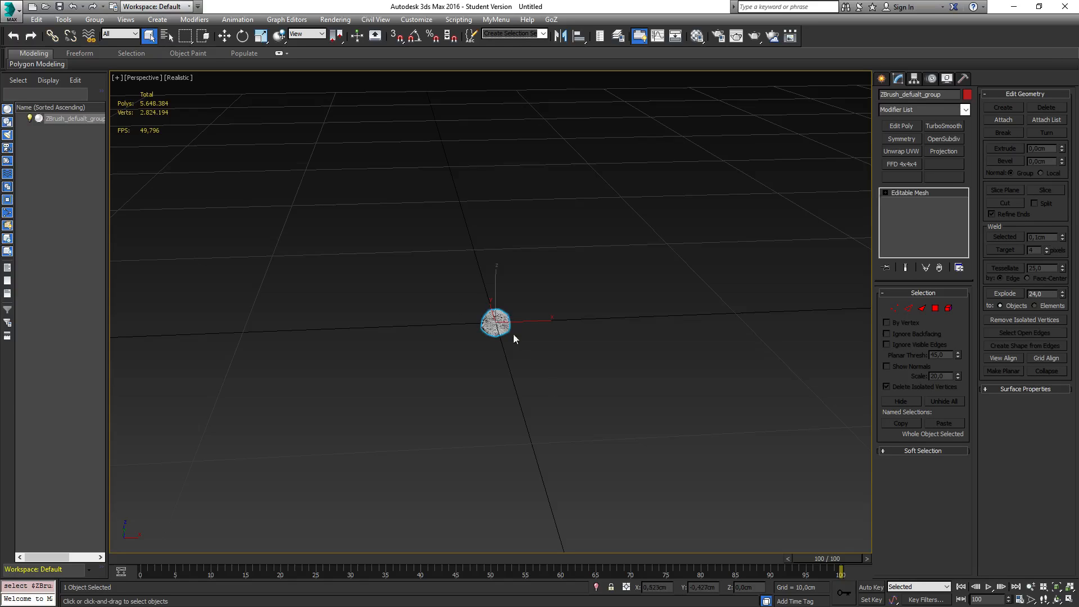
pyautogui.moveTo(640, 339)
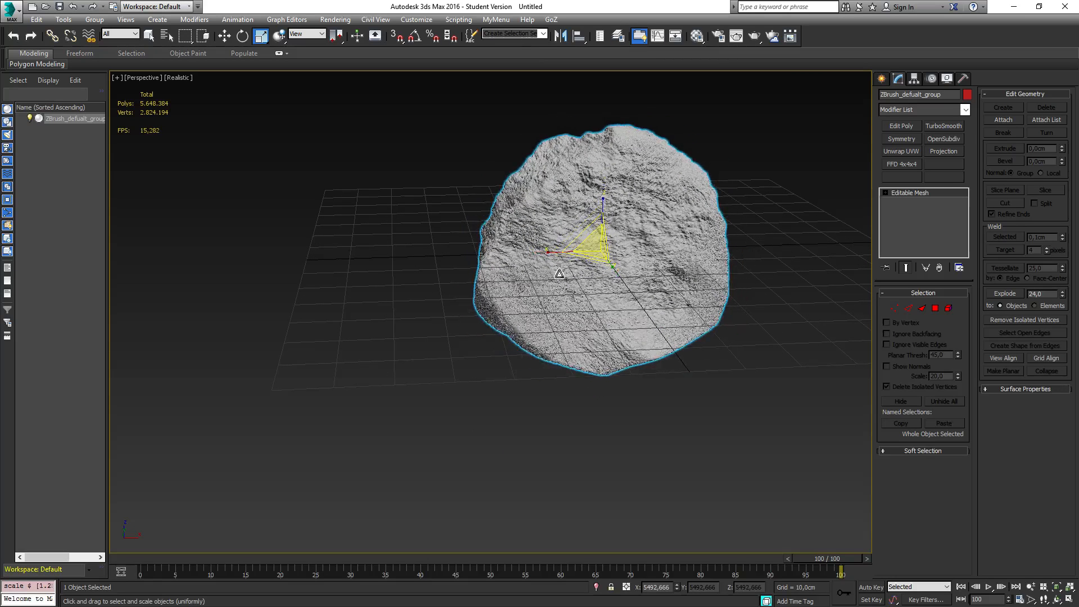
pyautogui.moveTo(653, 248)
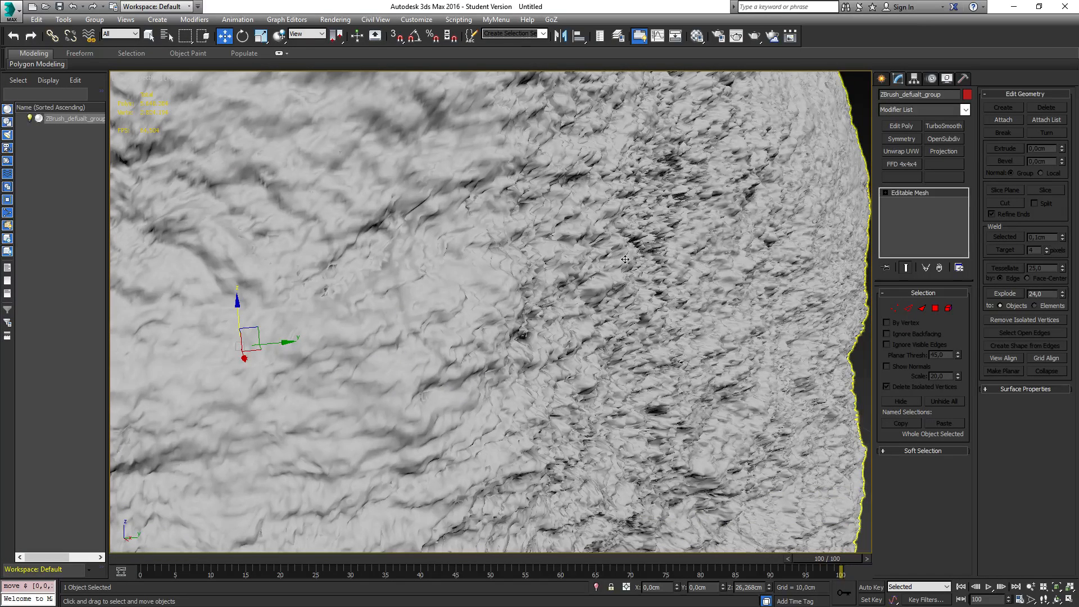
pyautogui.moveTo(717, 275)
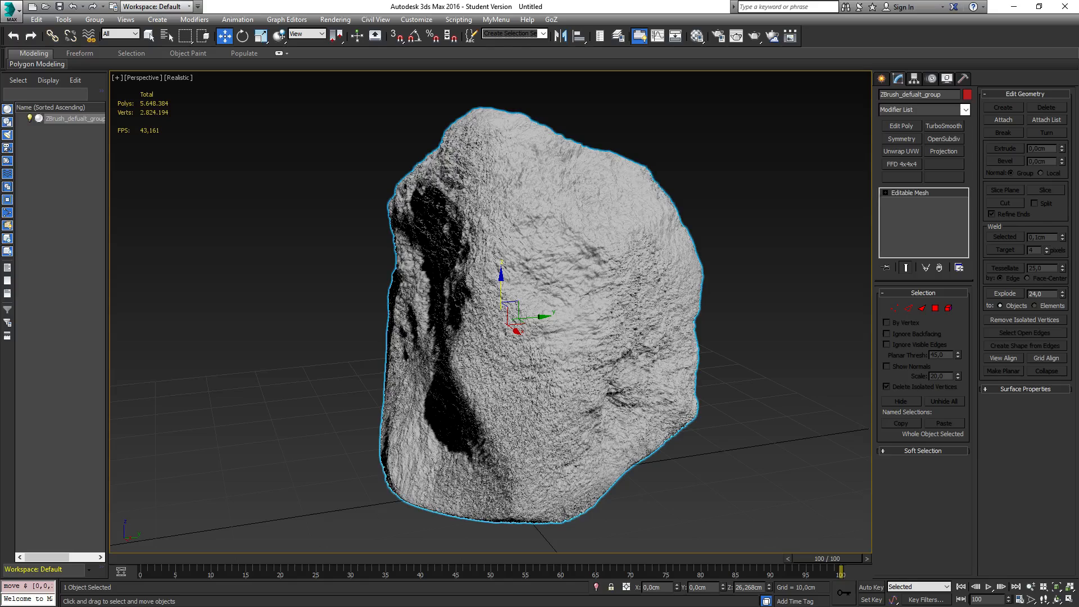
pyautogui.moveTo(252, 279)
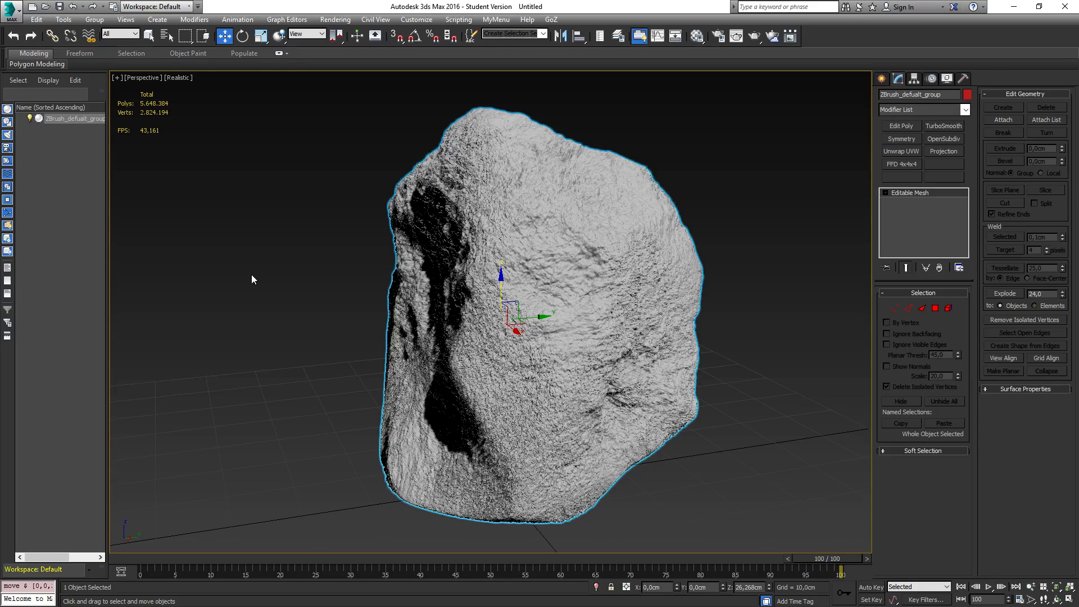